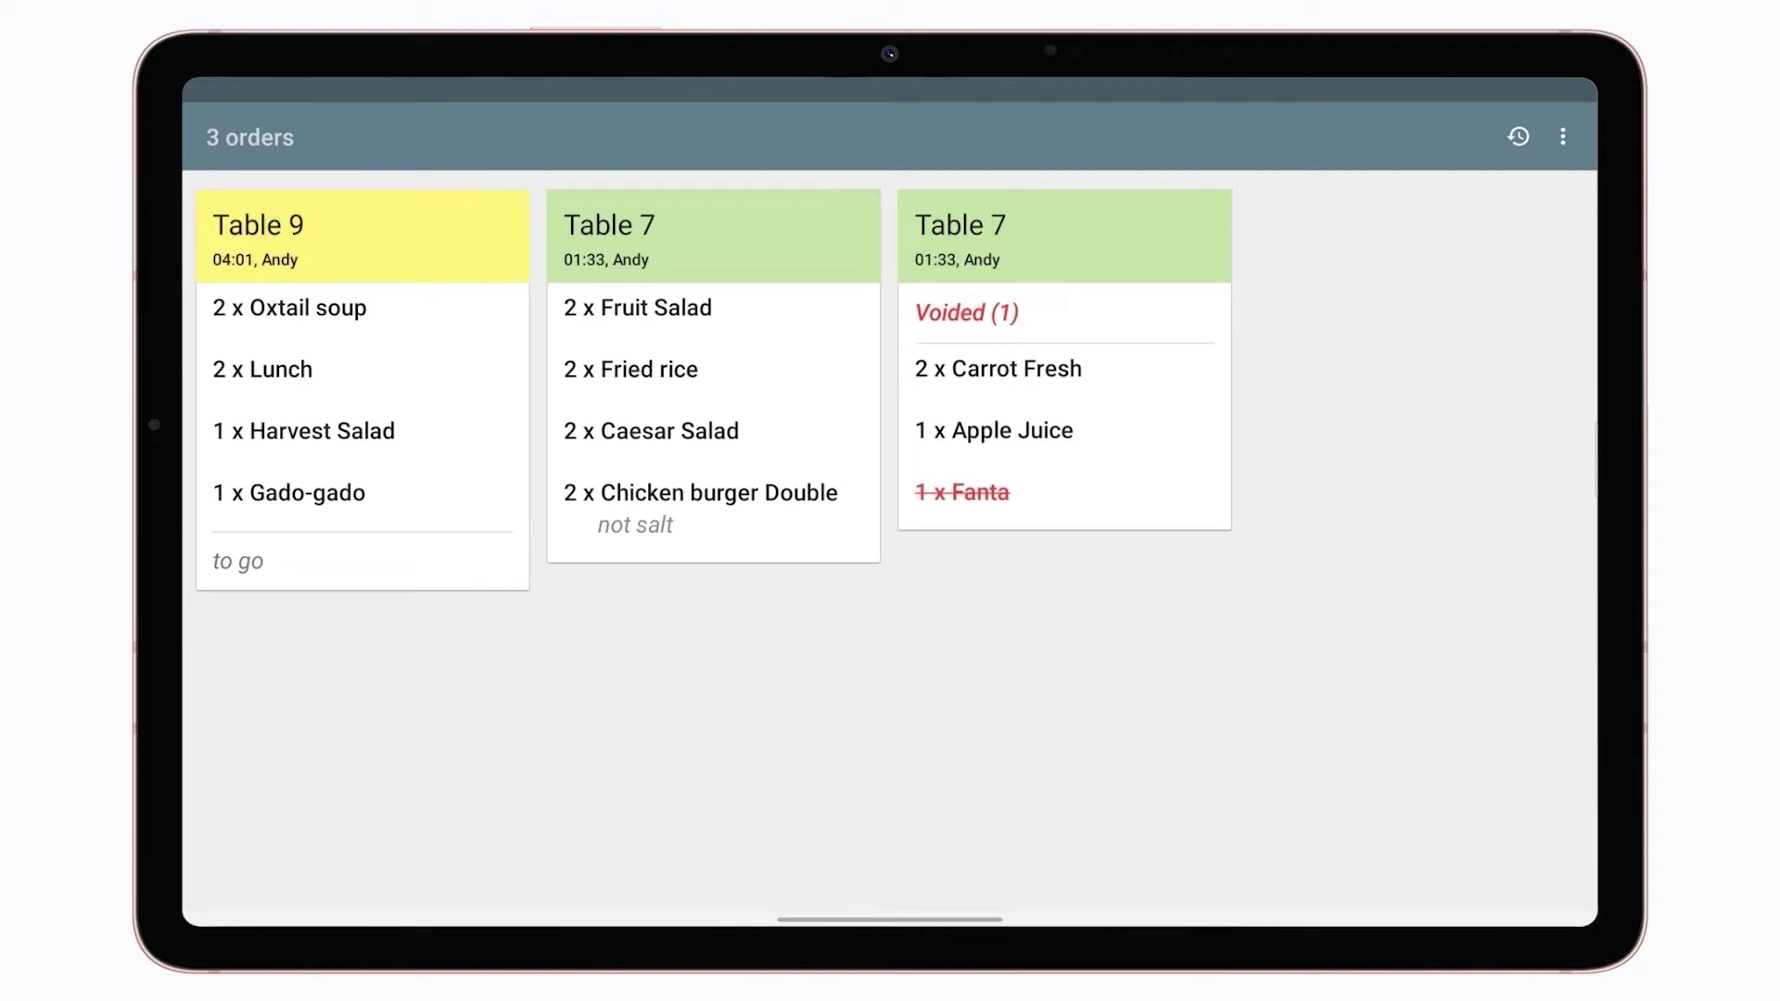
Bump the Table 9 order, then recall it from the completed-orders history.
left_click(290, 308)
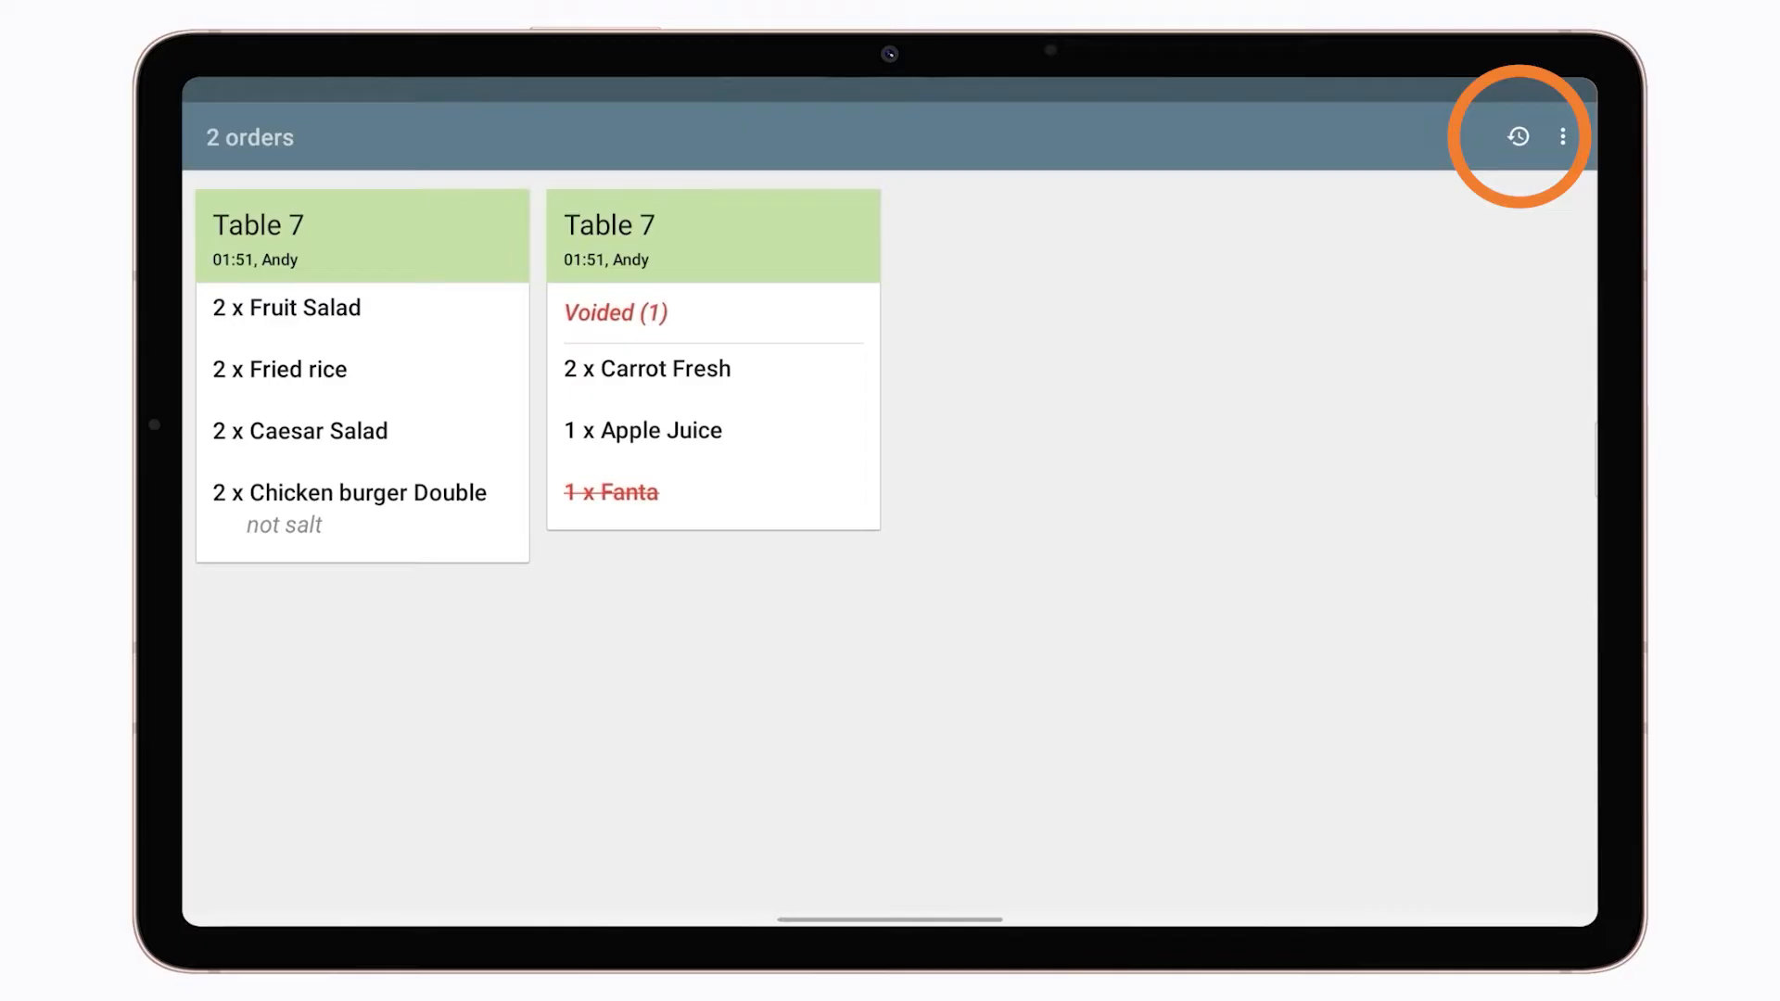
left_click(1520, 138)
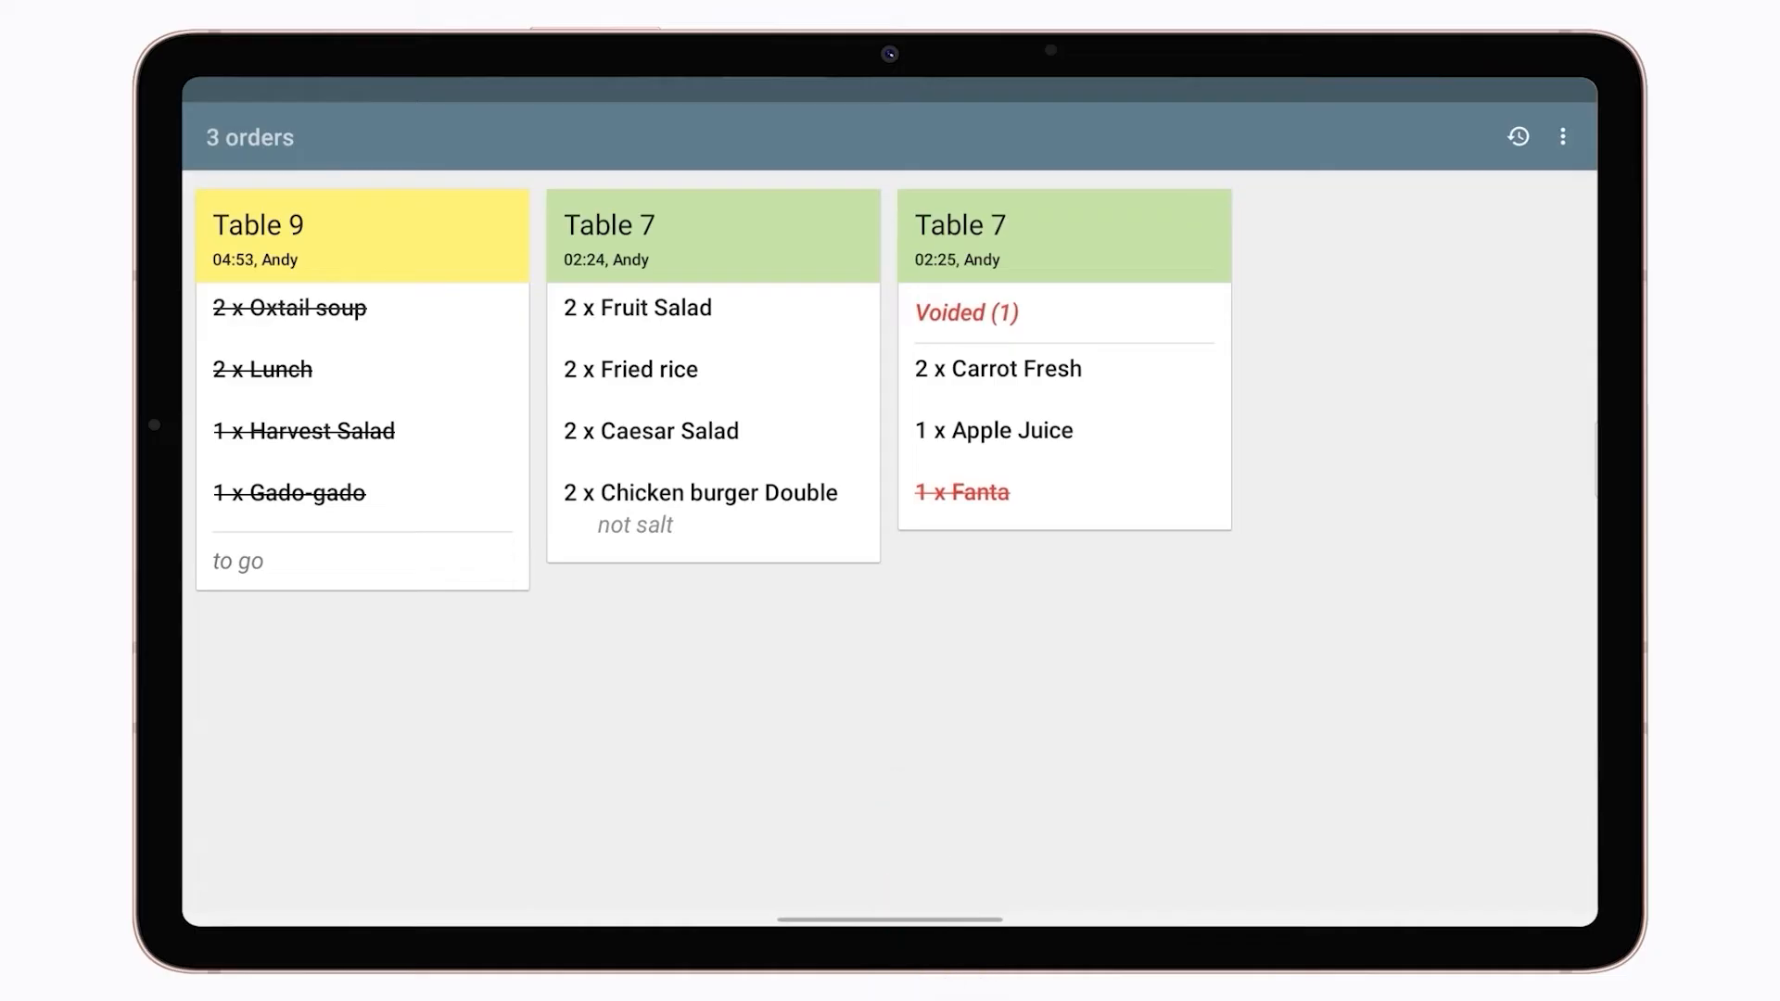
Clear the completed-orders history and confirm in the 'Are you sure?' dialog.
left_click(1521, 137)
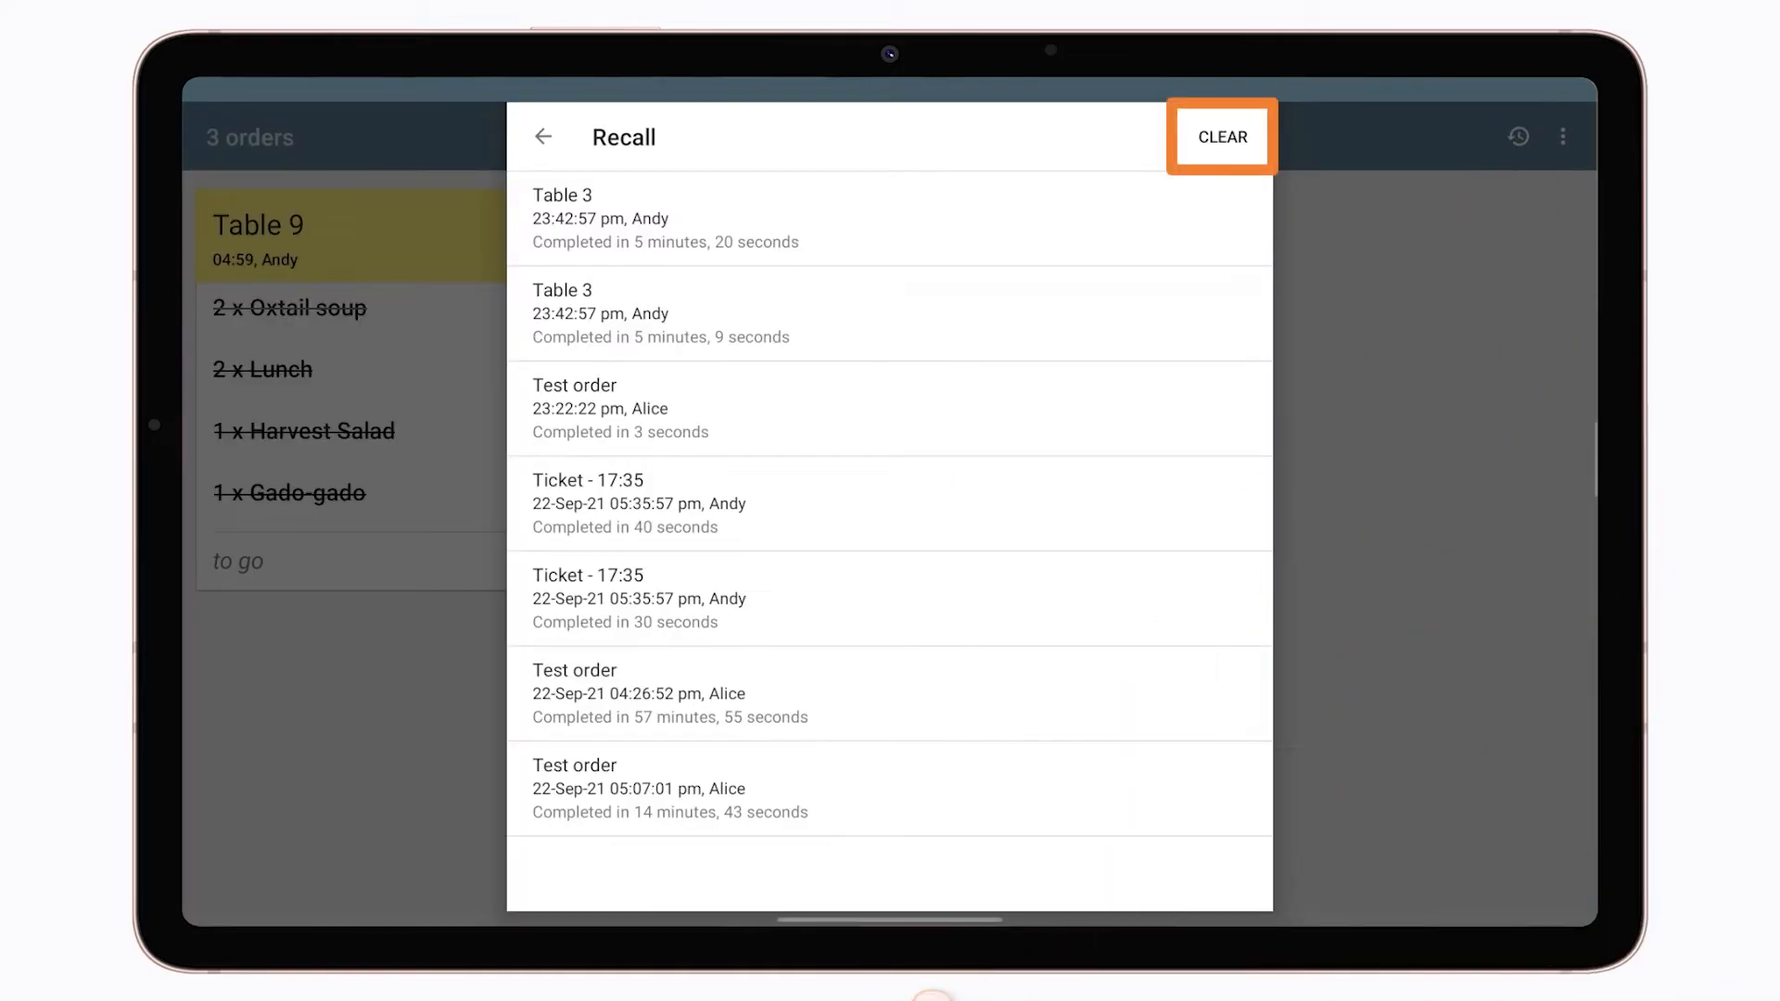
left_click(1222, 135)
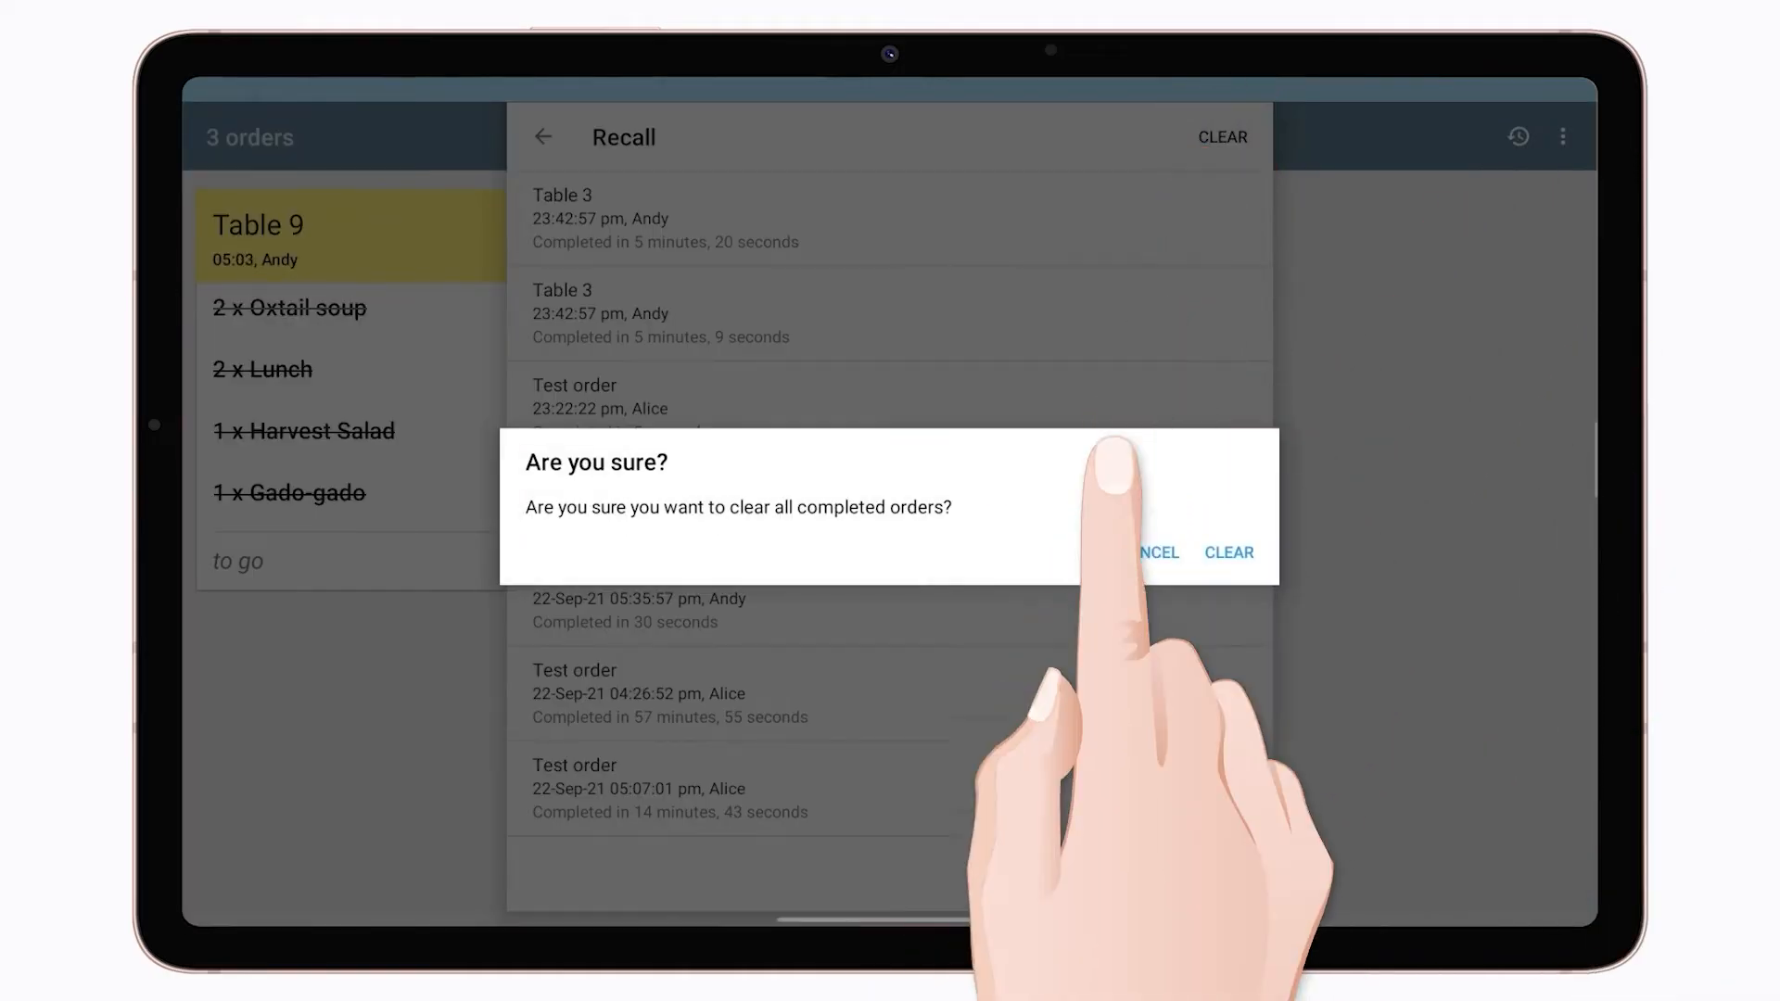
left_click(1228, 553)
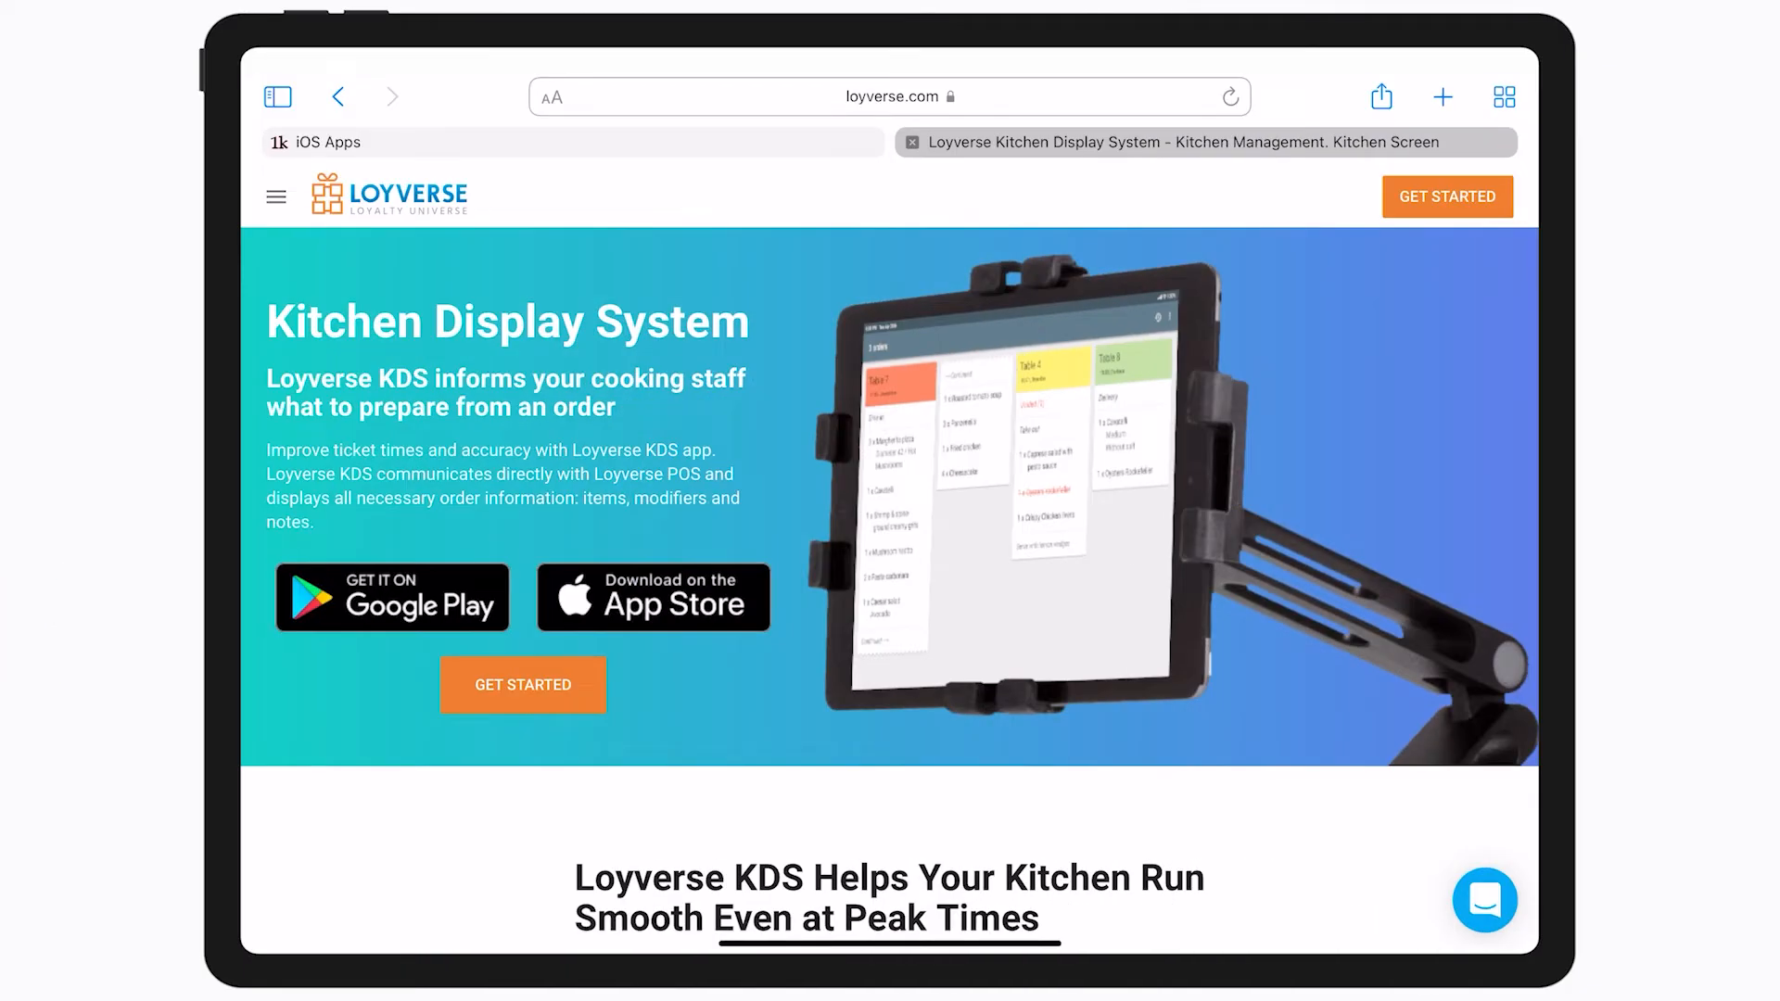
Get Loyverse KDS from its App Store listing and launch it to the sign-in screen.
left_click(660, 595)
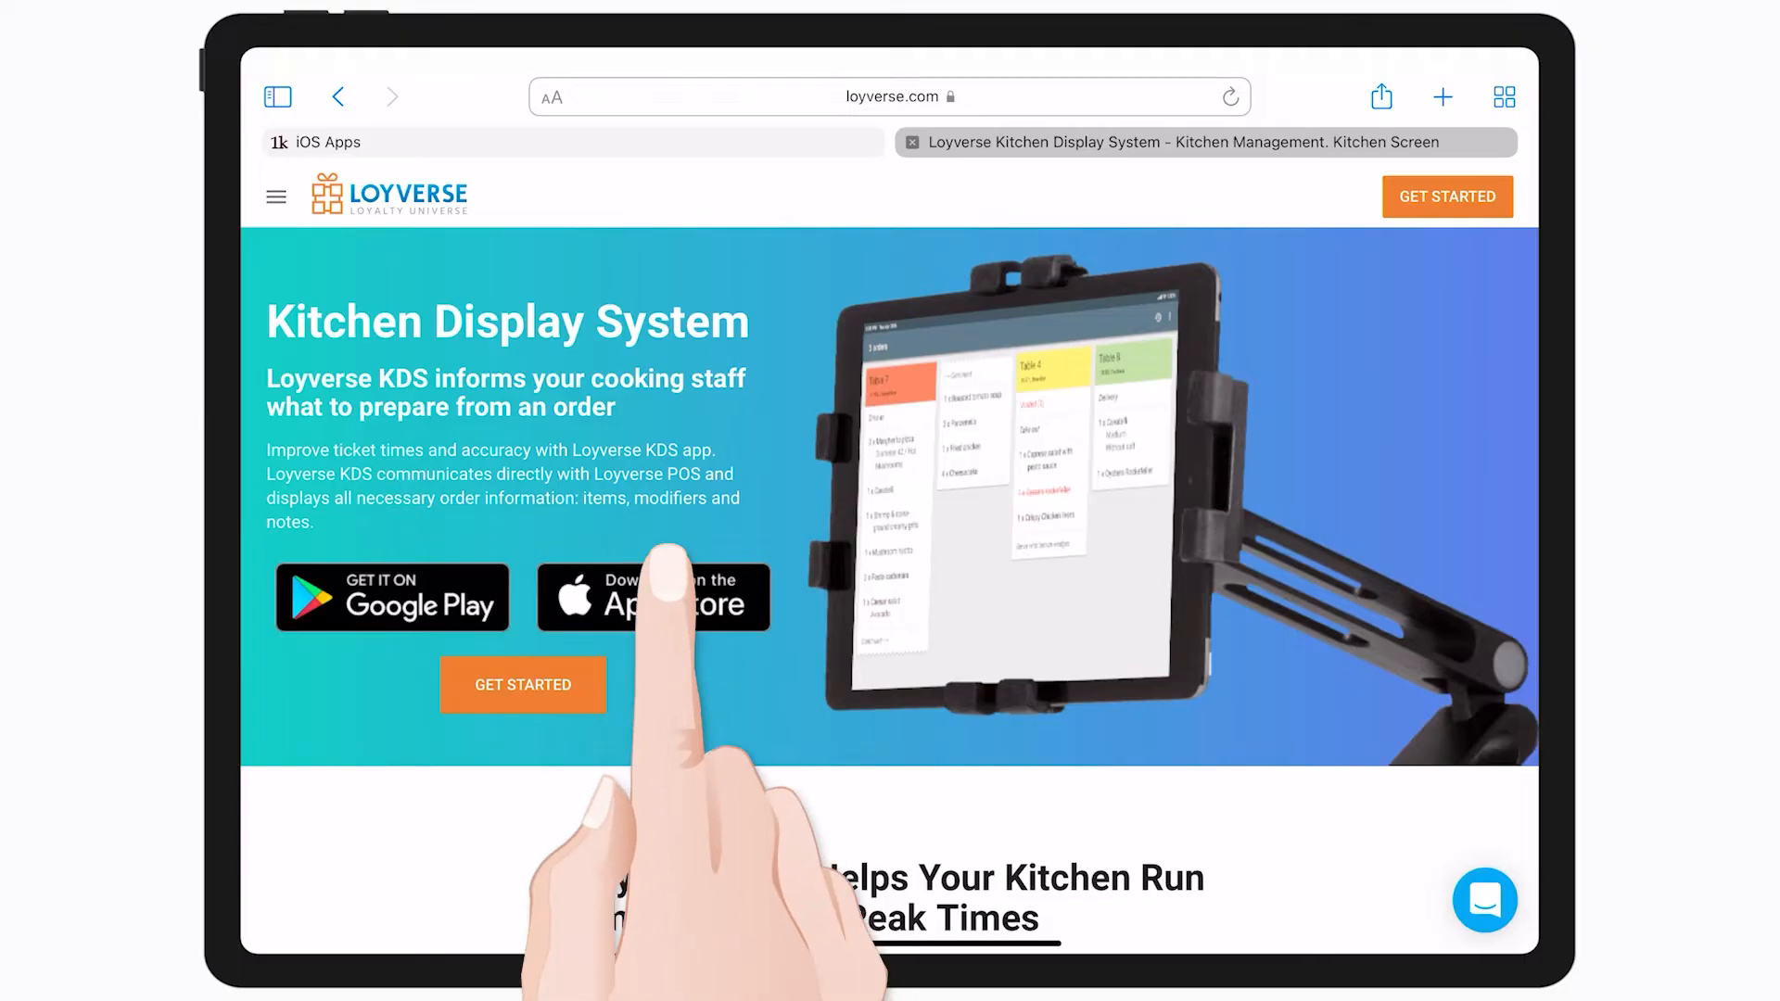
left_click(653, 597)
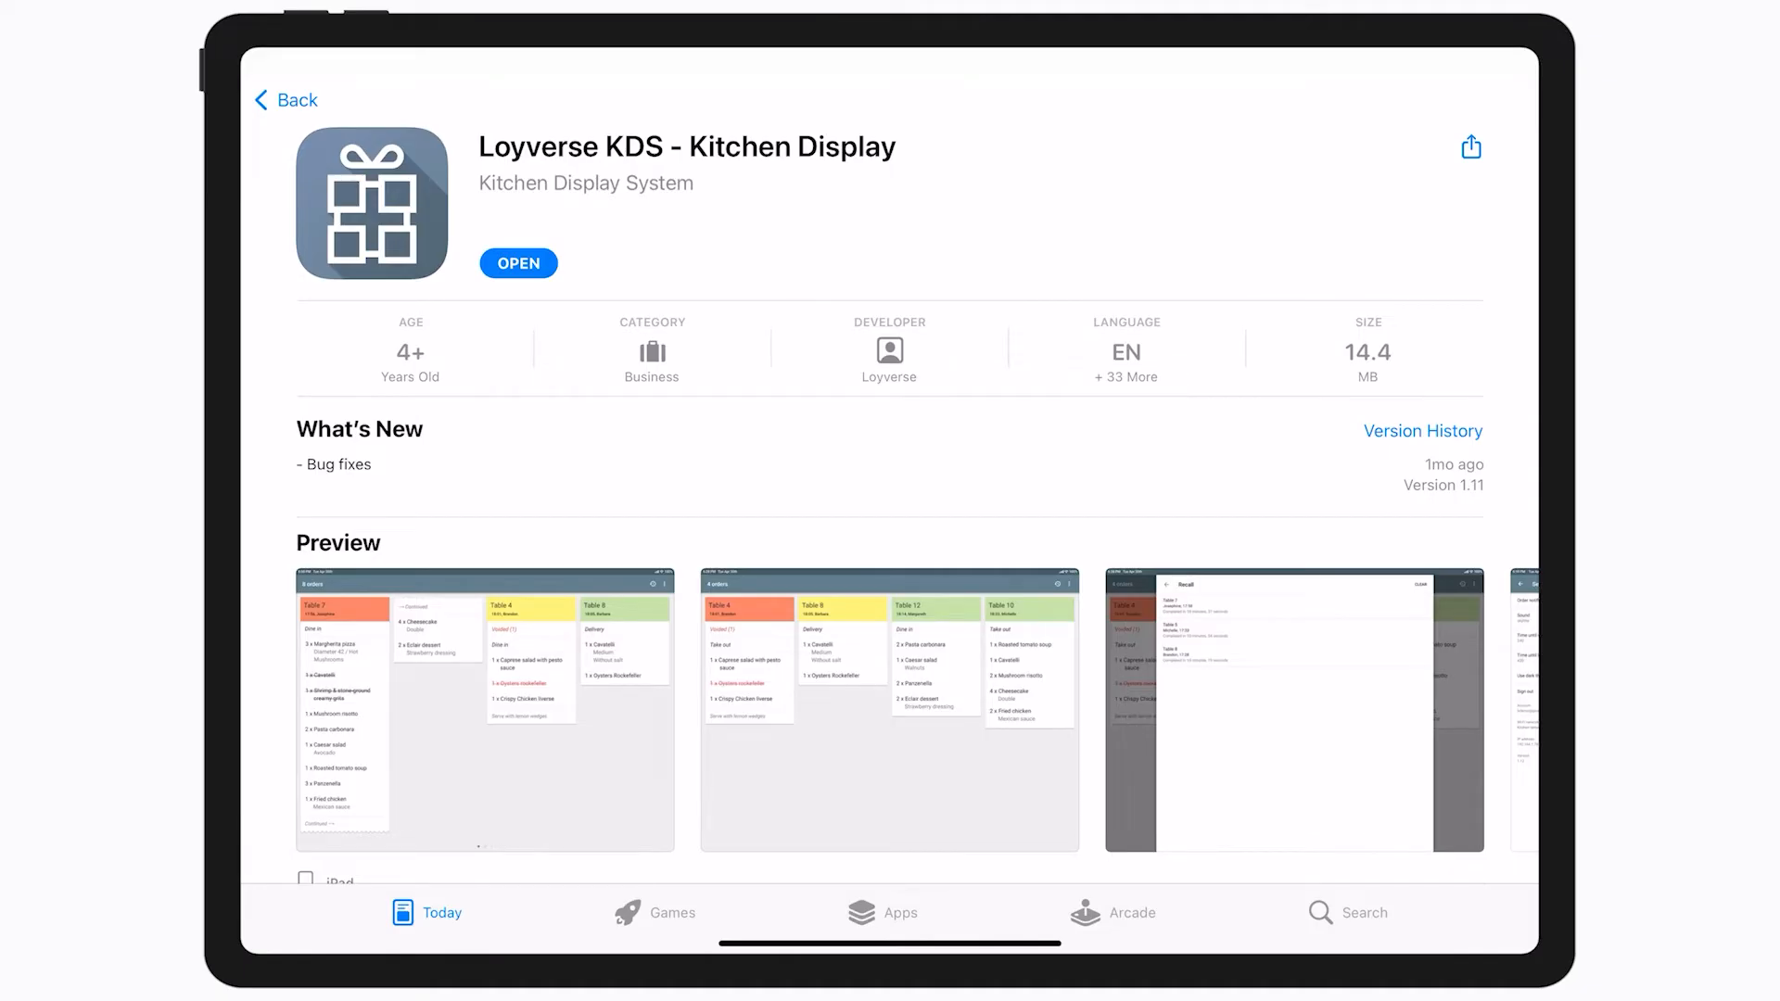
left_click(519, 264)
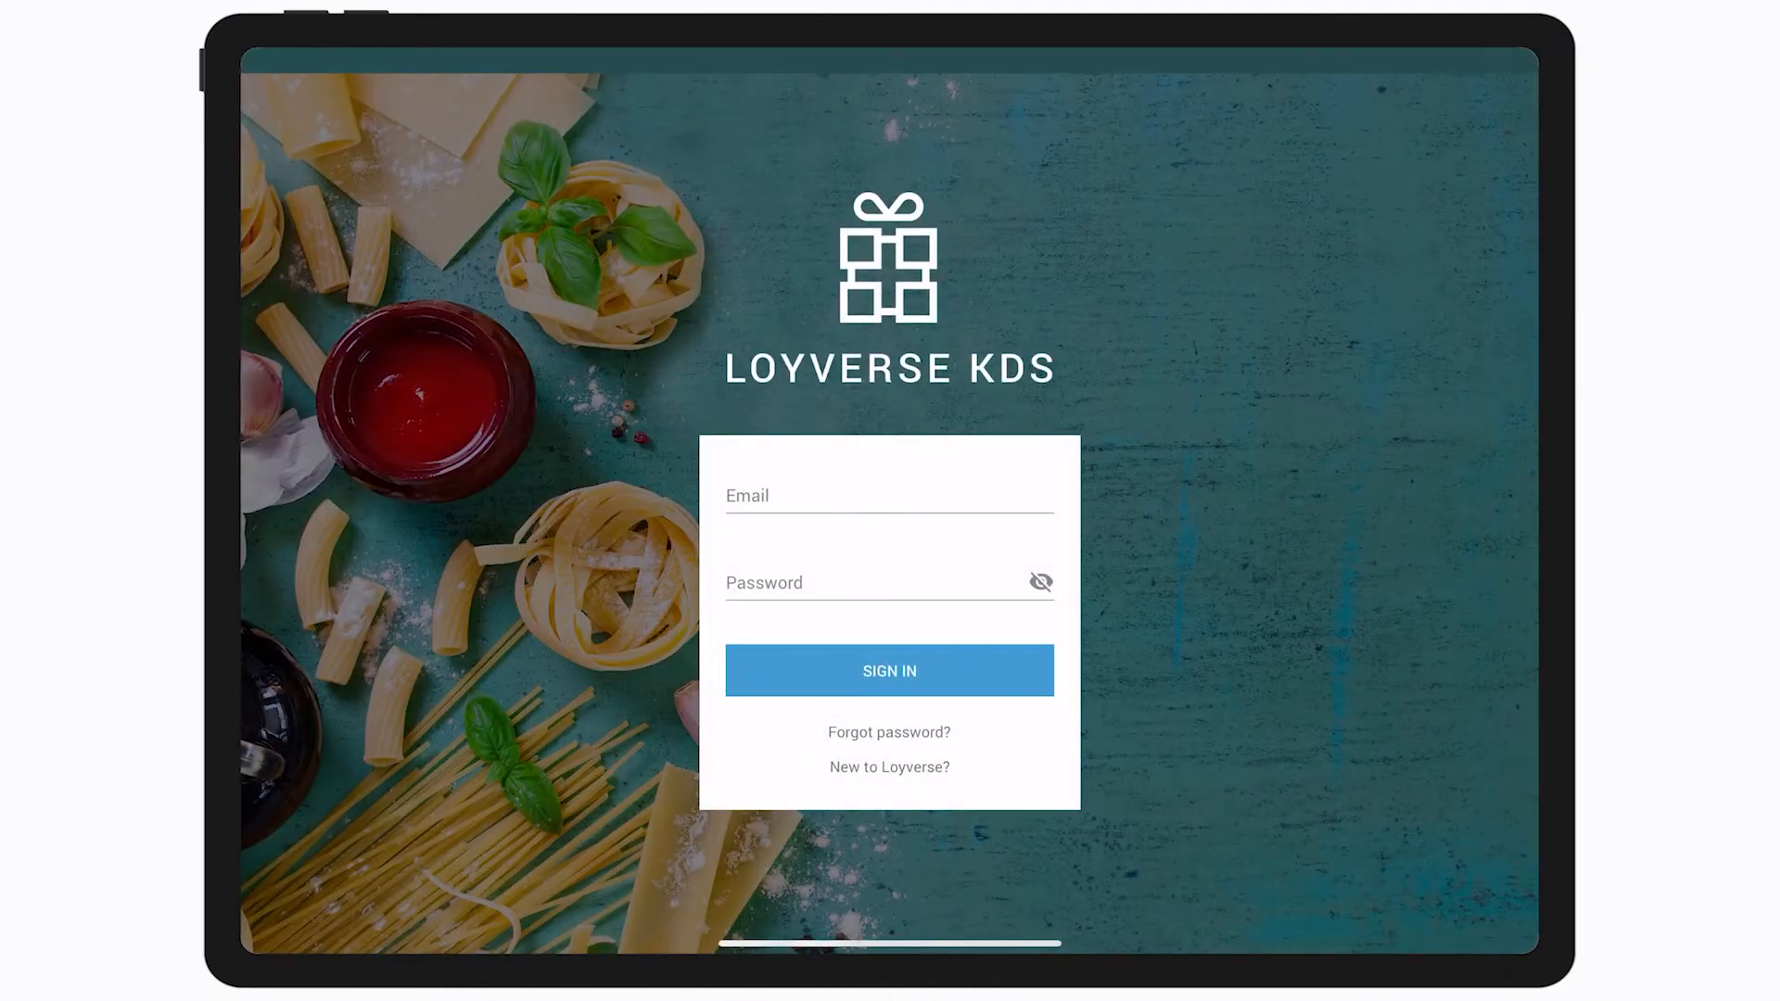
left_click(889, 506)
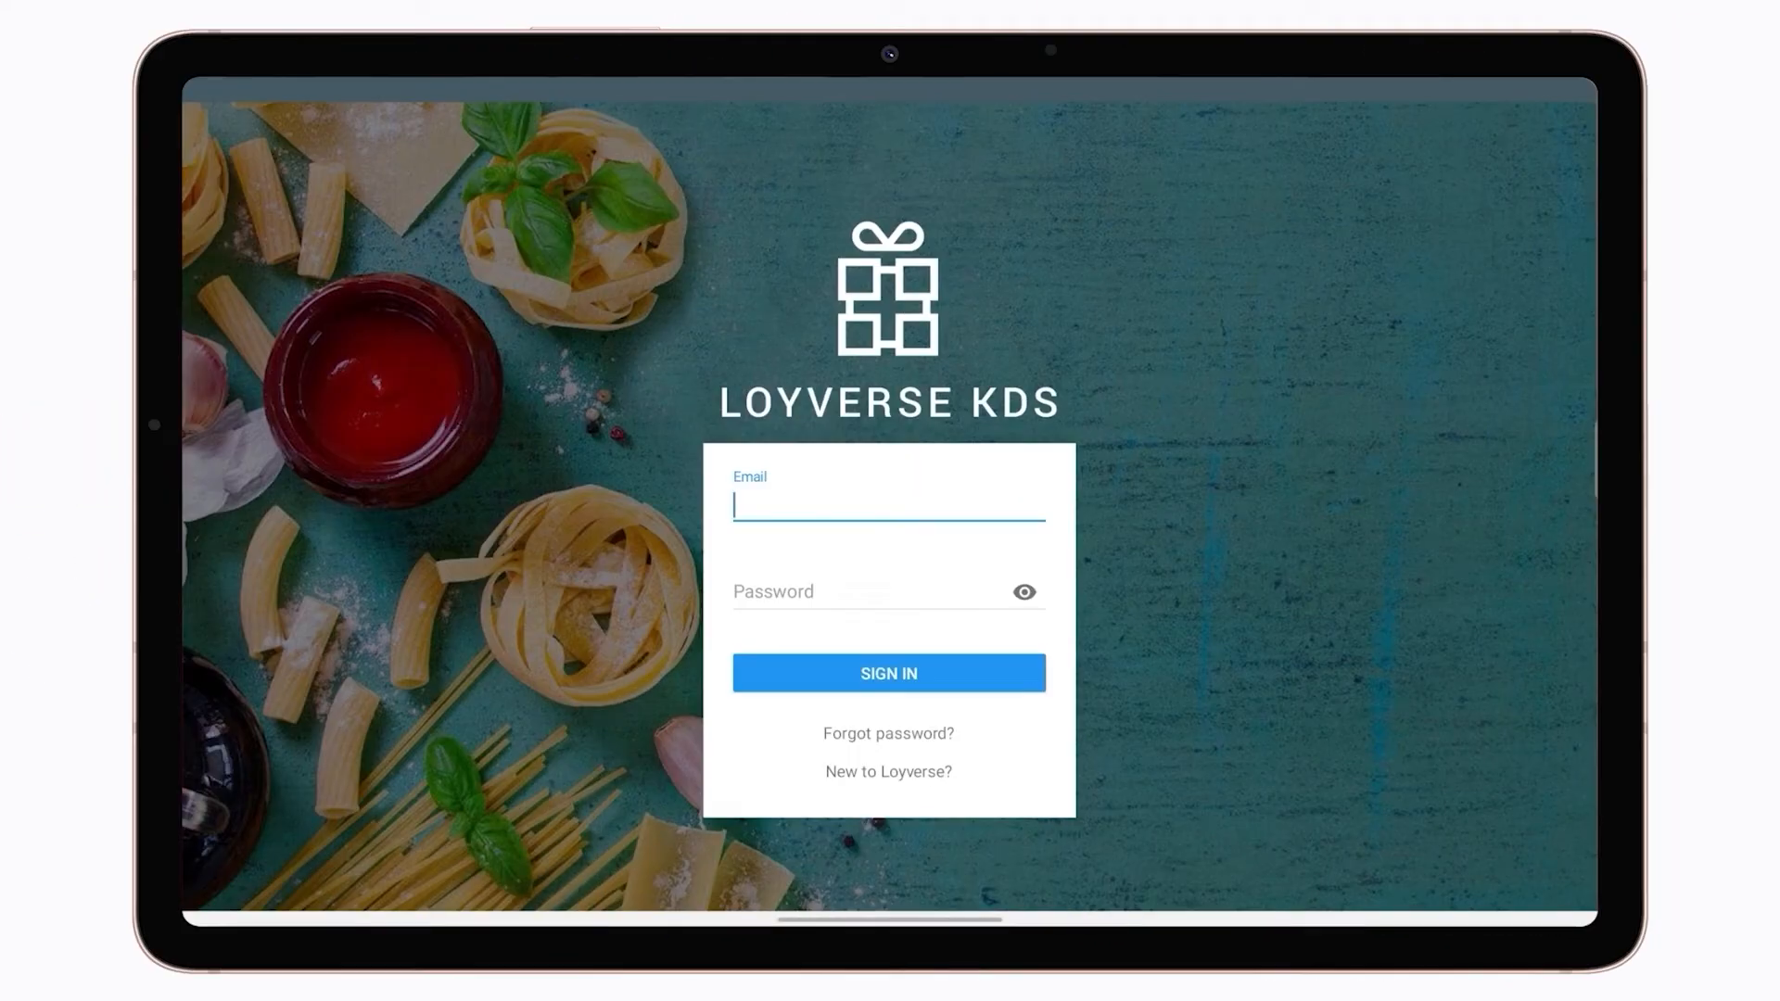
left_click(887, 504)
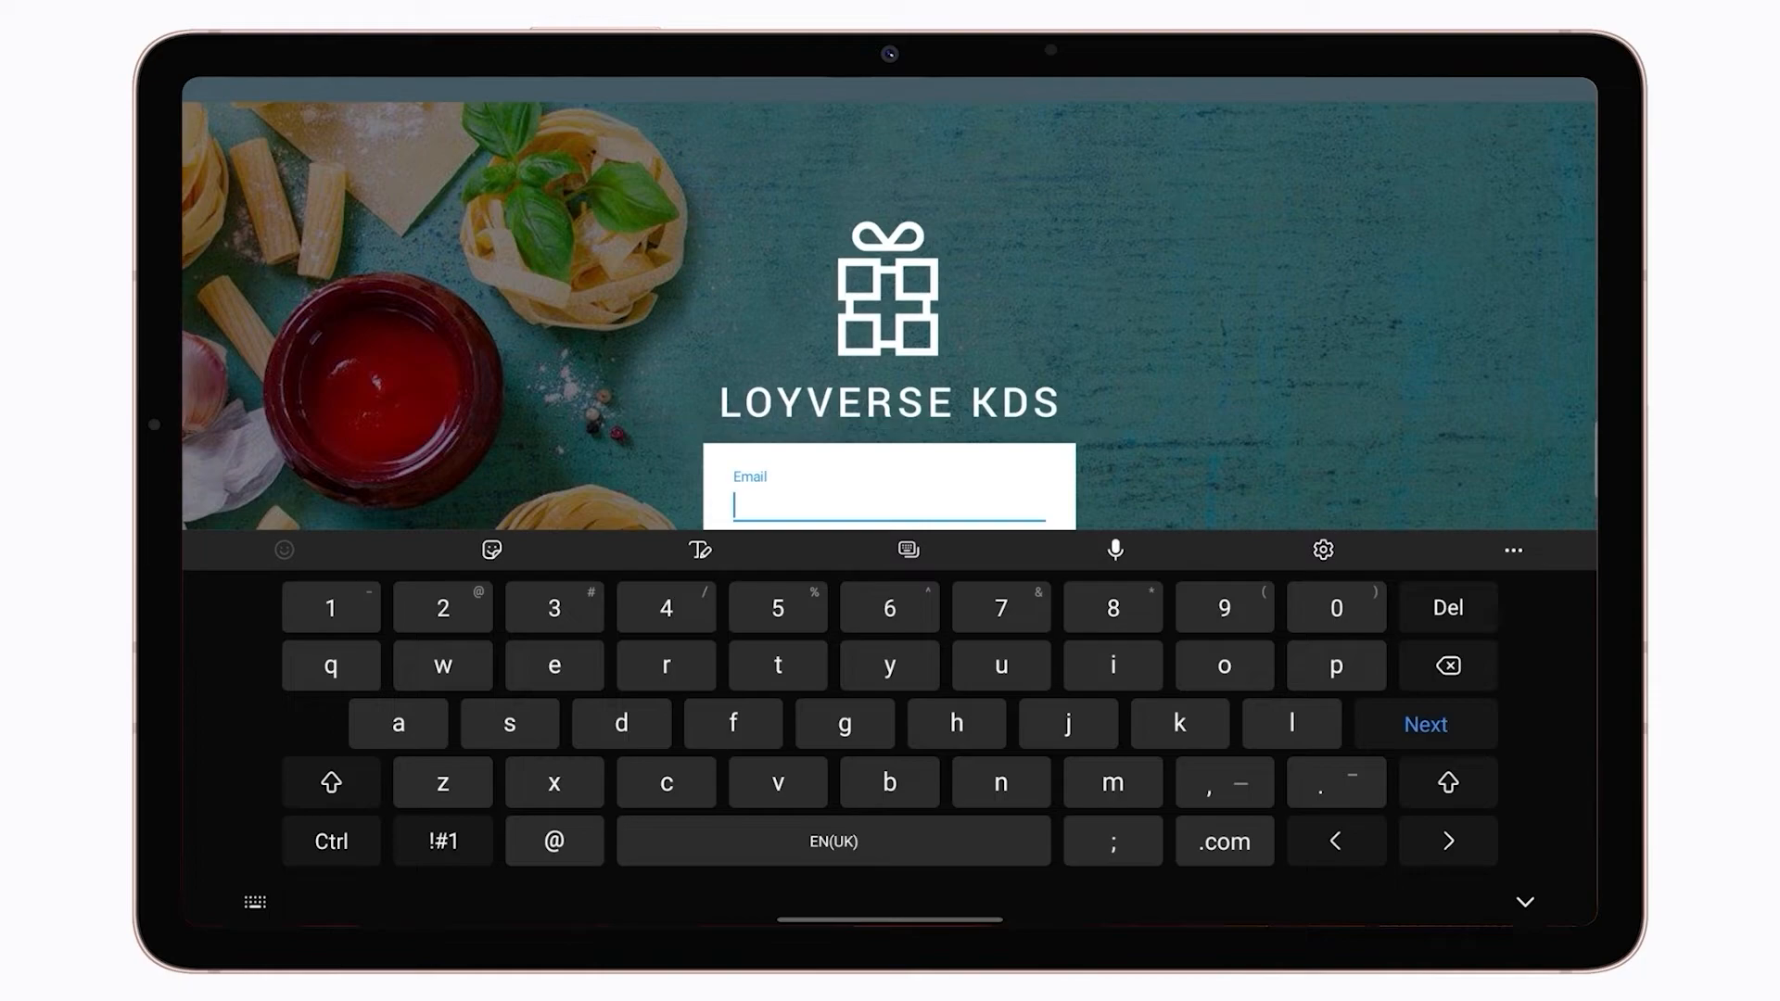
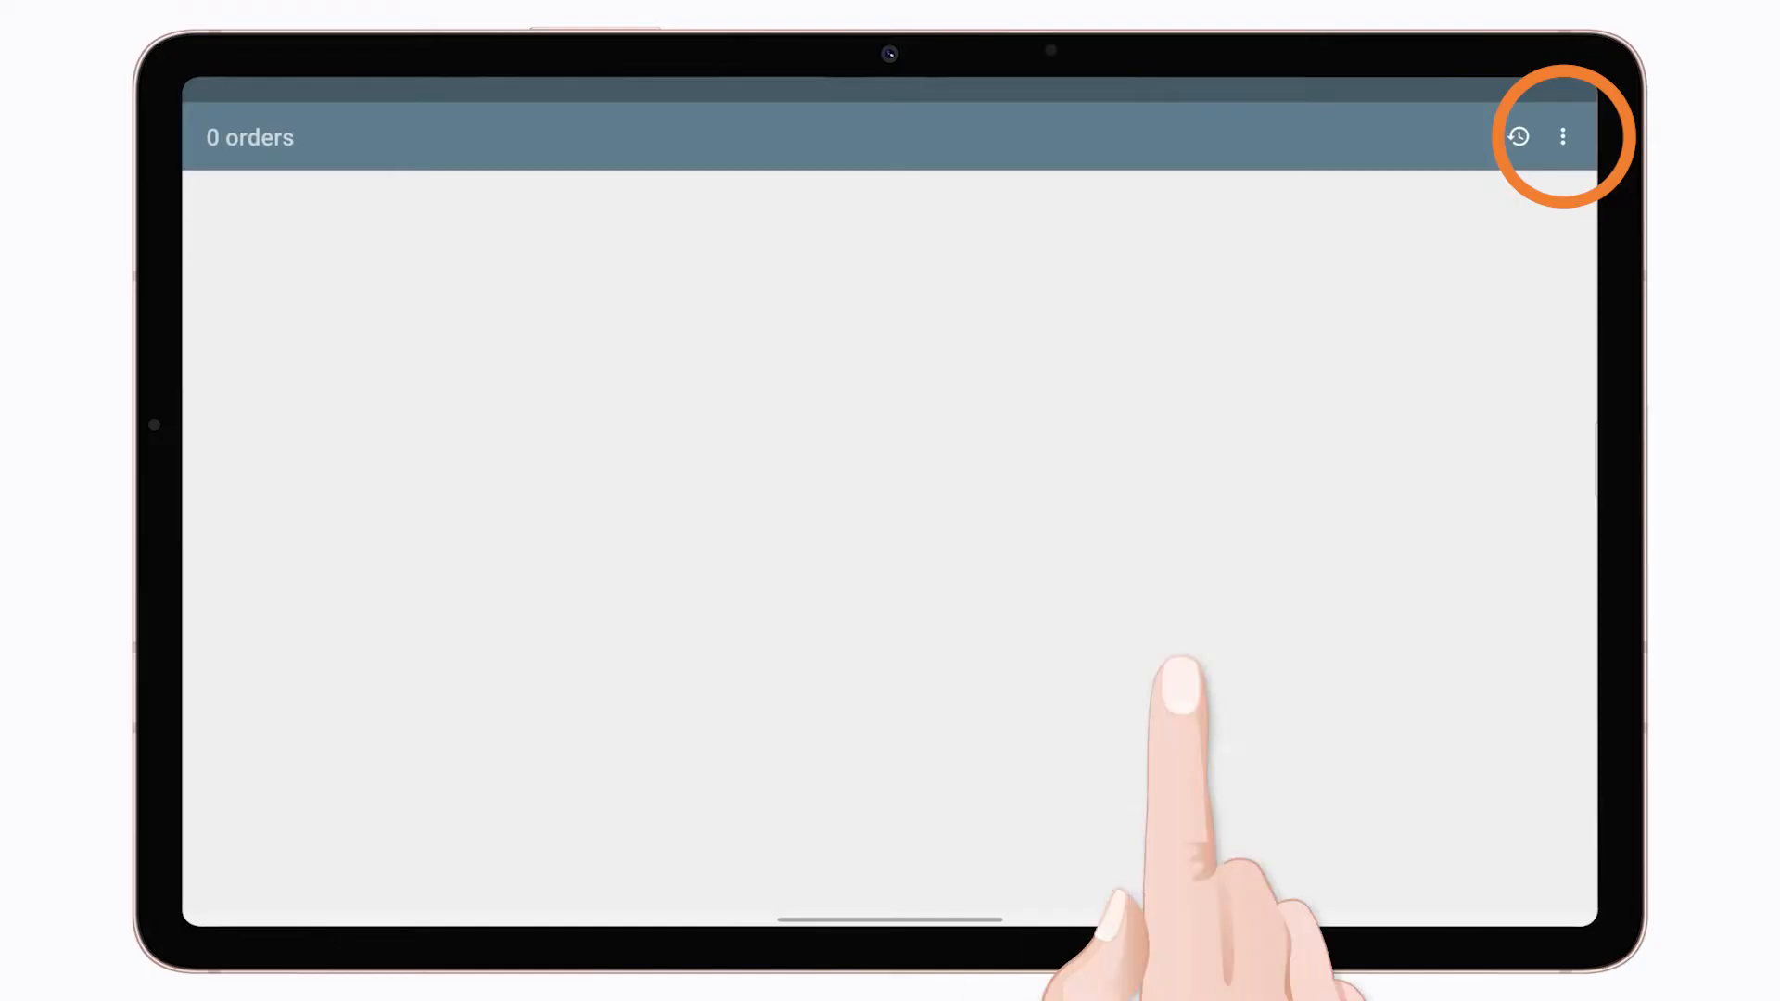
Enter the KDS settings and review the notification sound, leaving it unchanged.
left_click(1563, 137)
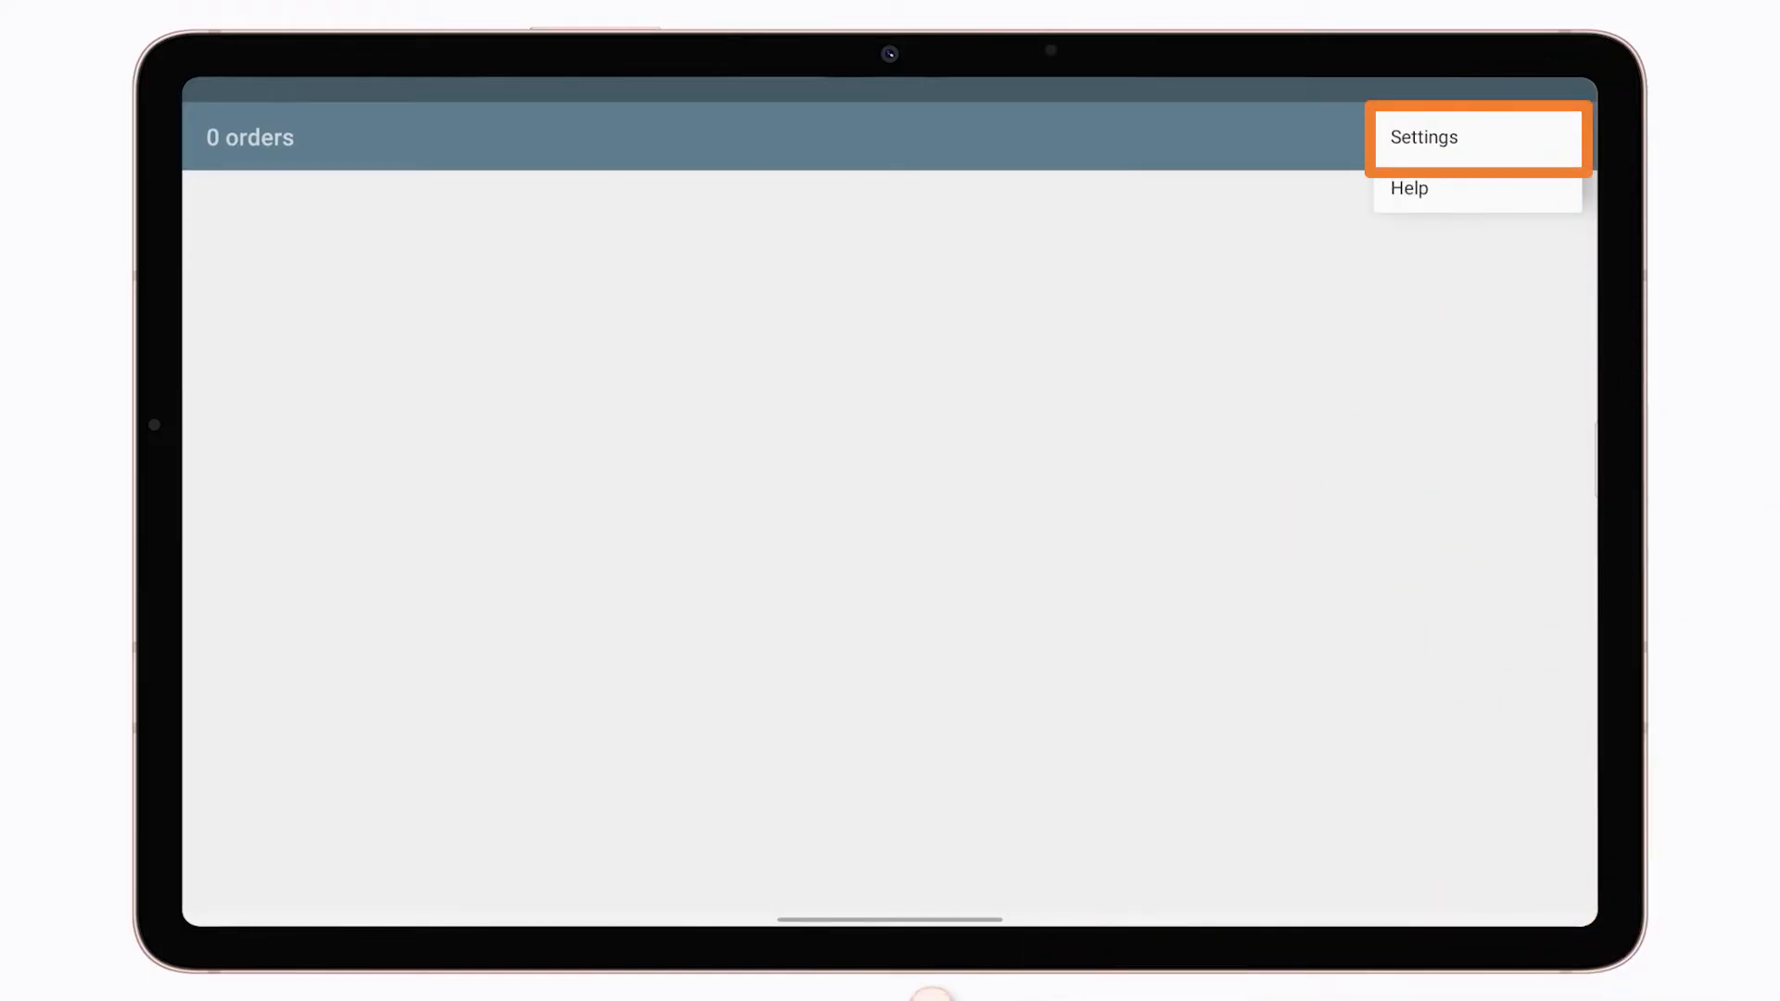
left_click(1424, 137)
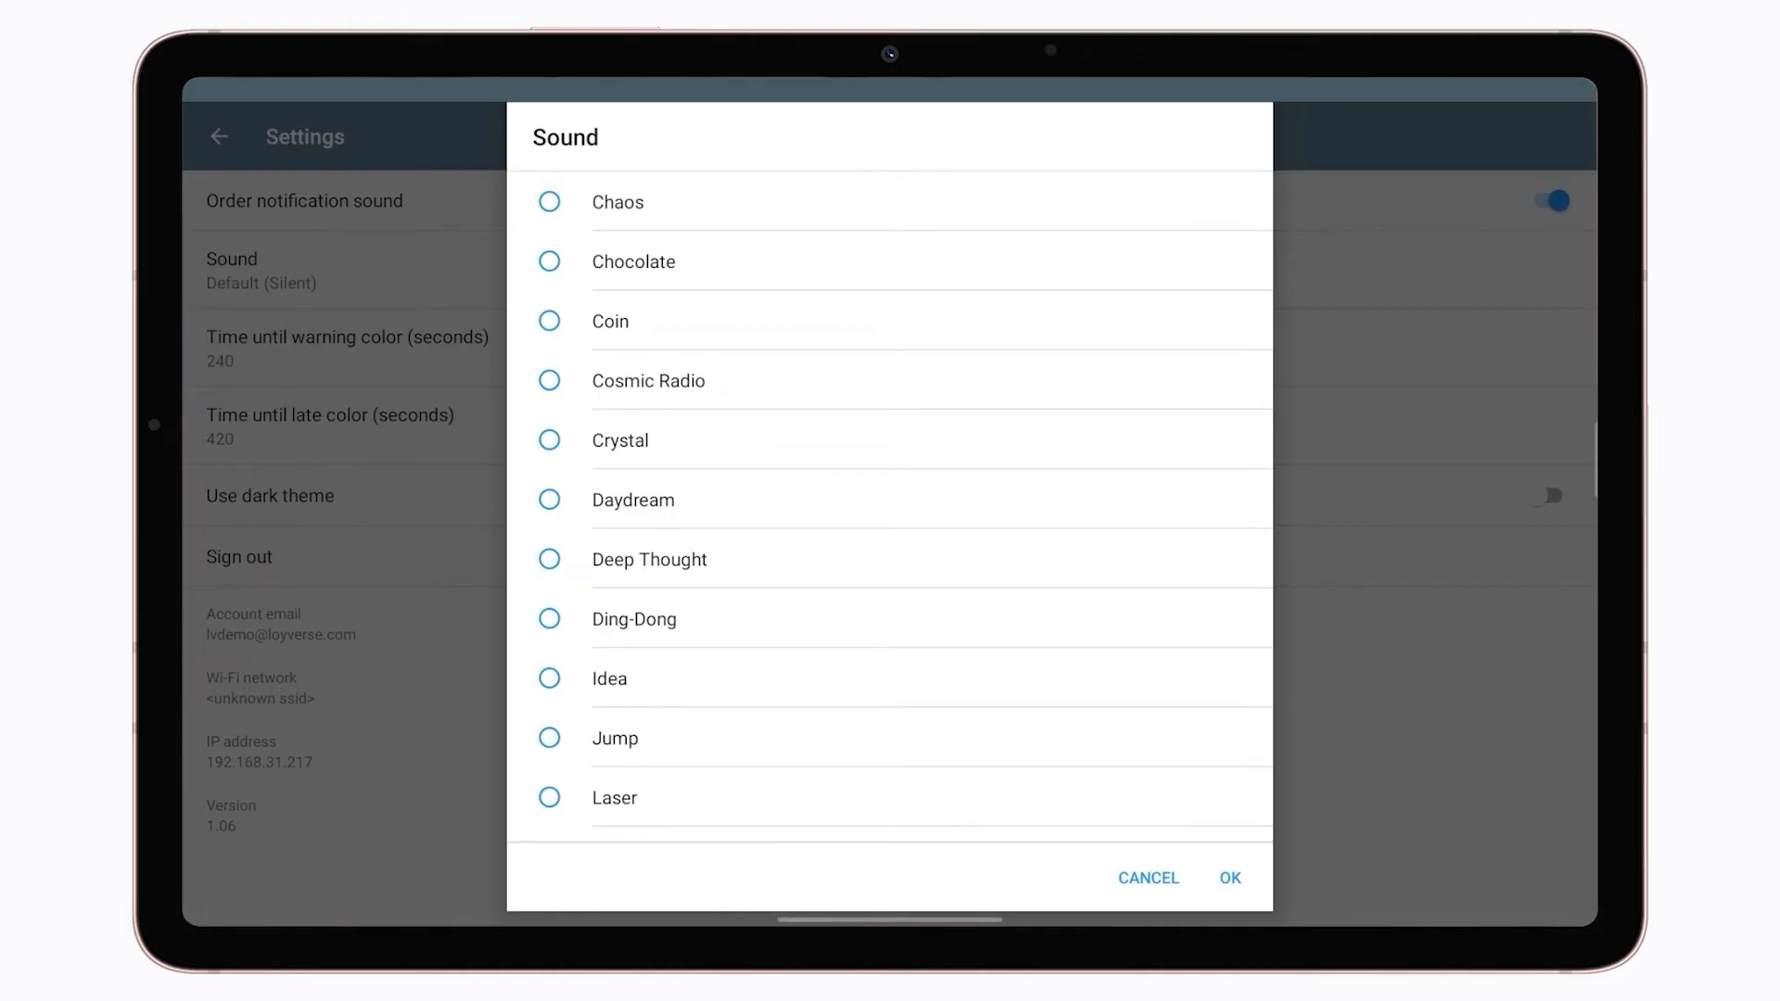
left_click(1148, 879)
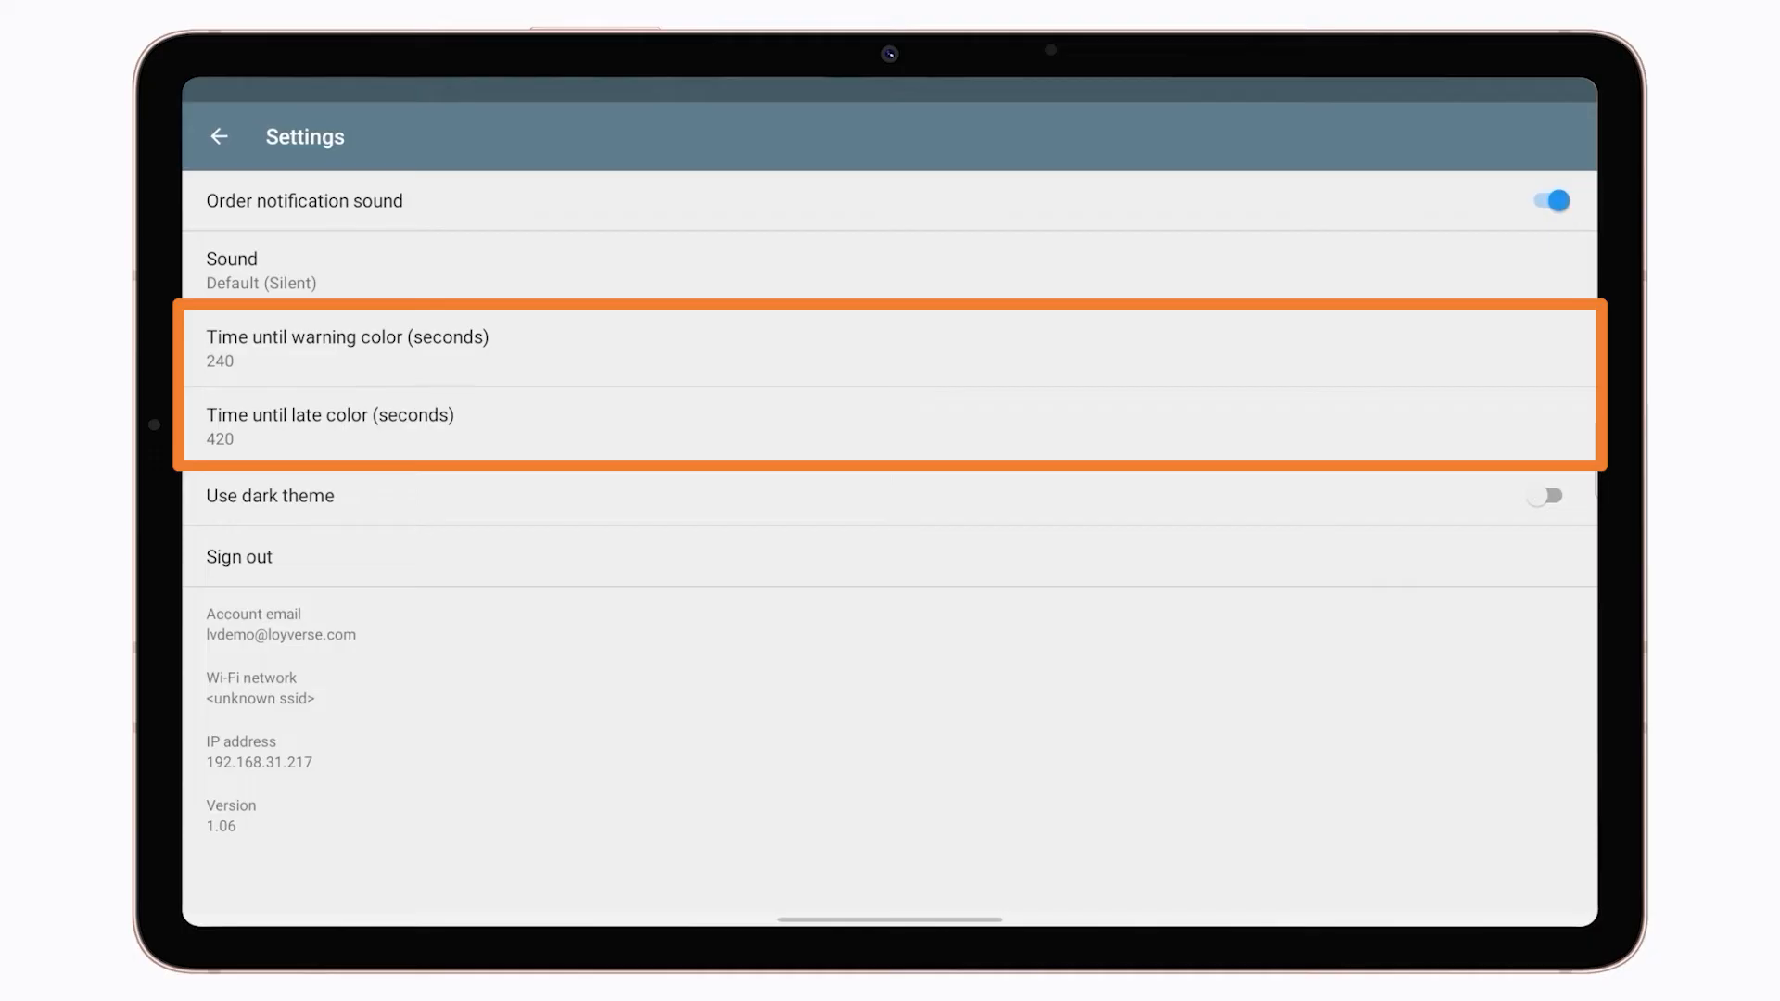
Review the warning and late-colour timers (late colour 420 seconds) and note the tablet's IP address.
left_click(349, 346)
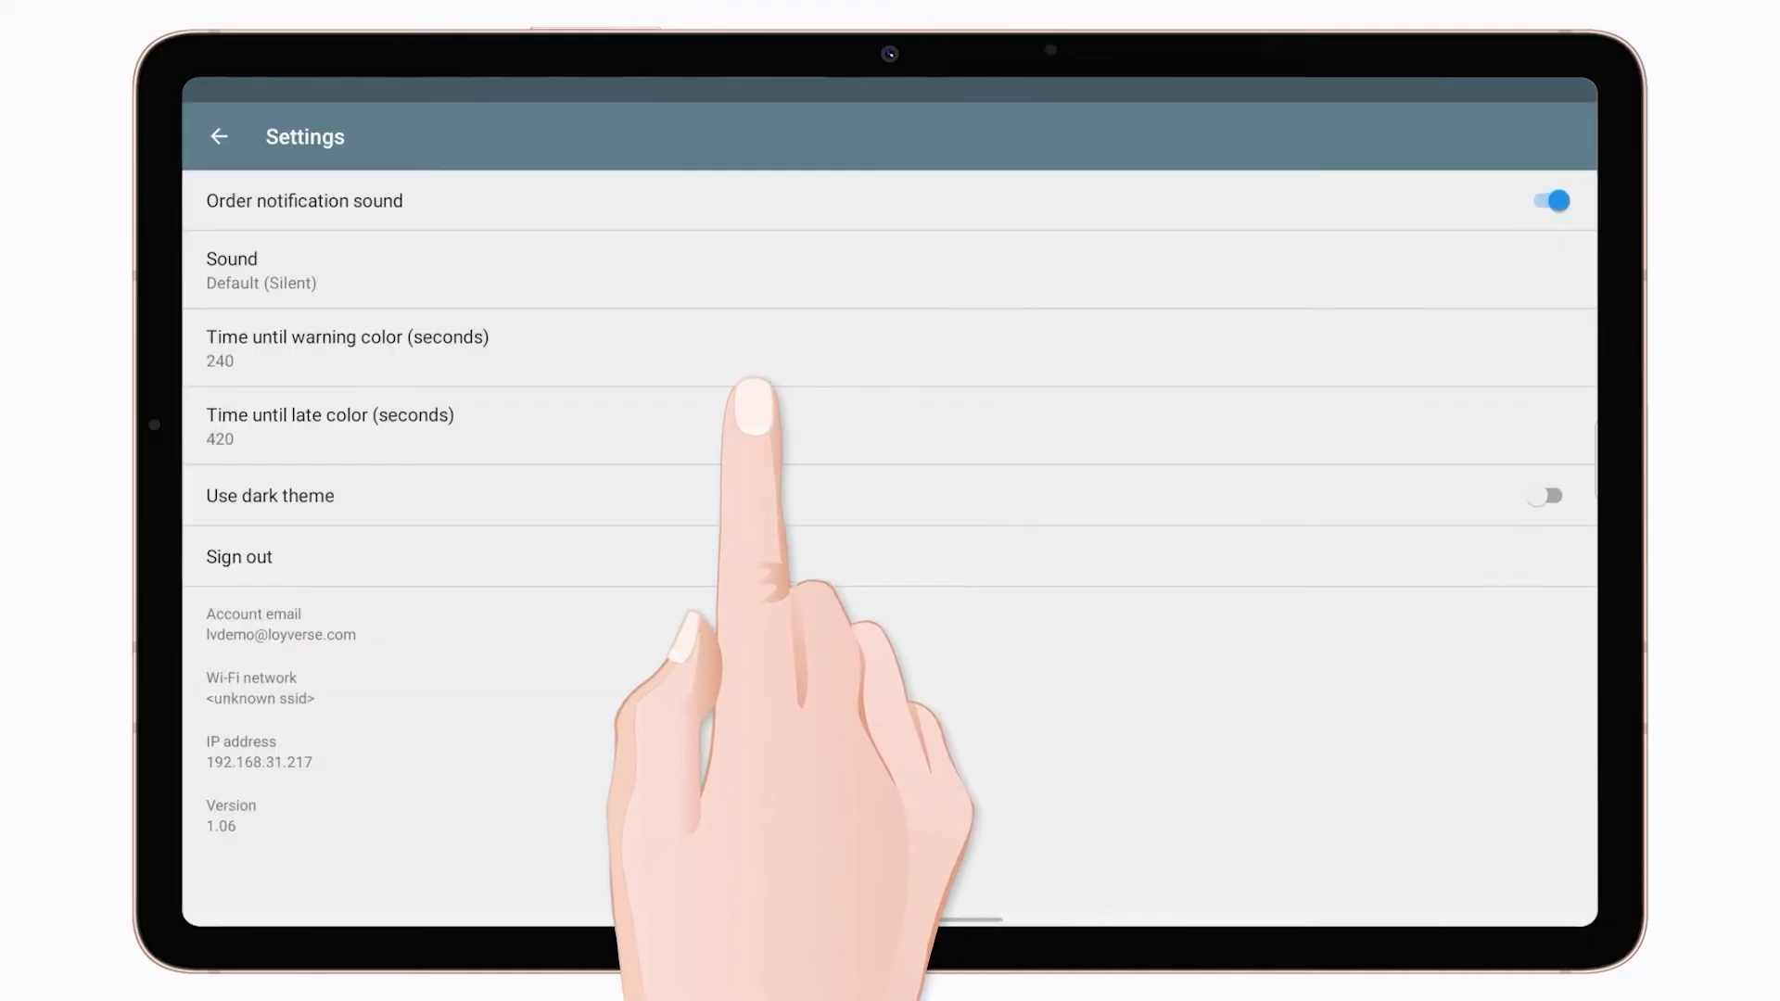
left_click(330, 427)
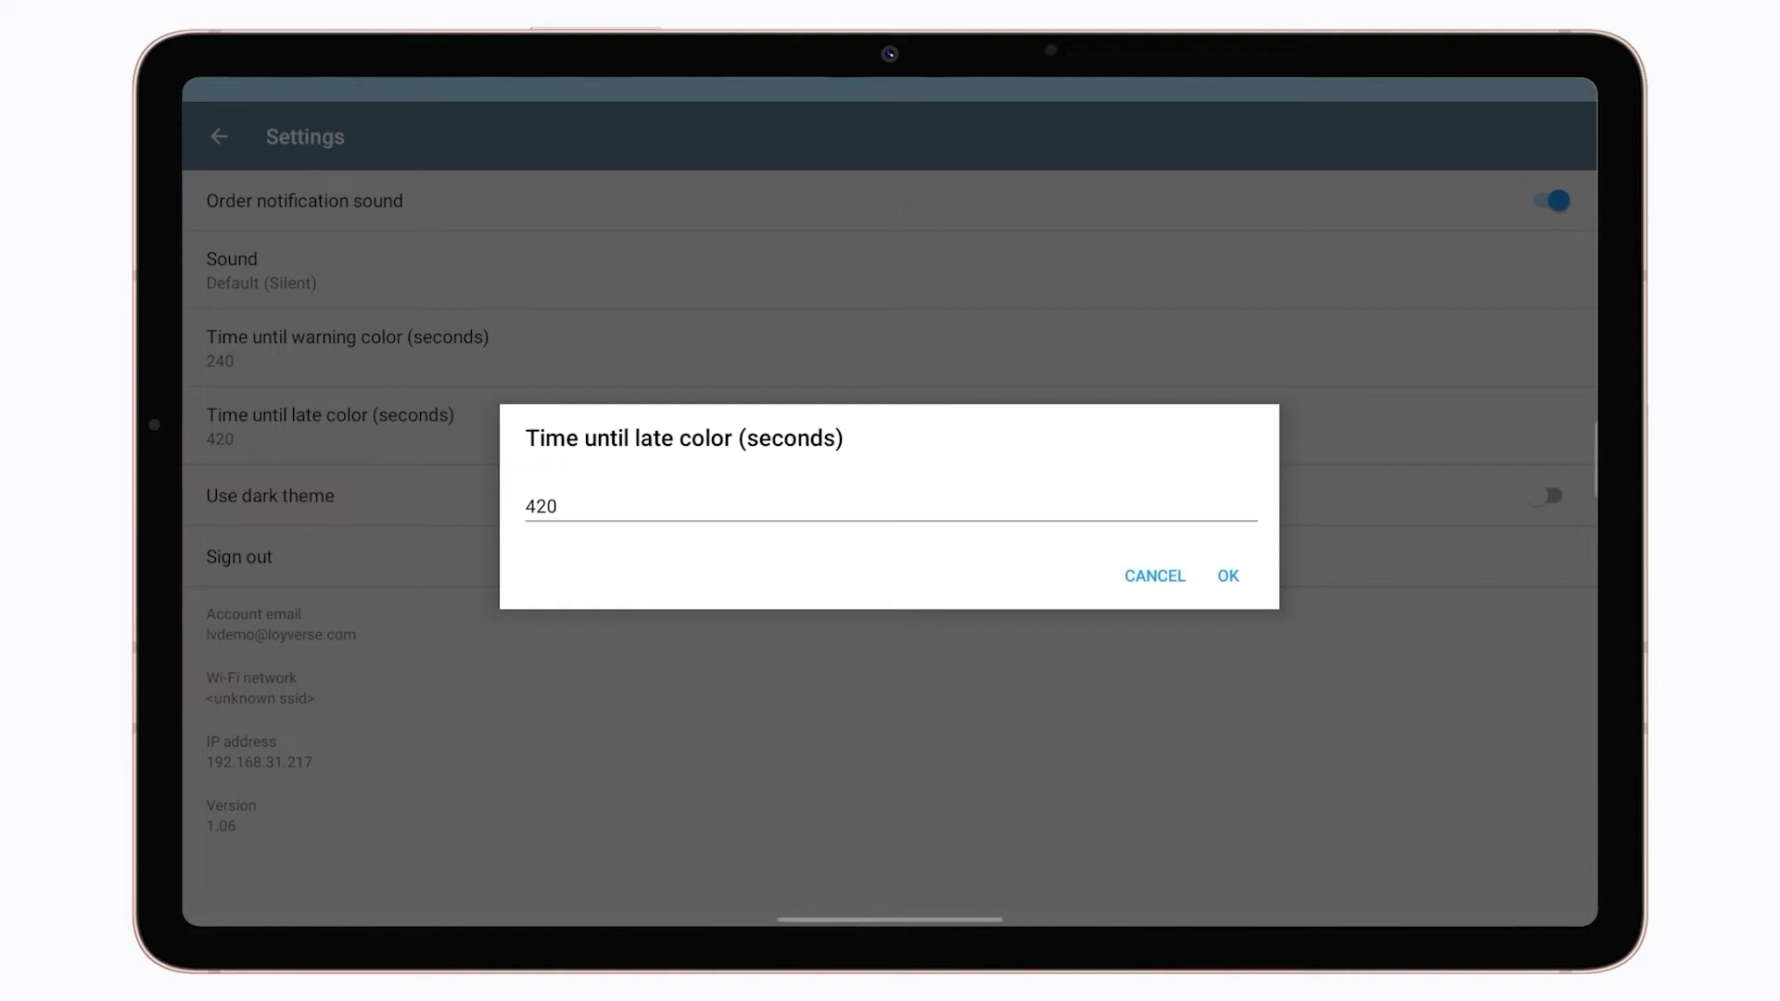
left_click(1228, 575)
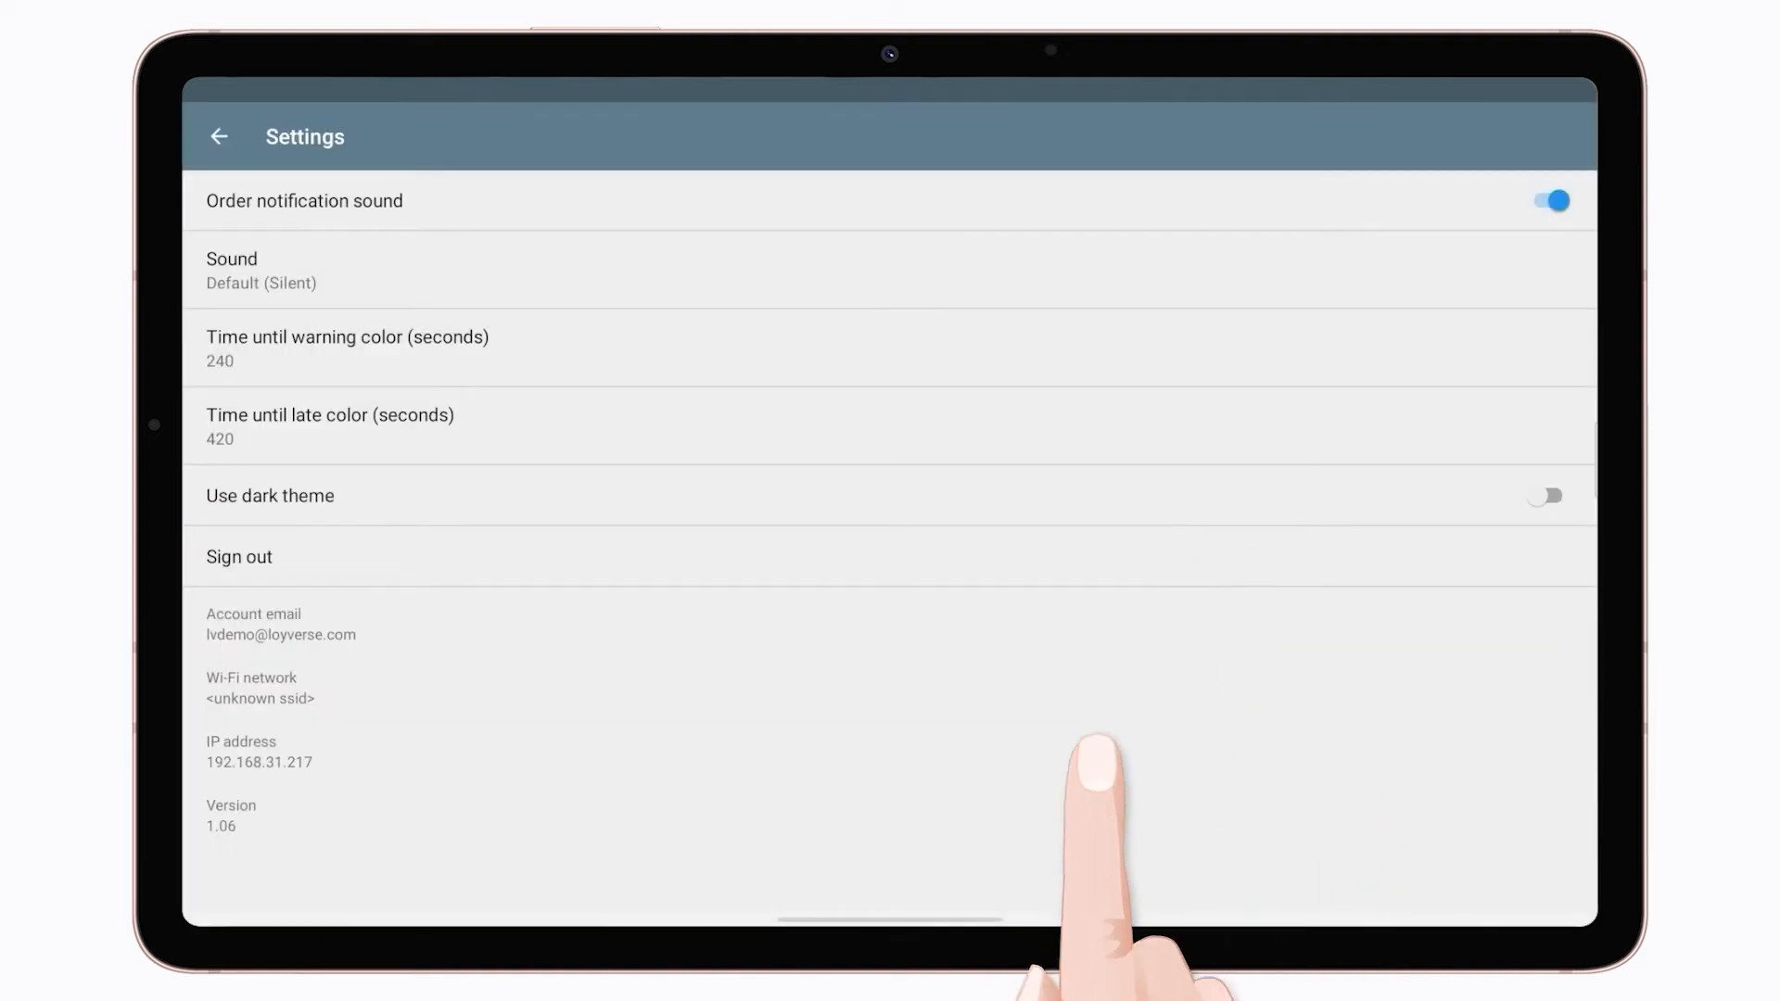
left_click(1548, 497)
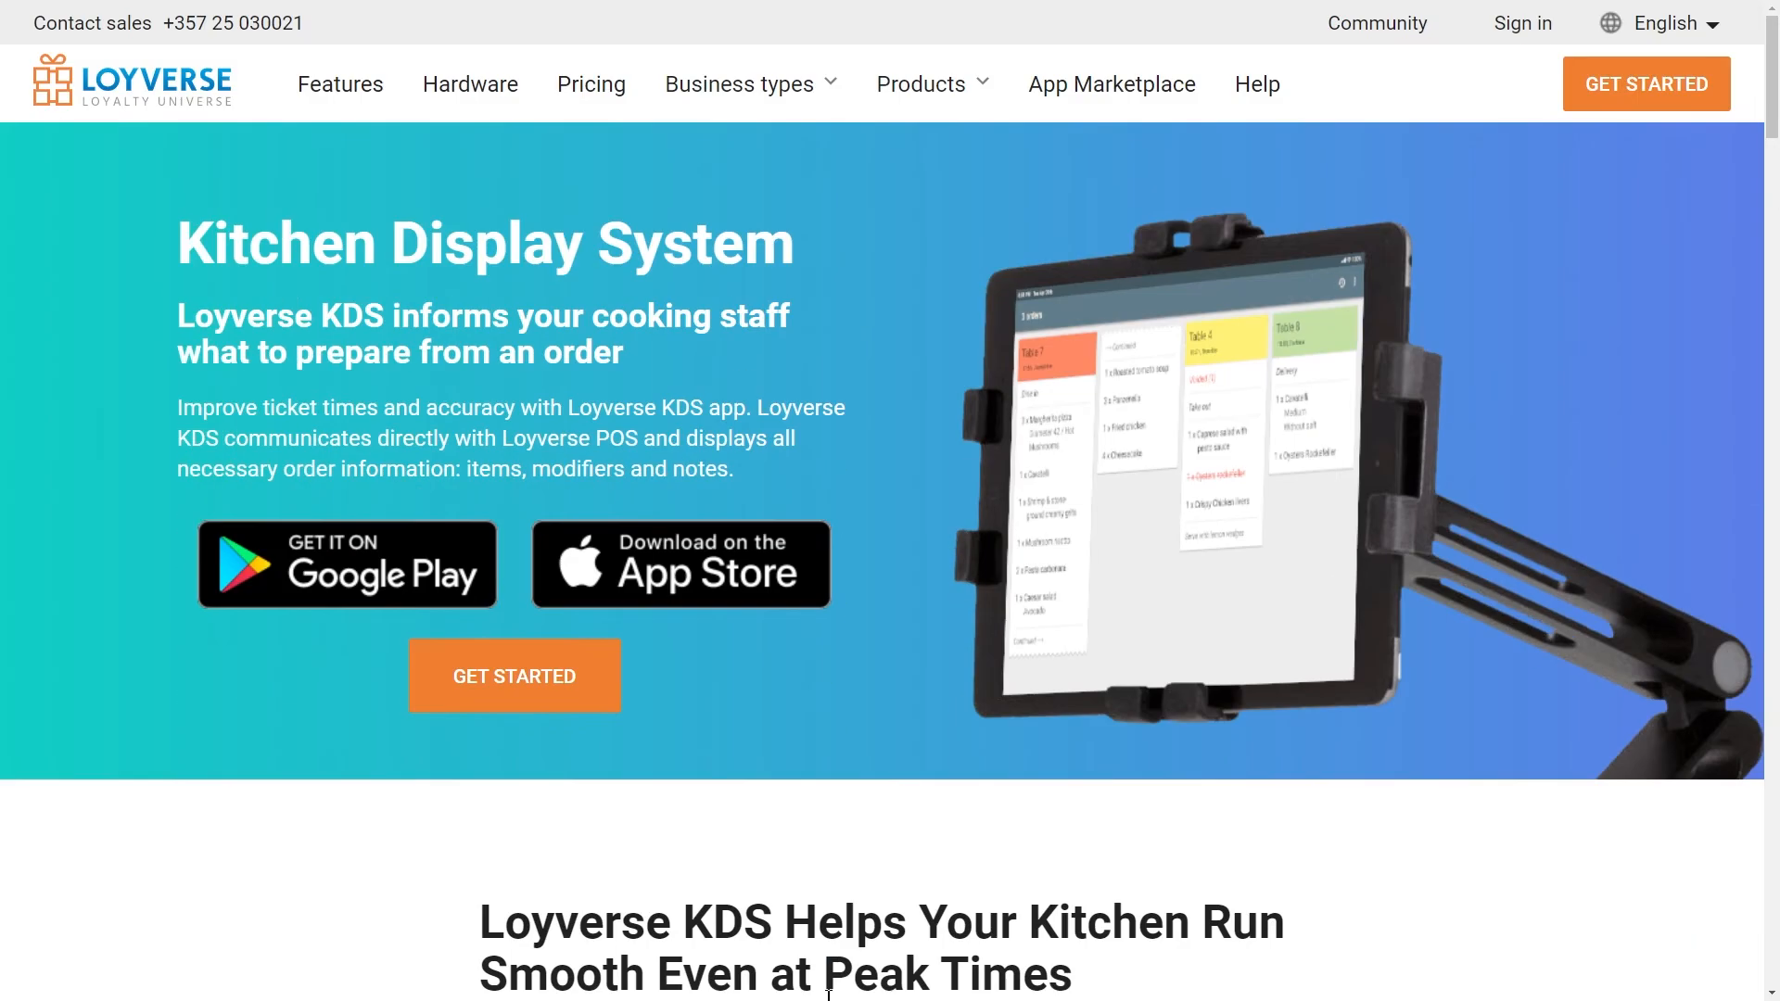
mouse_move(1535, 30)
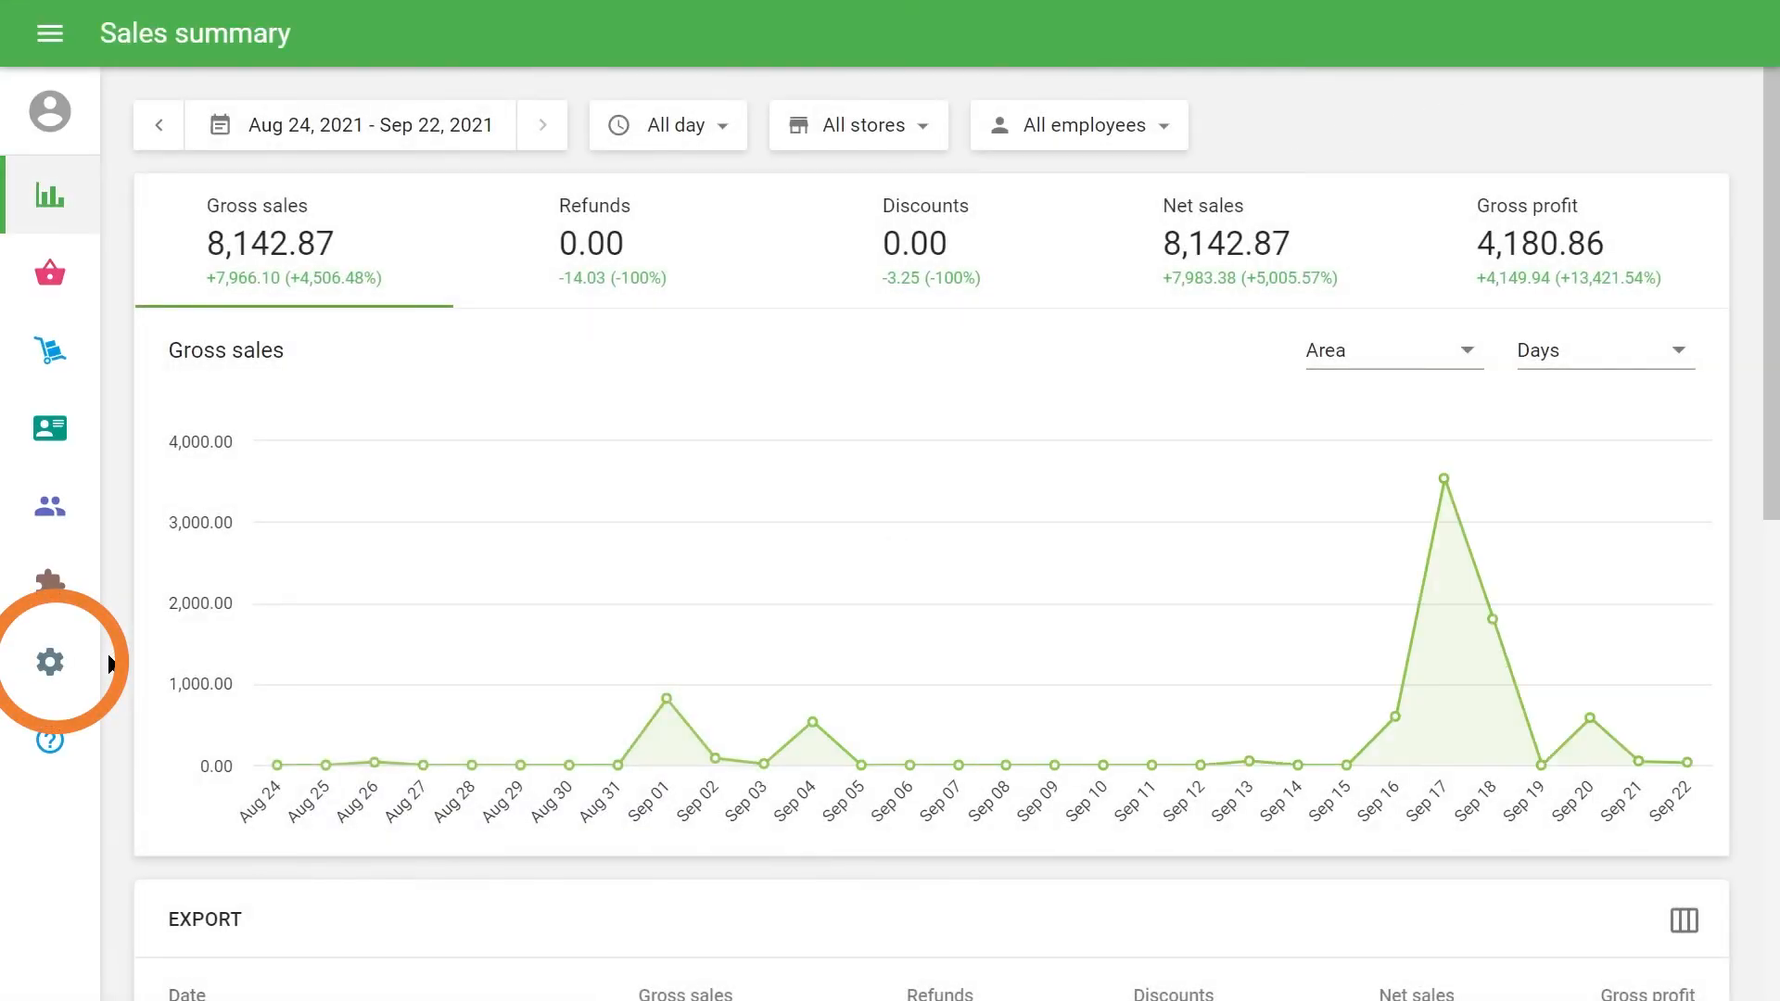
mouse_move(50, 660)
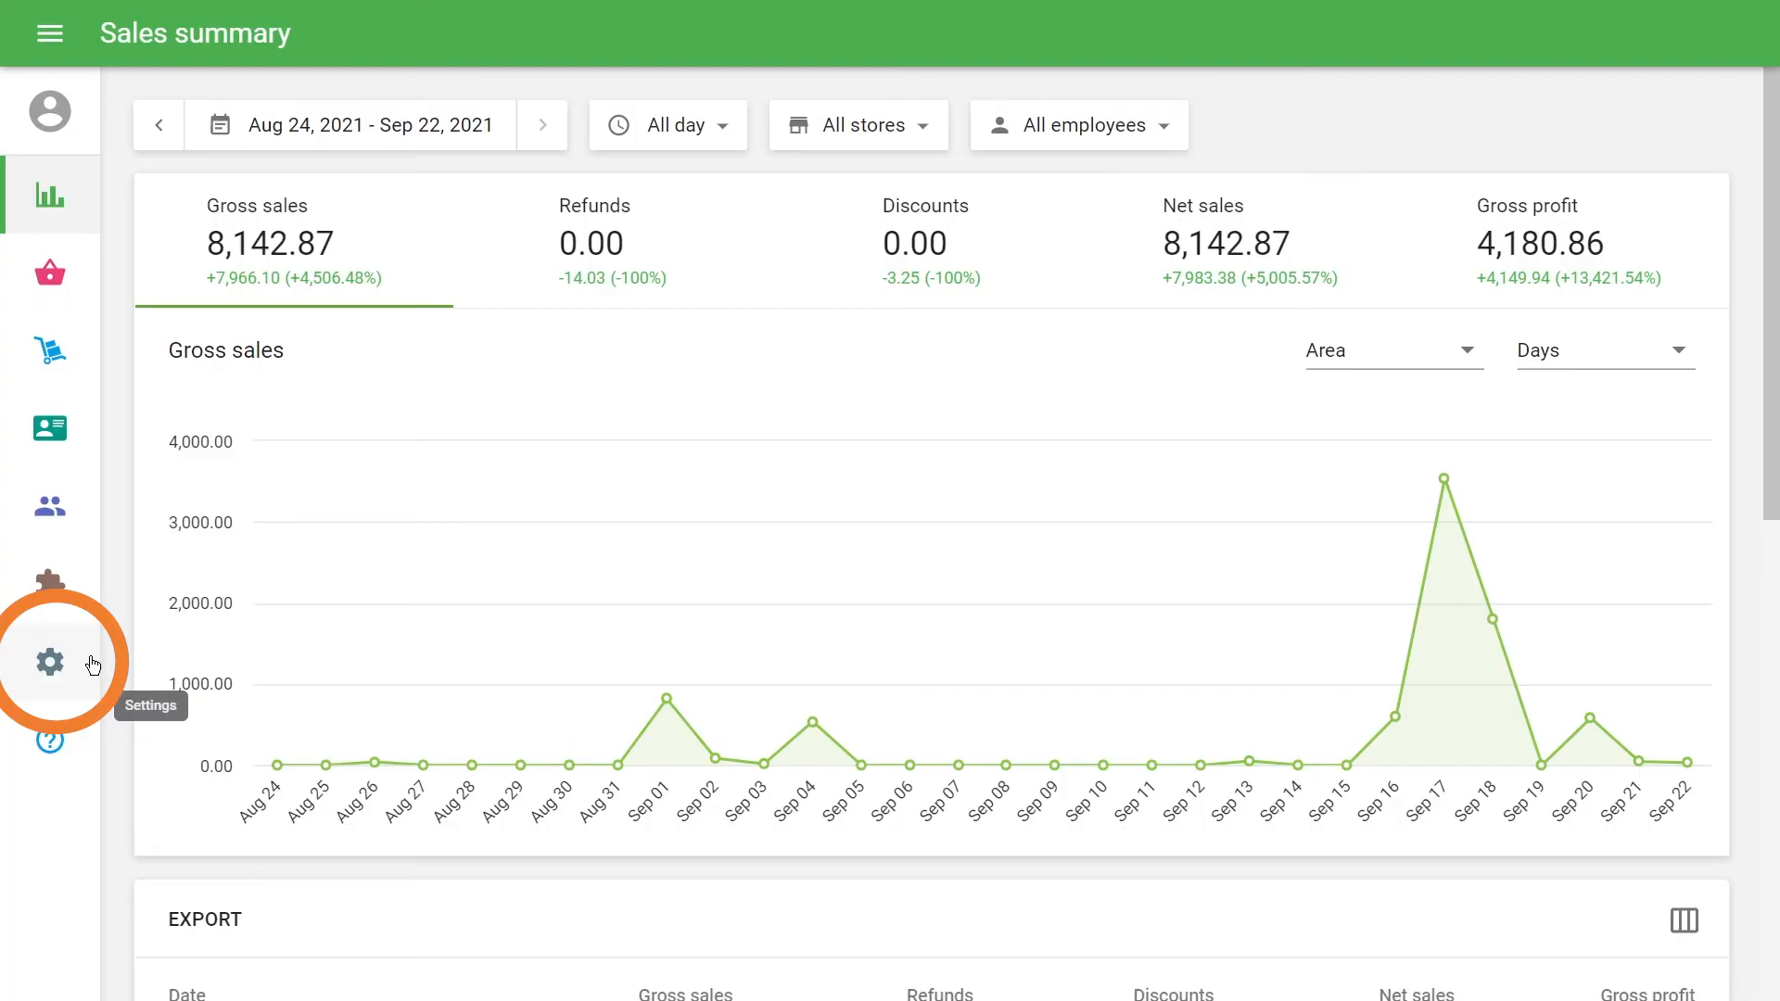
Switch on the Kitchen printers feature in Back Office settings and save it.
left_click(50, 662)
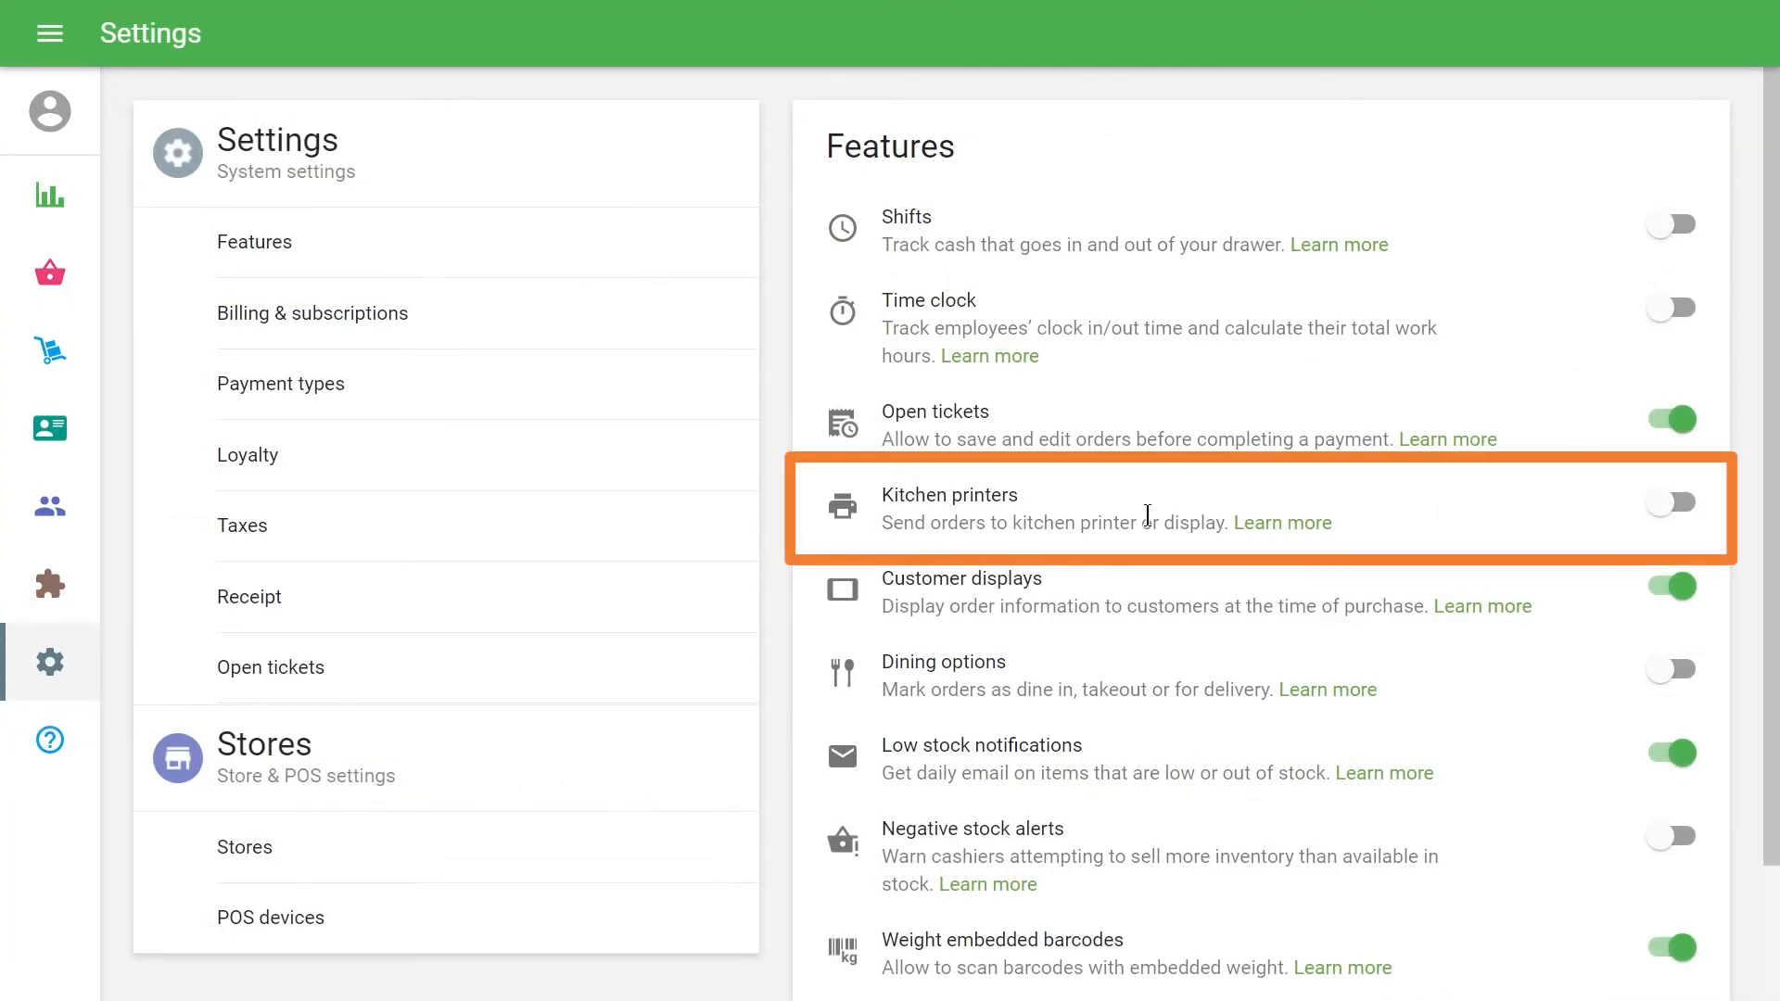
mouse_move(1664, 501)
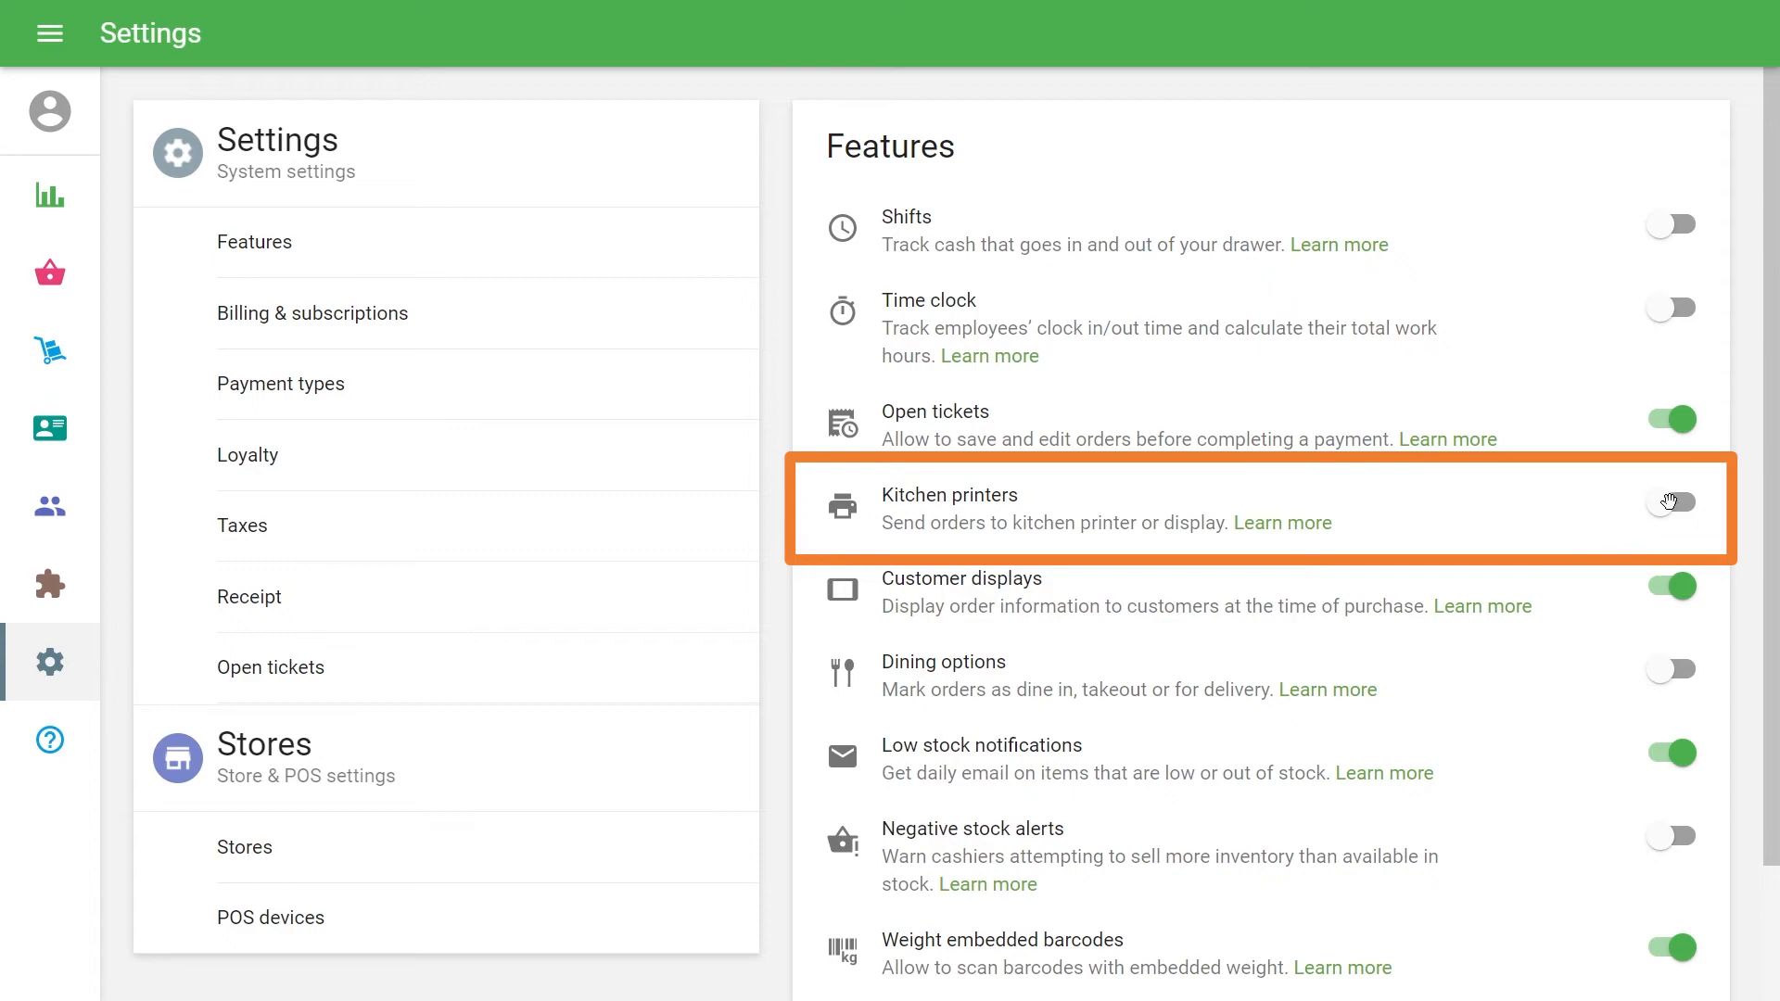
left_click(1669, 501)
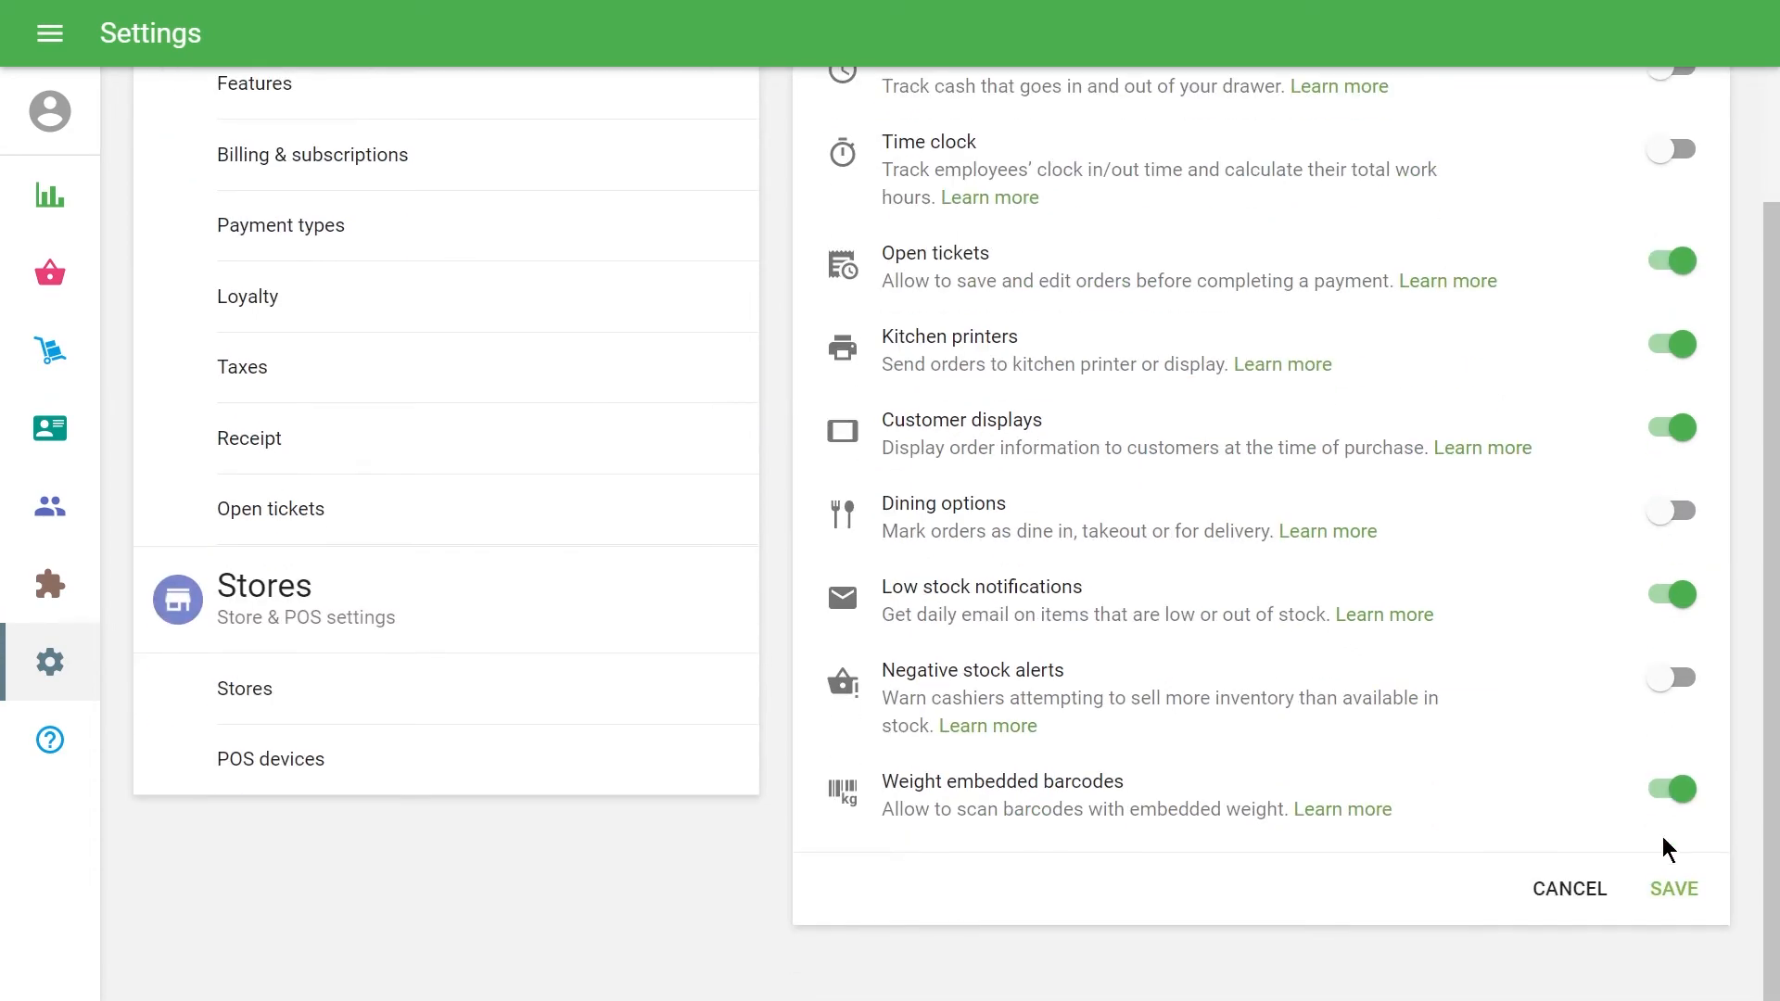
left_click(1672, 889)
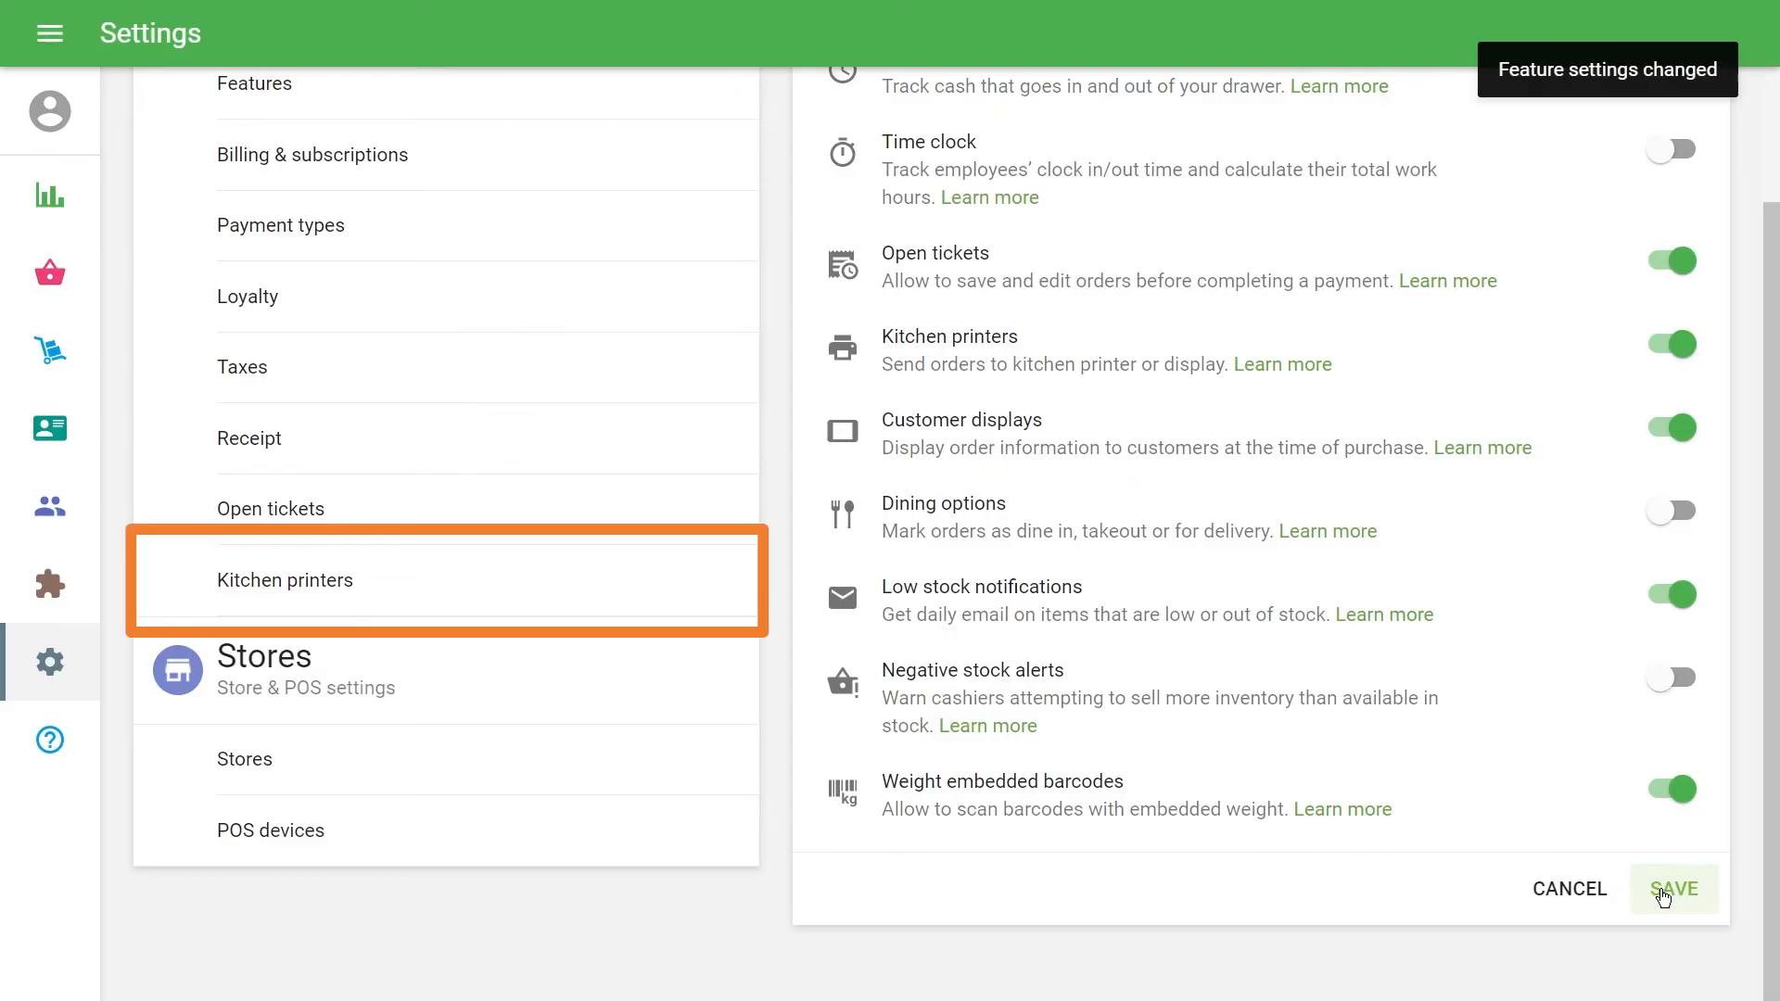
mouse_move(454, 601)
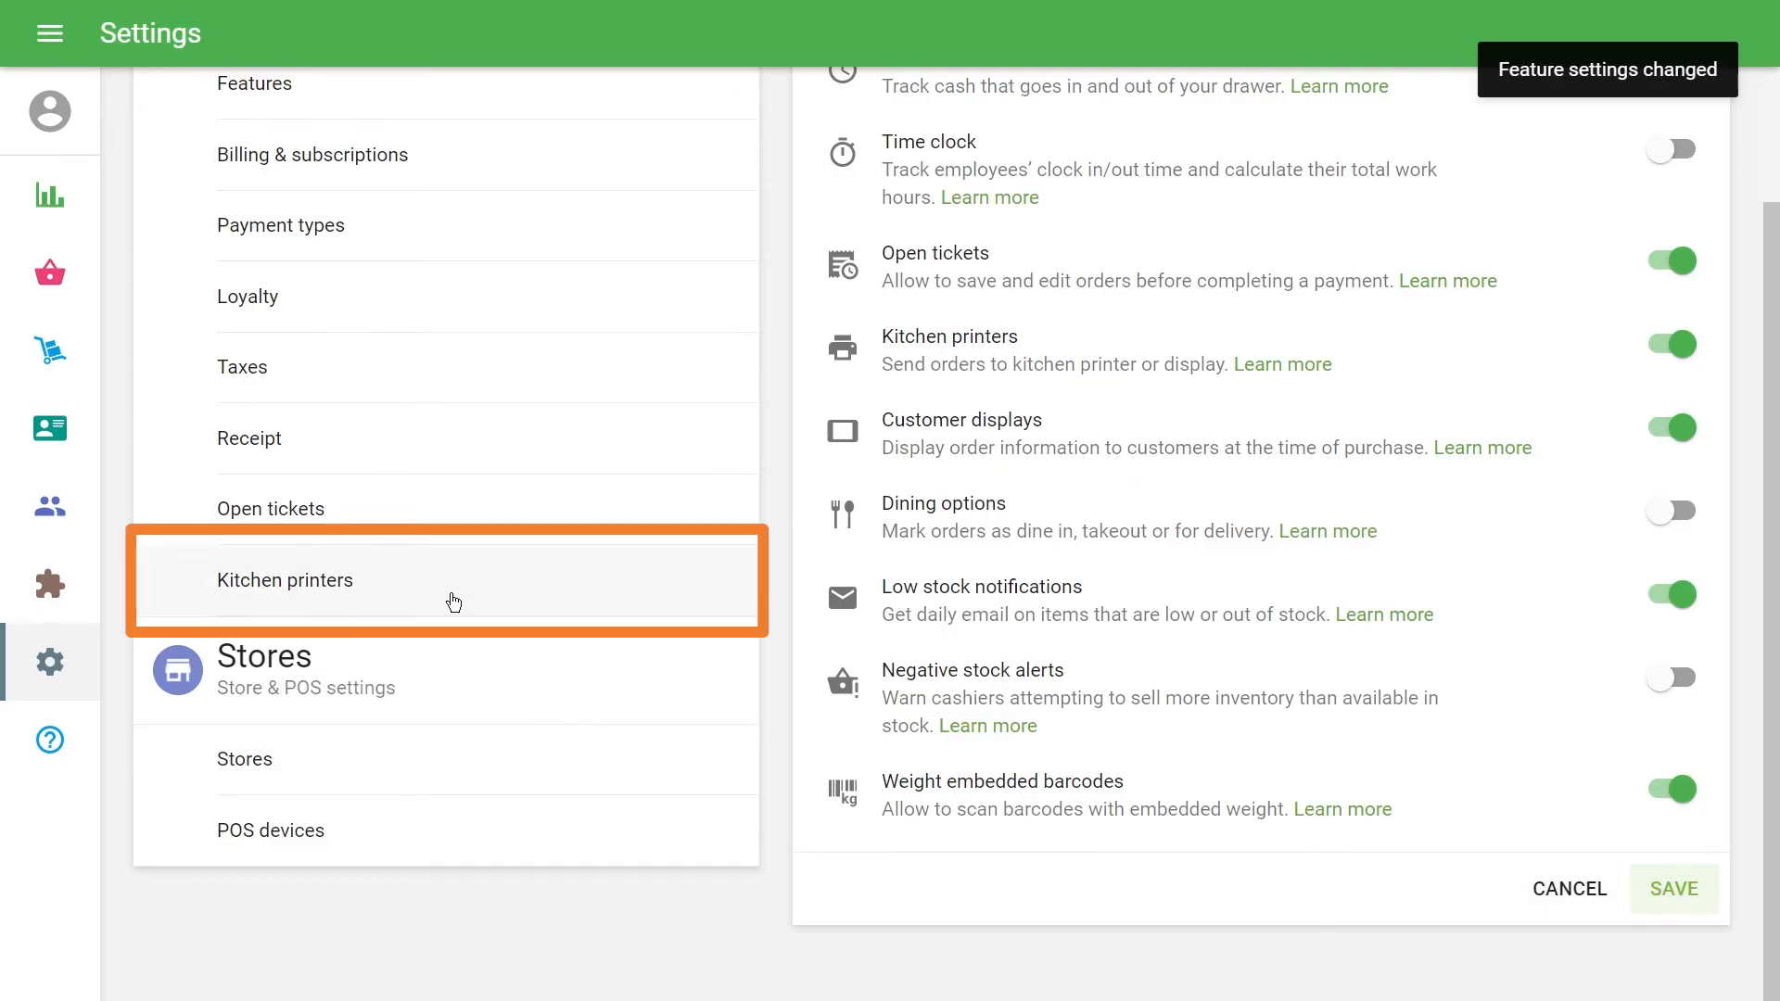
Create printer group 'Kitchen' covering Meals, Pizza, Salads and Sandwiches, and save it.
left_click(285, 580)
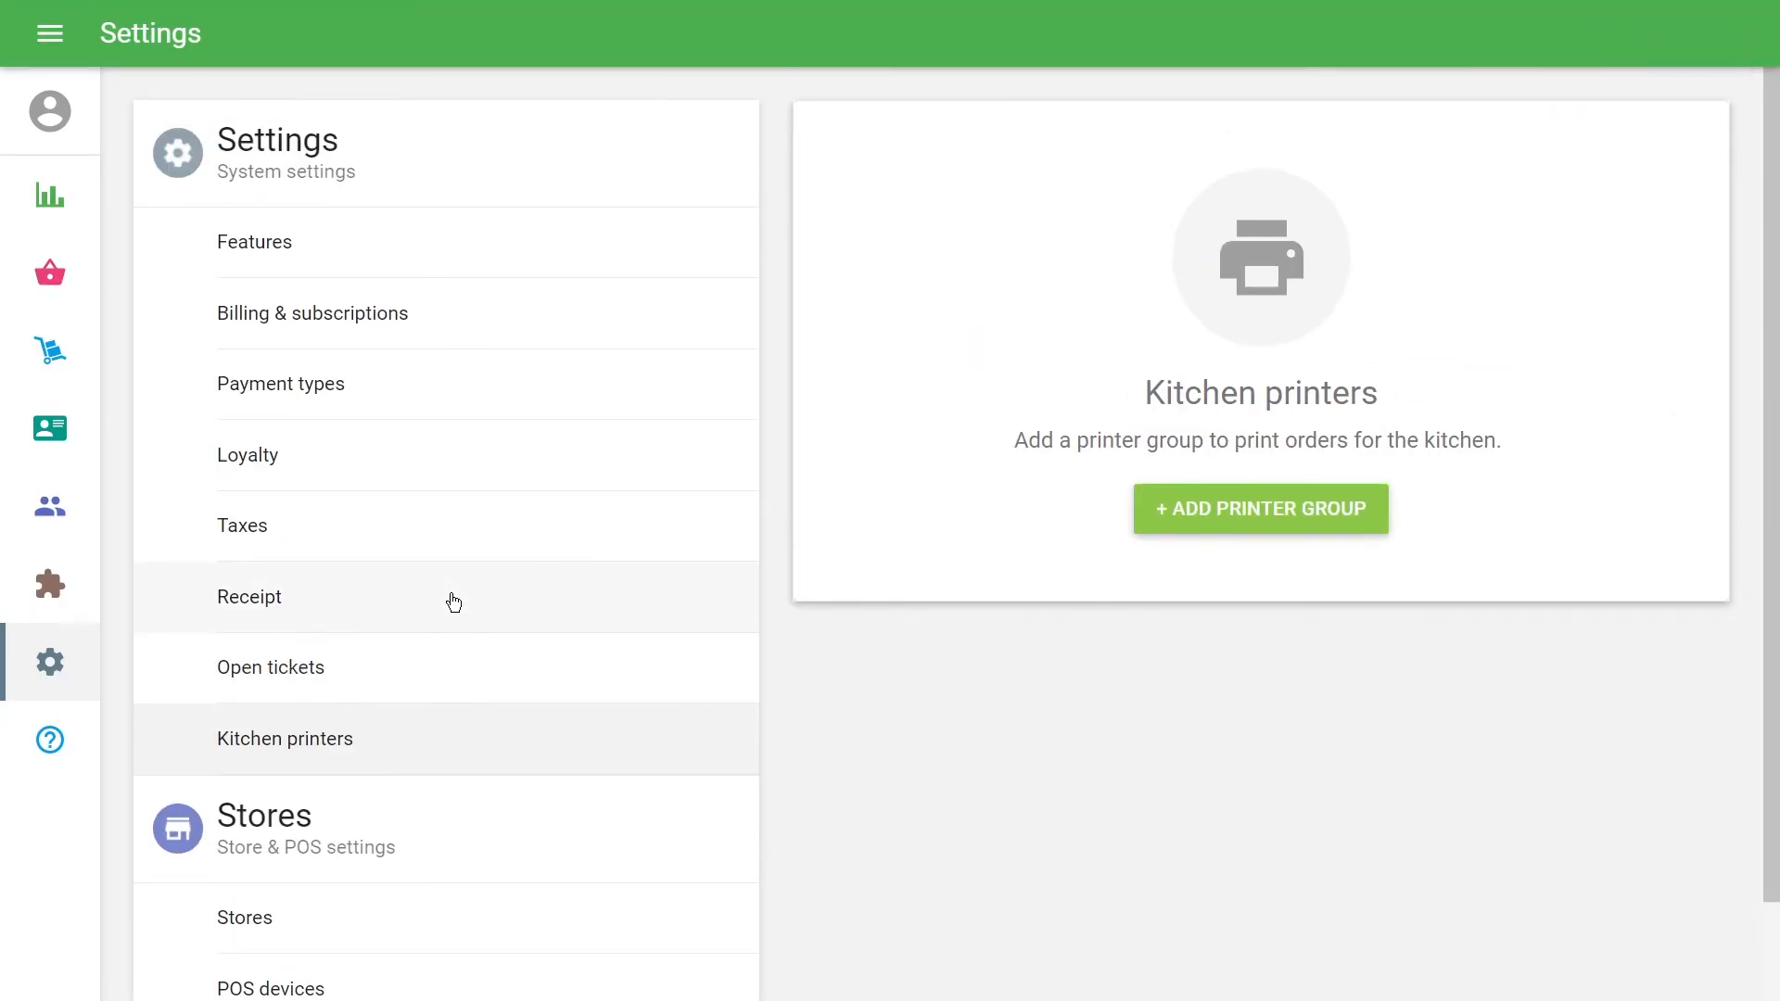
left_click(1261, 508)
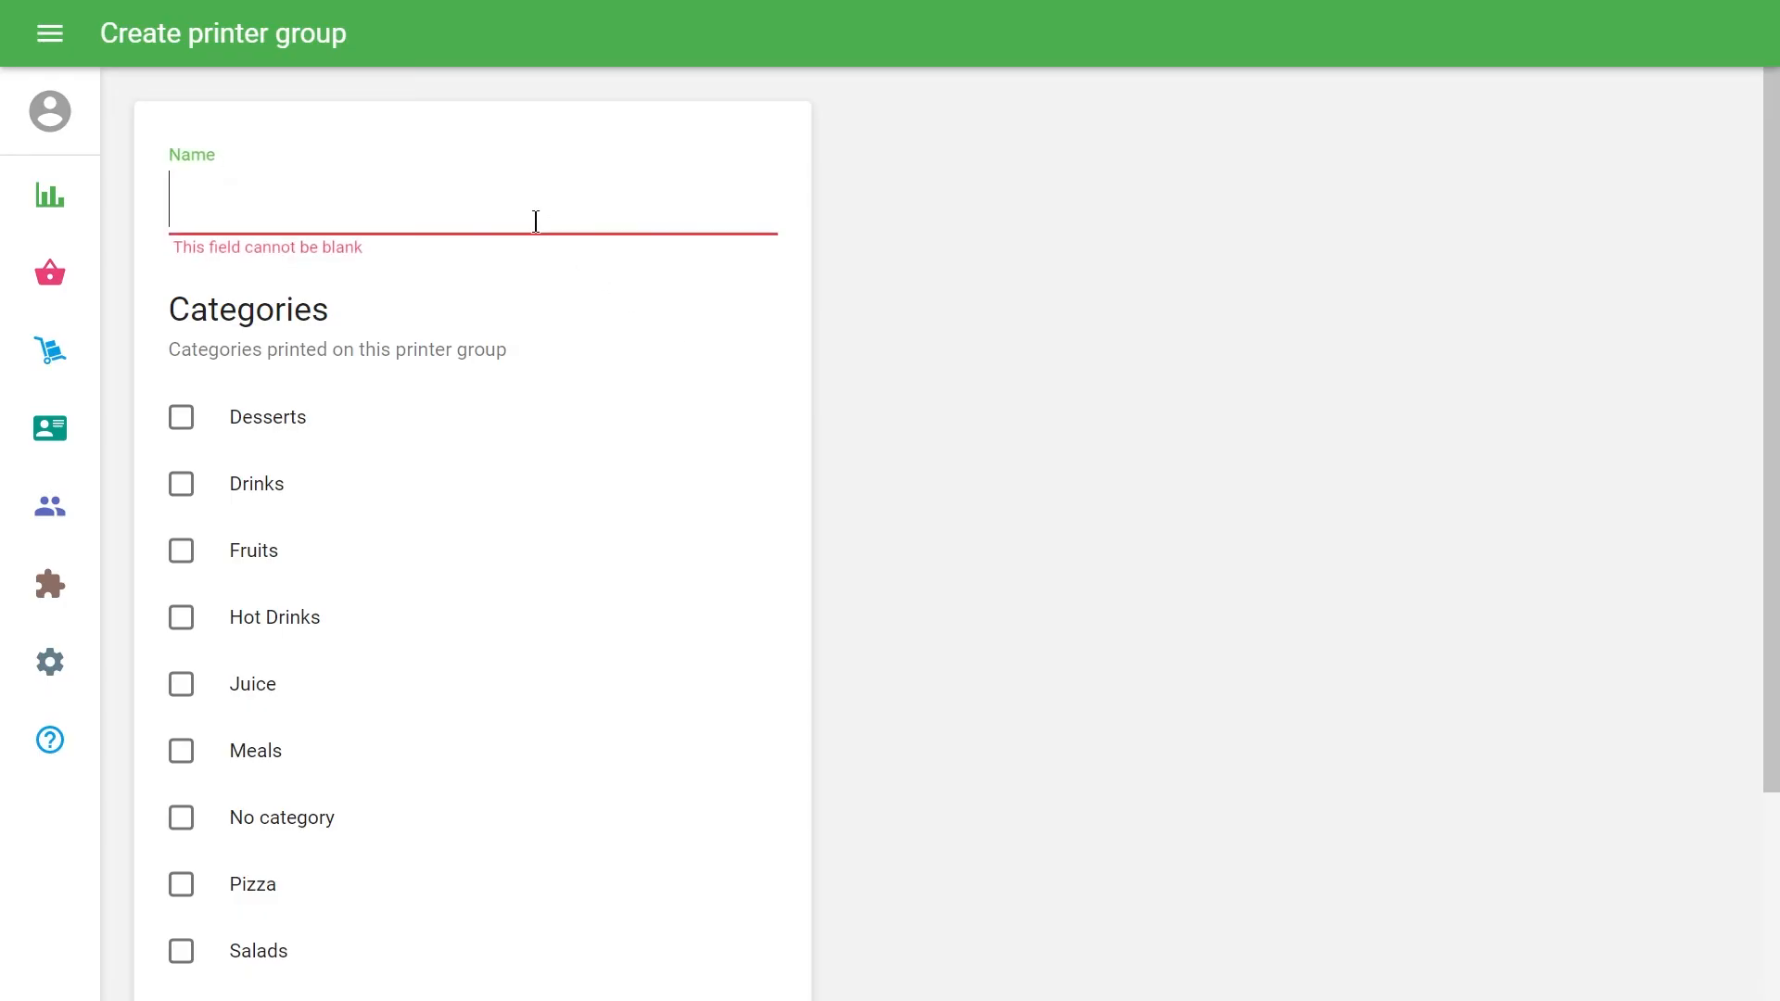
type("Kitchen")
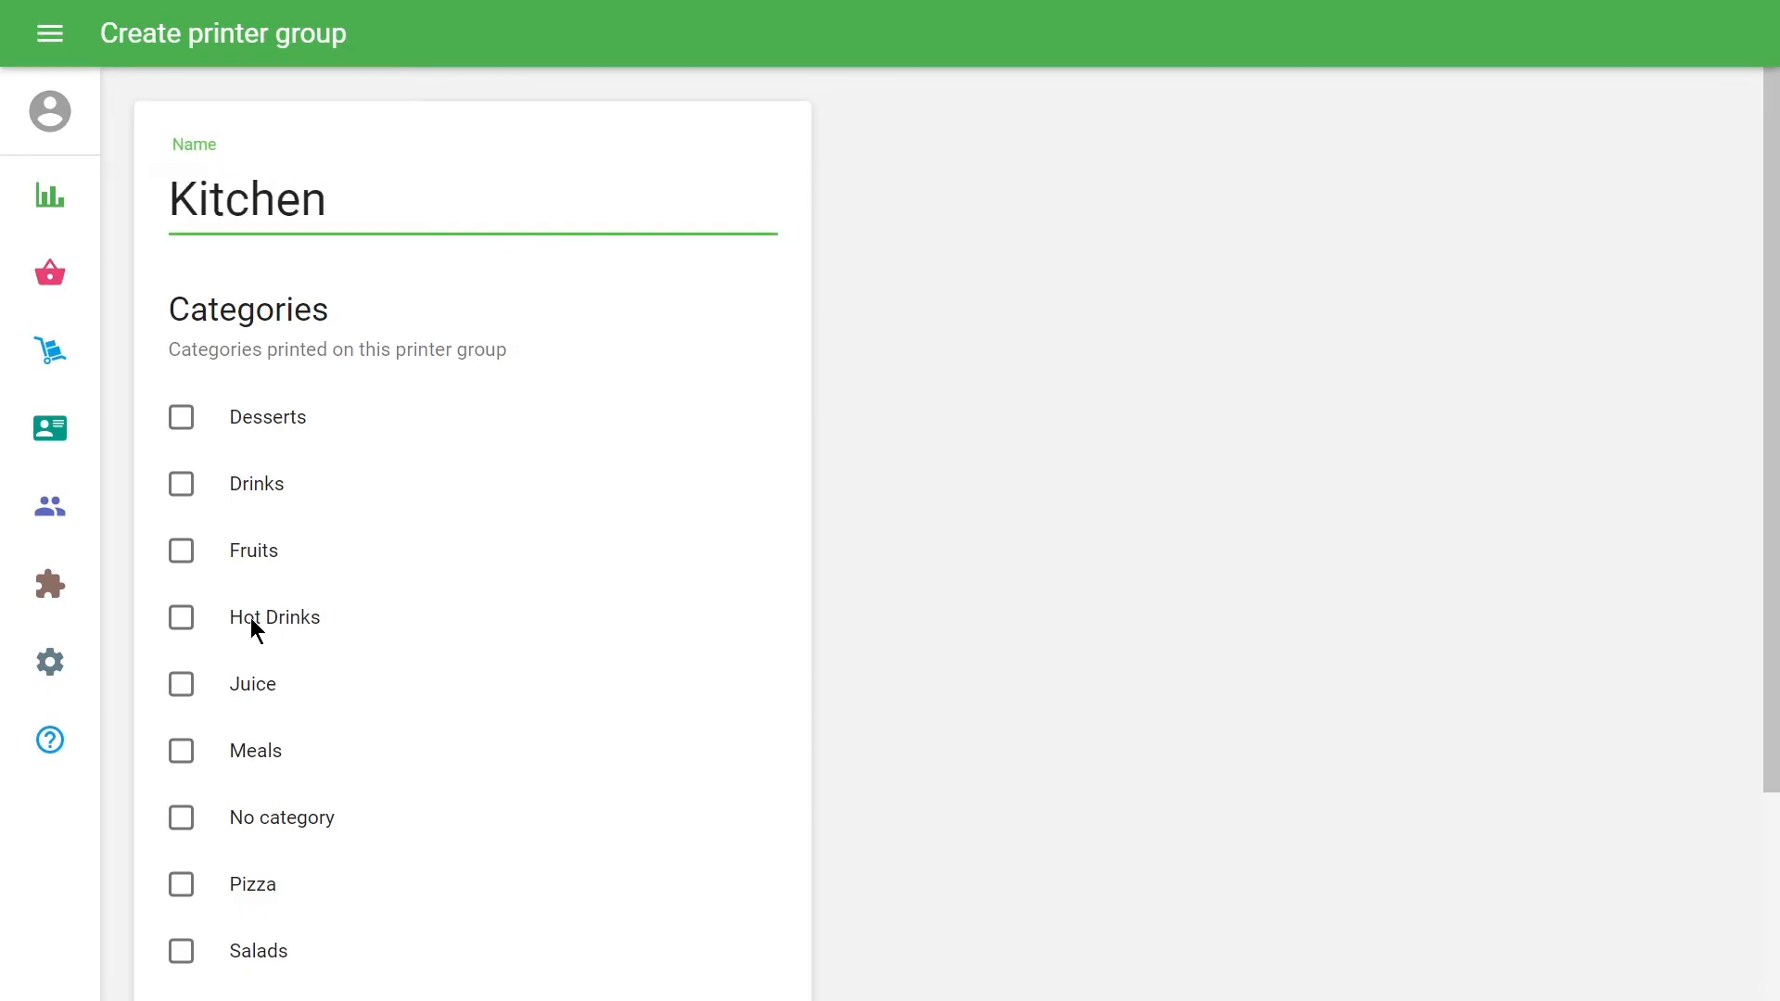
left_click(181, 751)
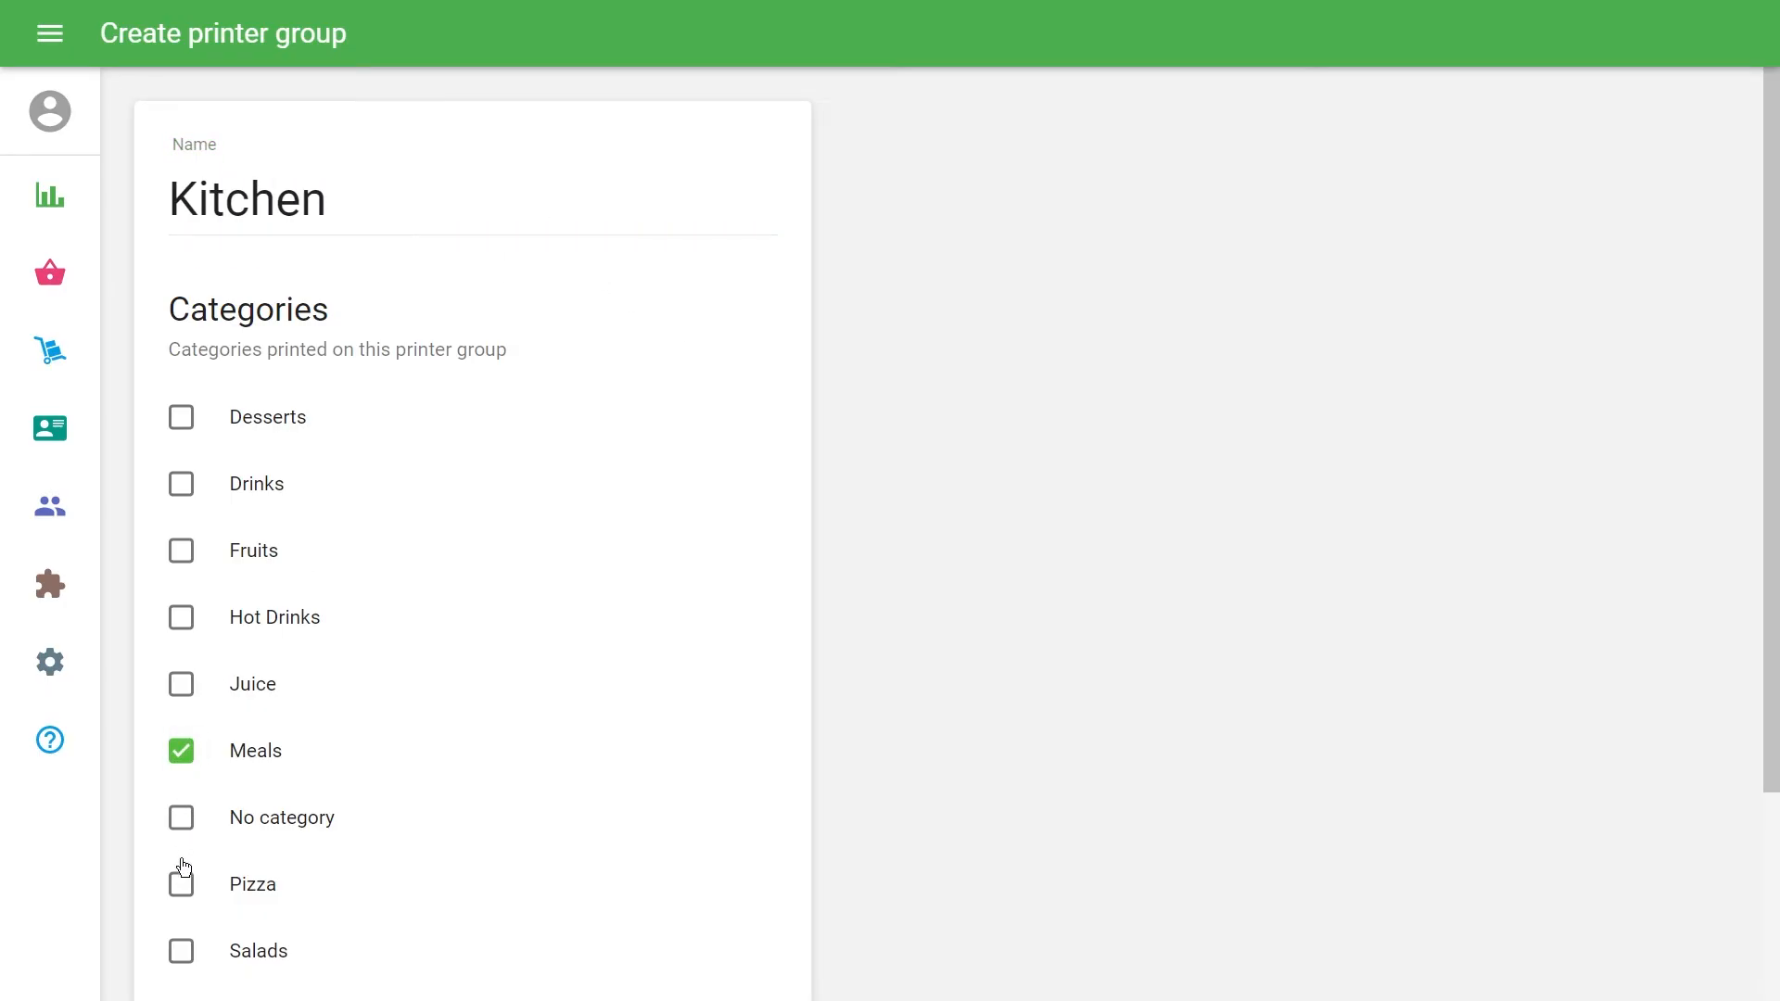
left_click(181, 885)
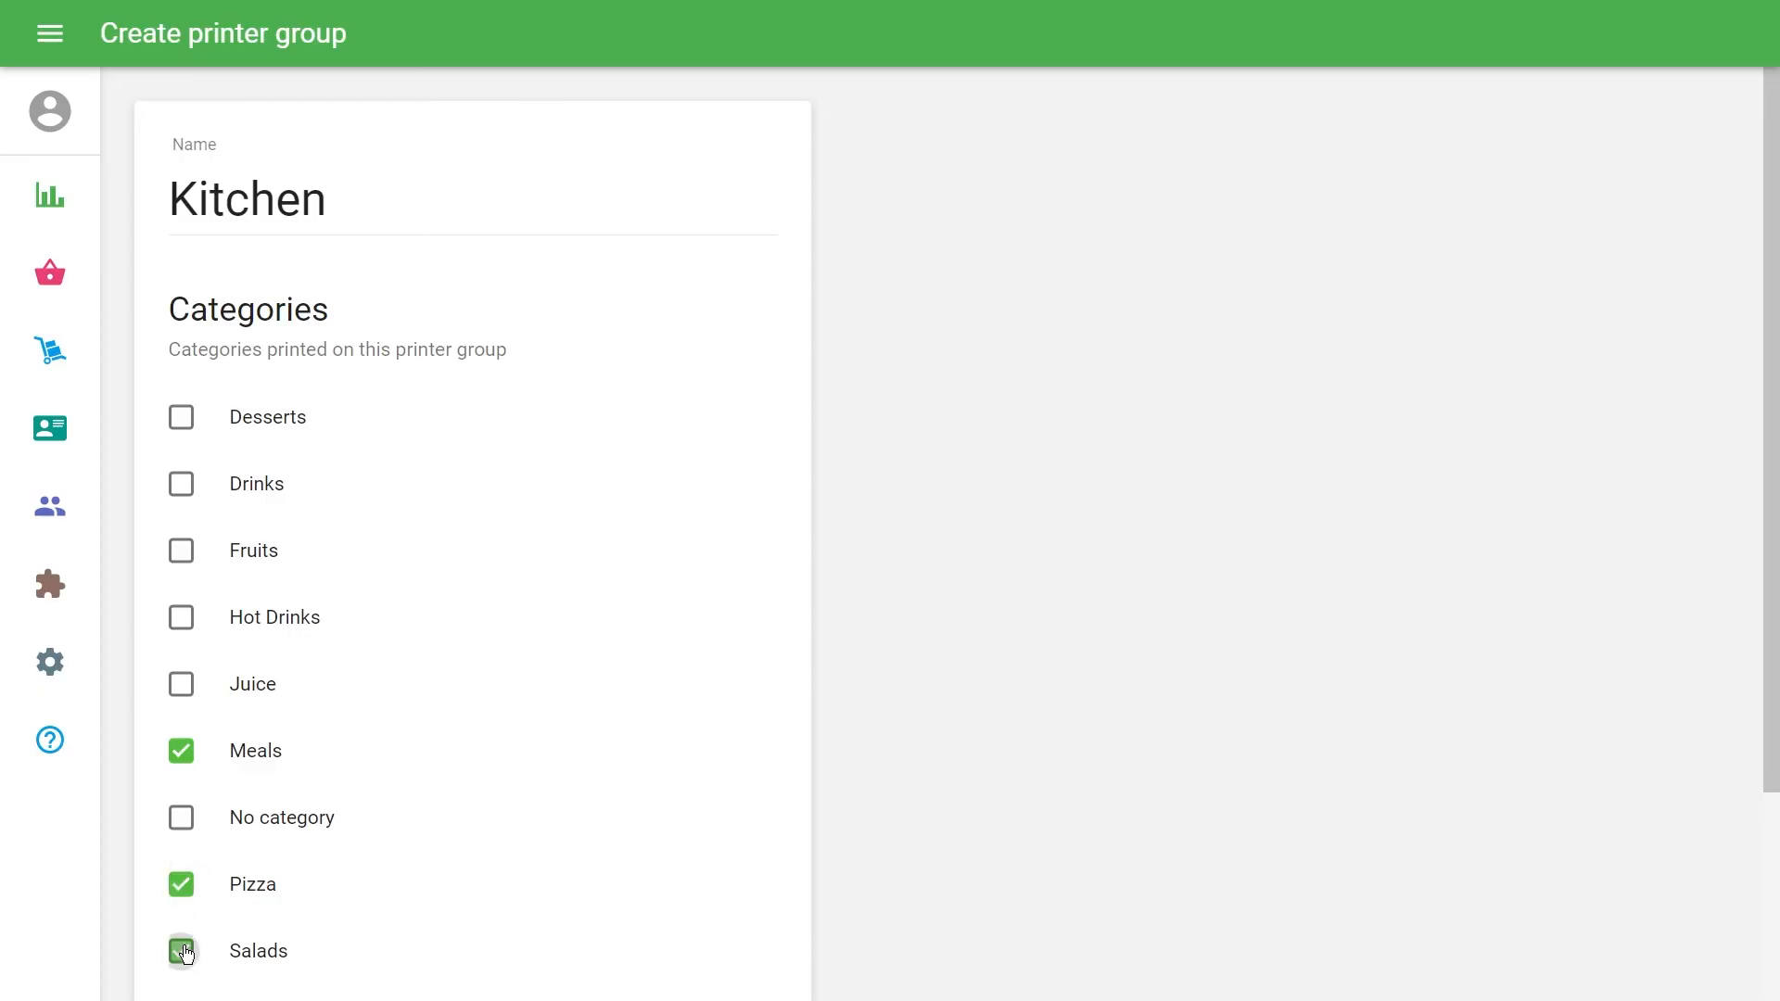
left_click(181, 952)
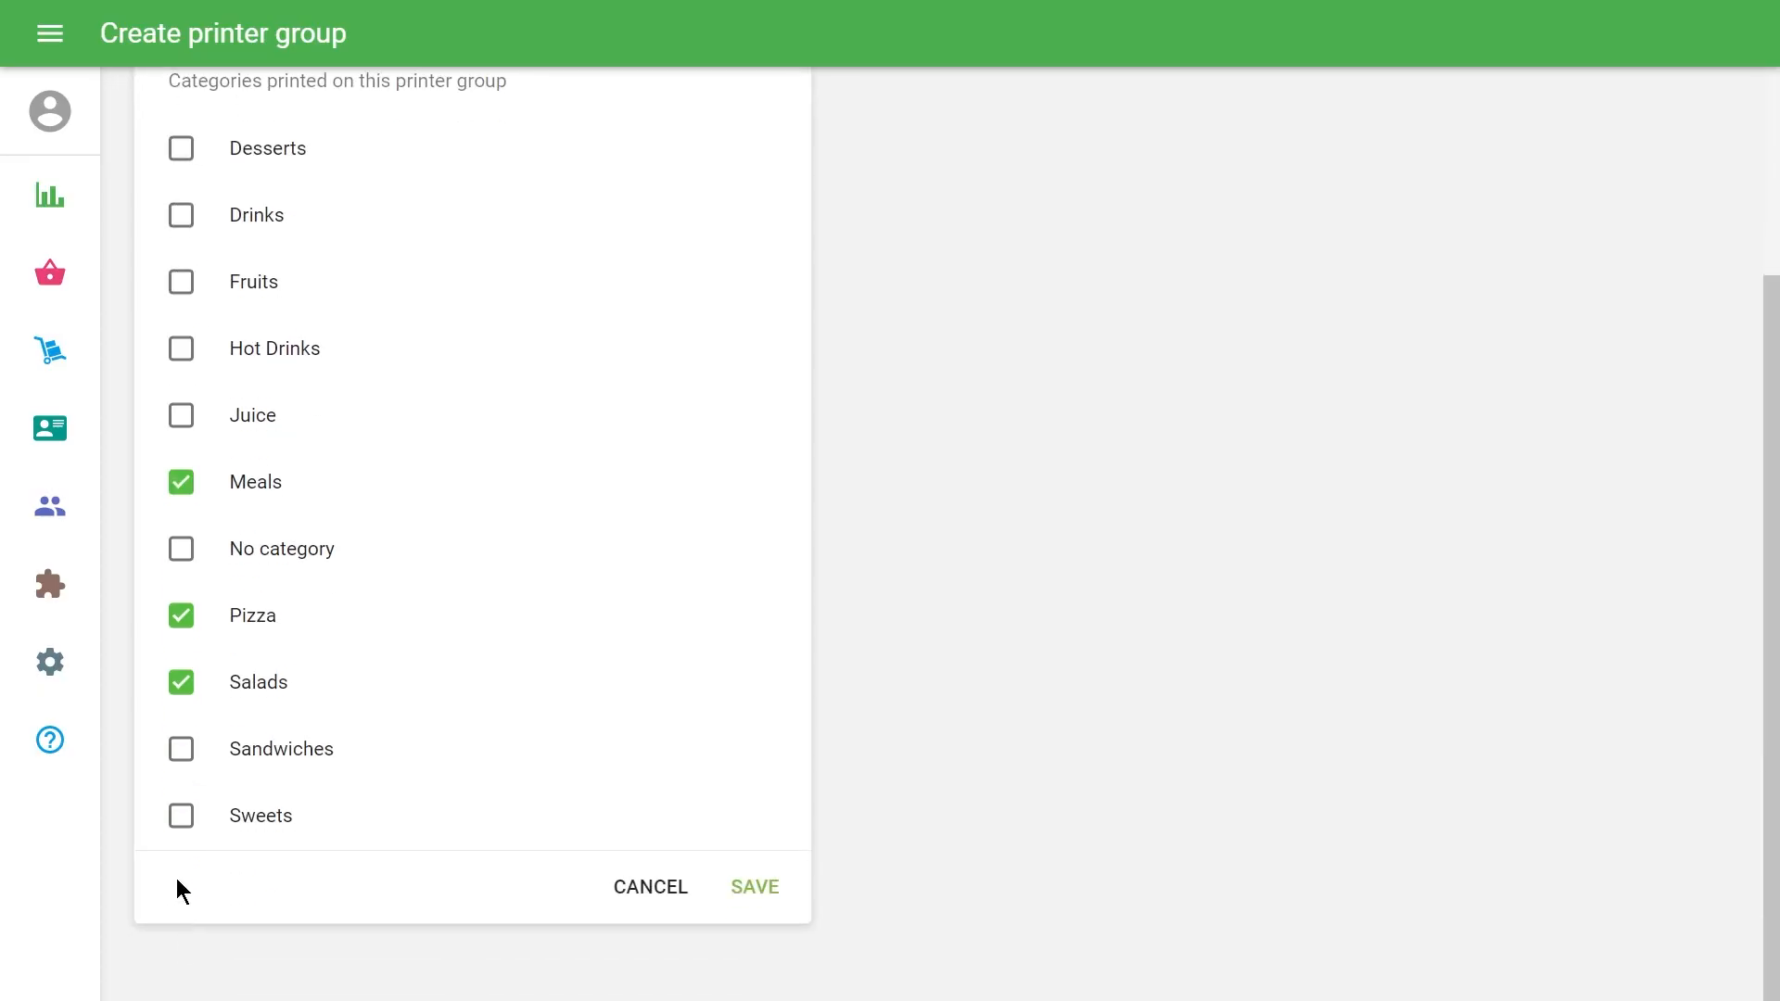
left_click(182, 749)
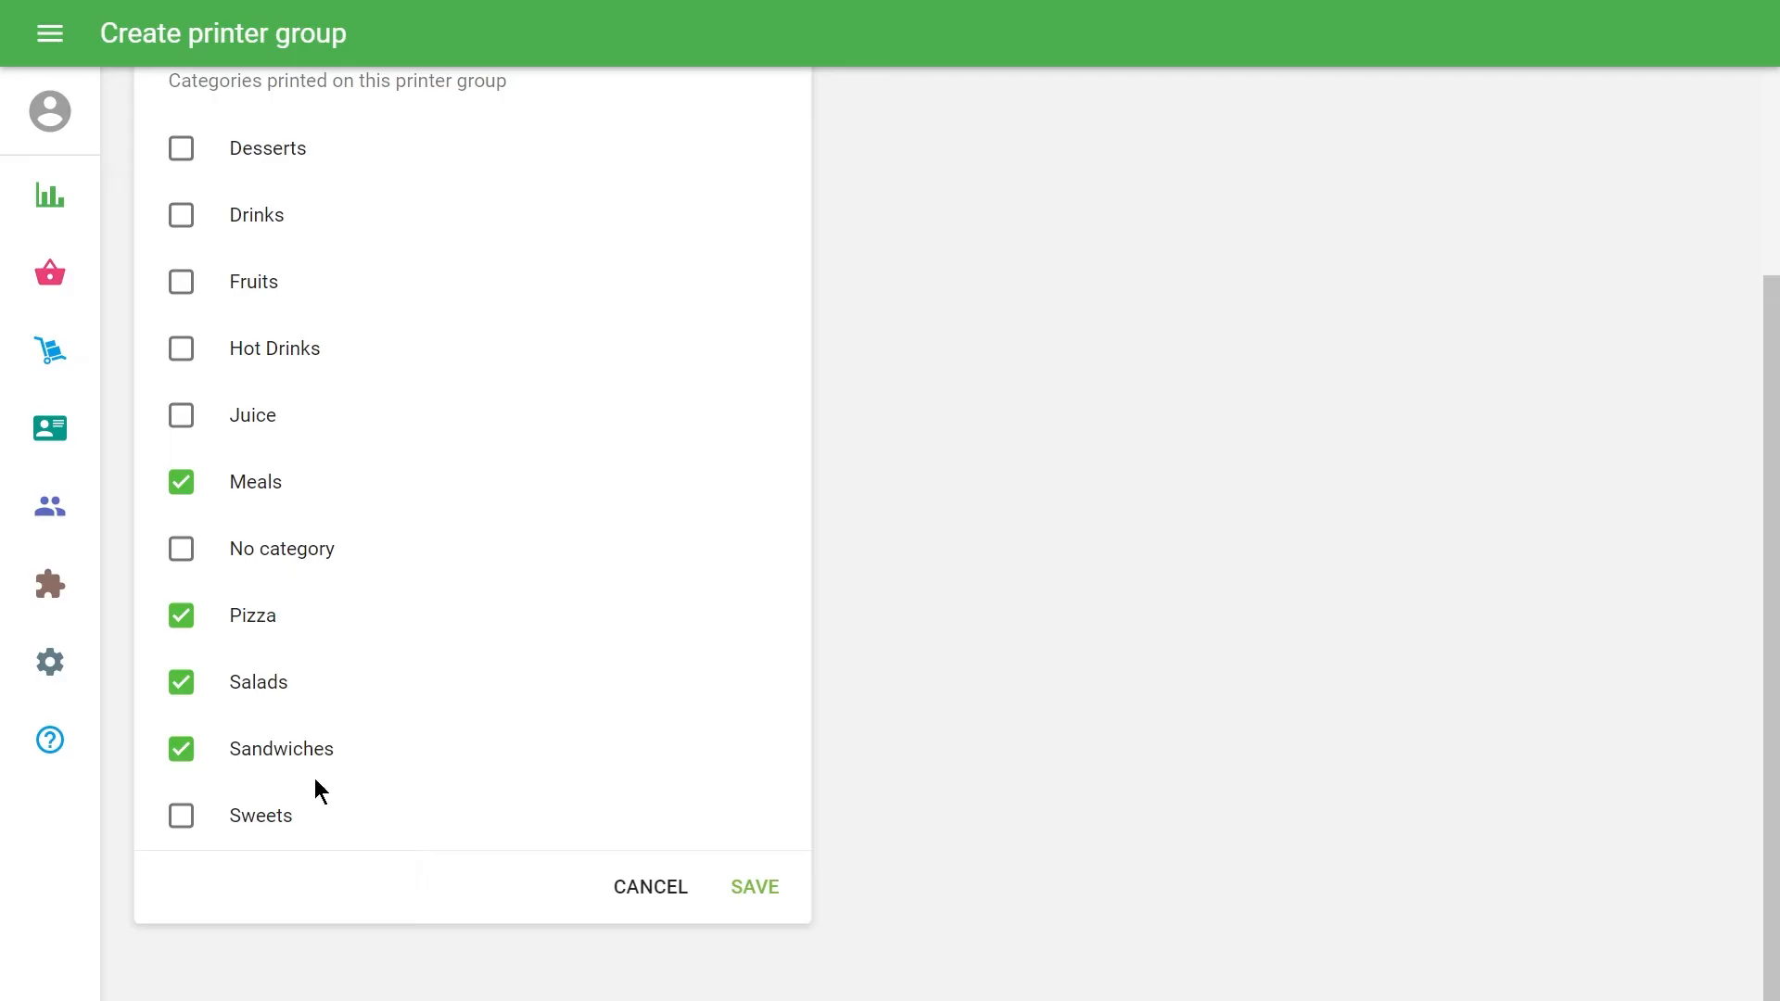
left_click(755, 886)
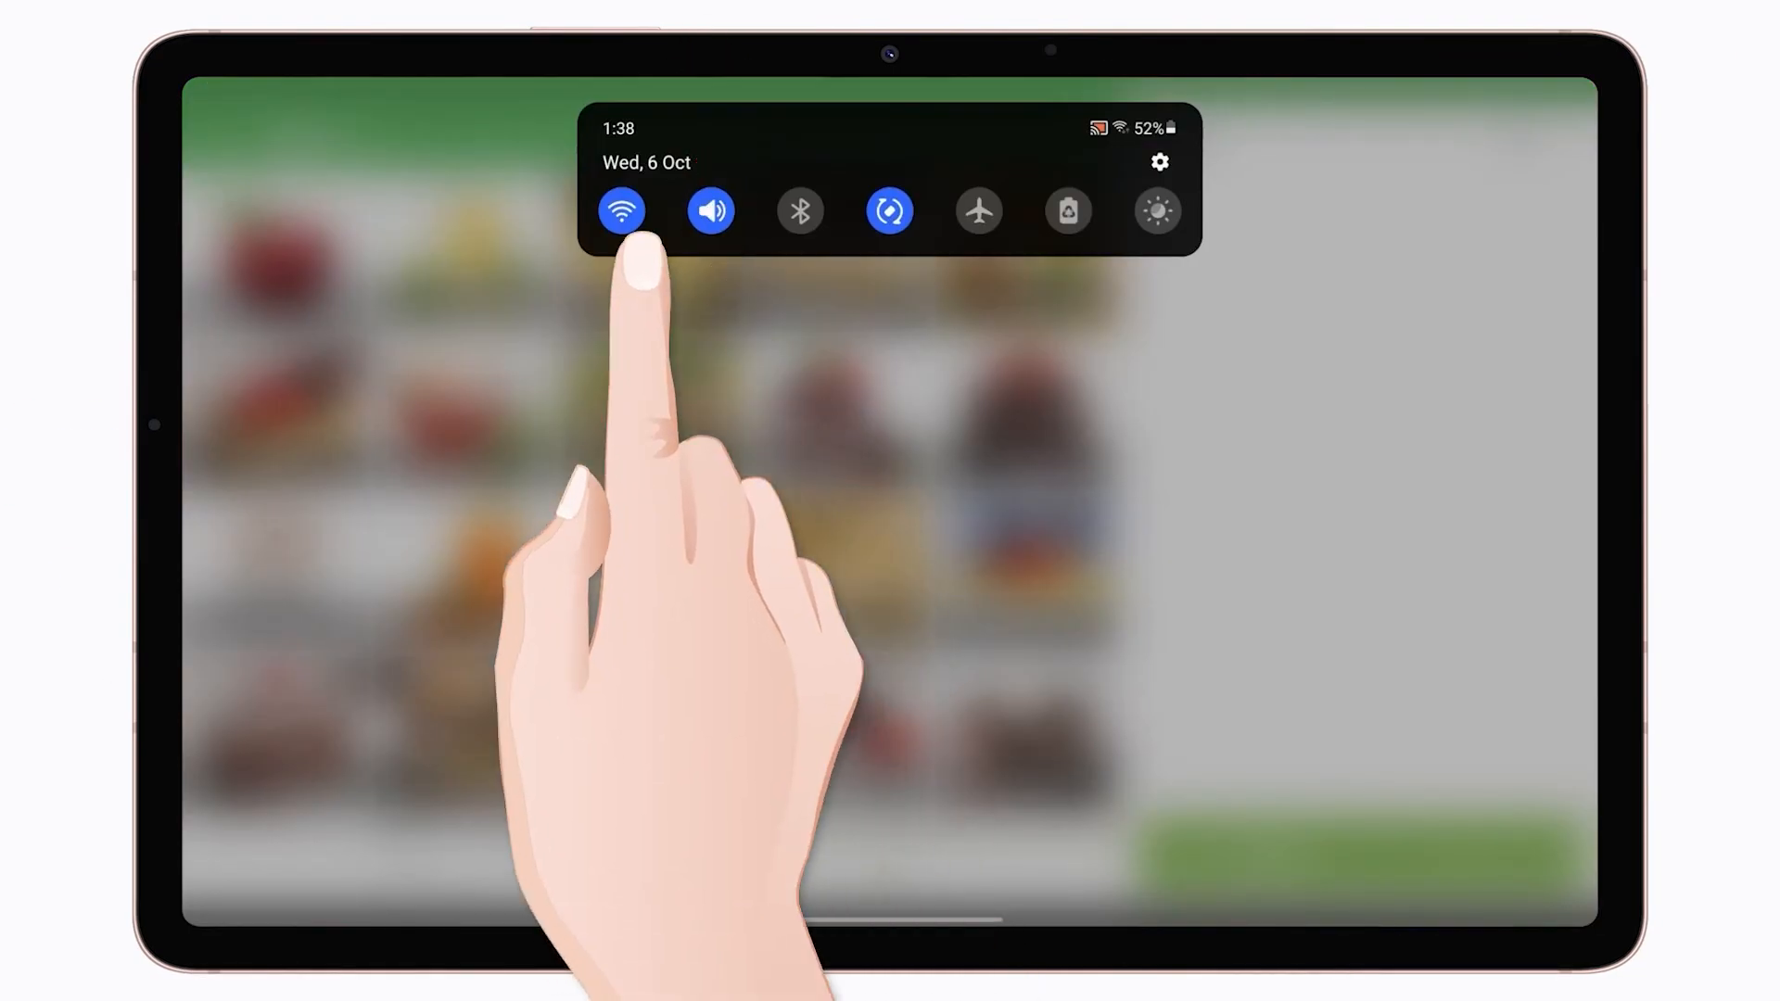
Check the tablet's Wi-Fi connection in the quick settings panel.
left_click(620, 209)
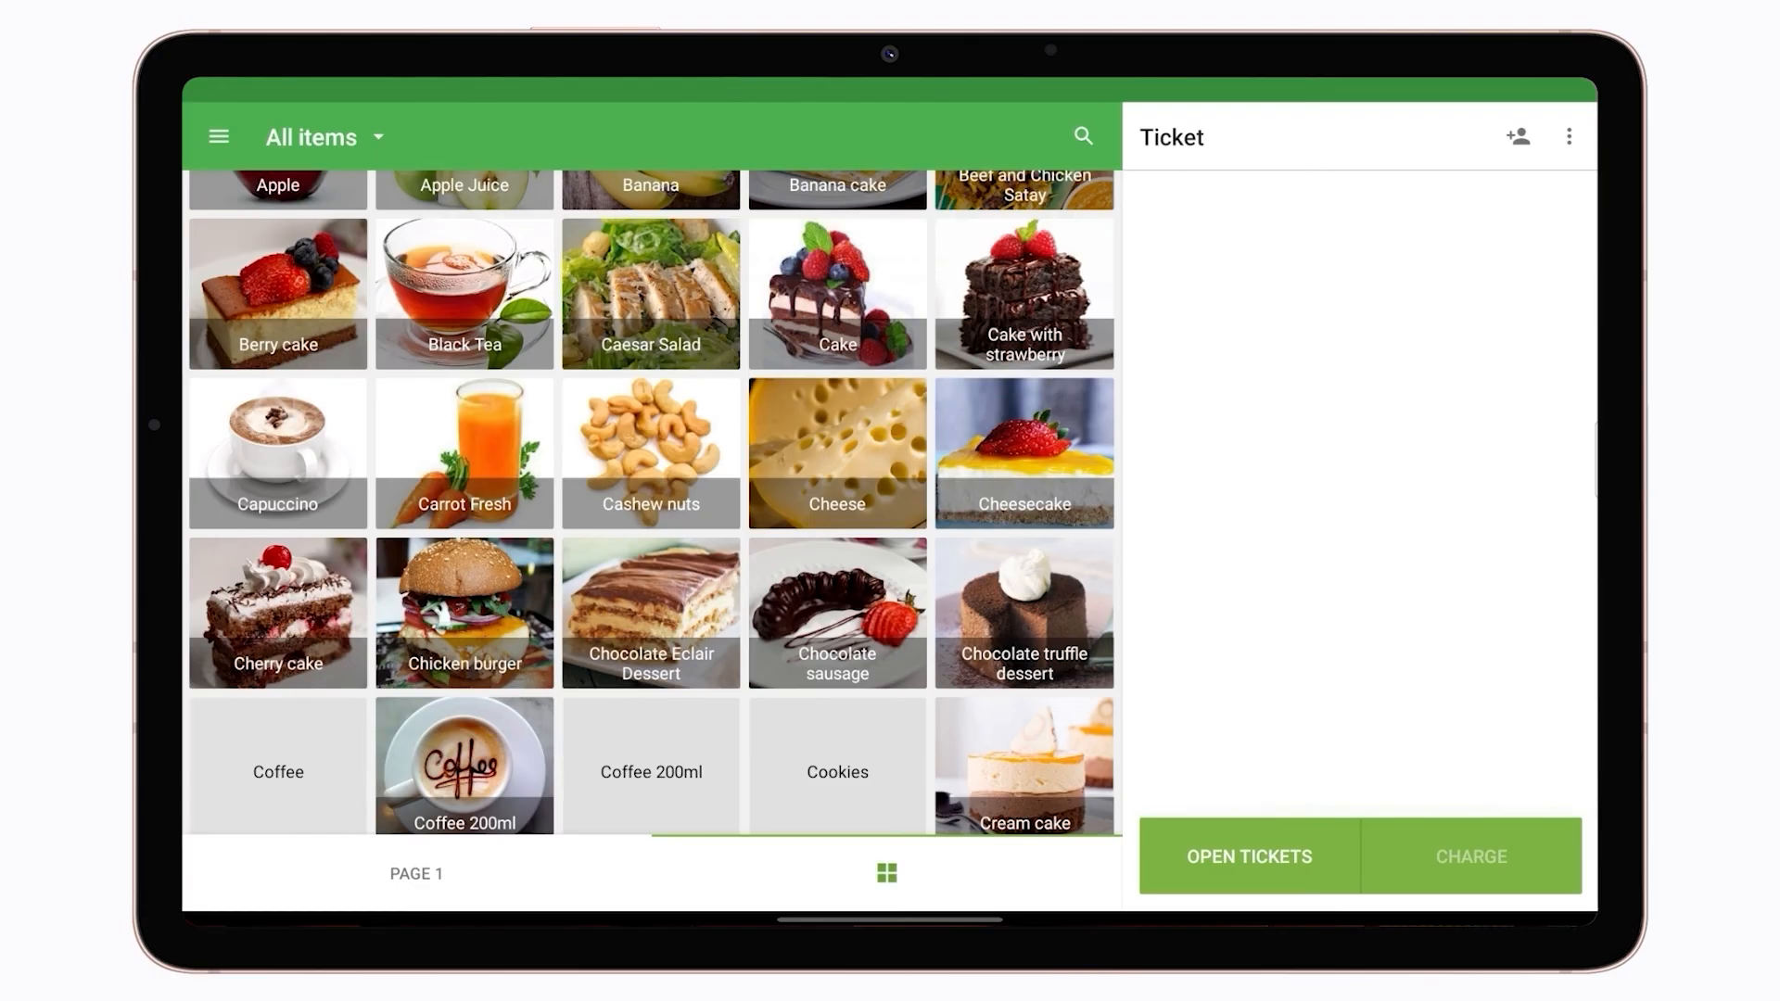
Go to POS Settings > Printers and start a blank Create printer form.
left_click(219, 137)
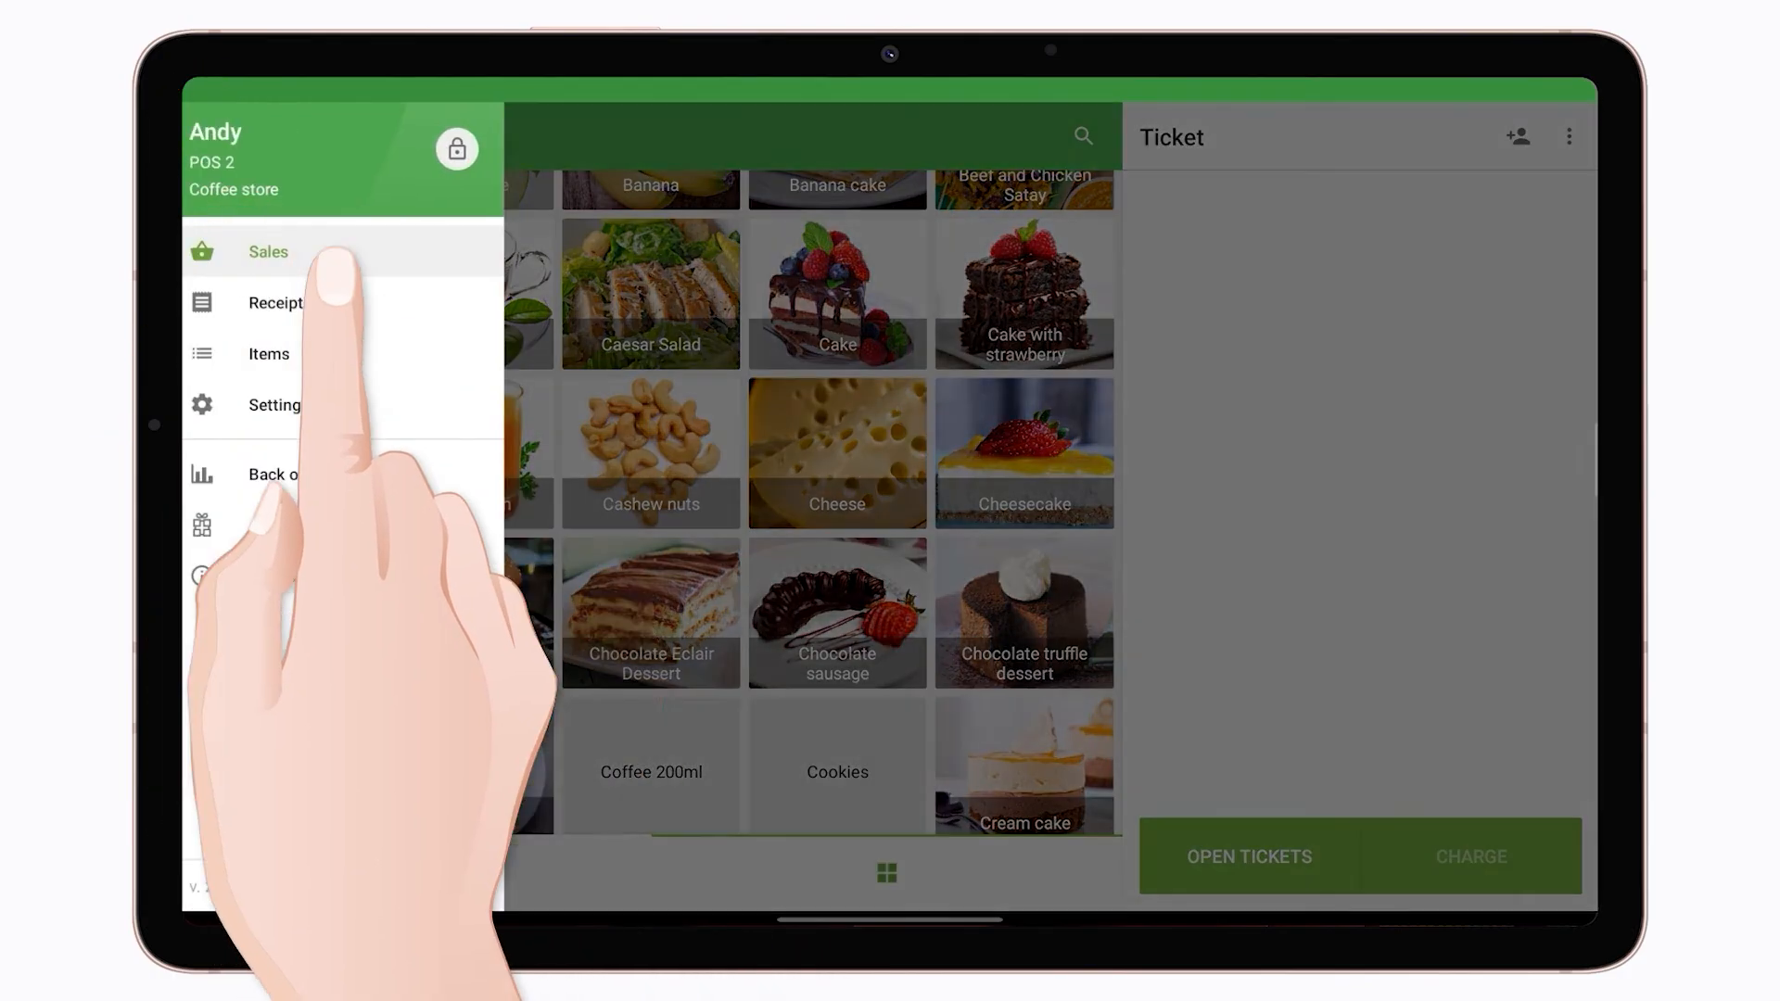
left_click(269, 252)
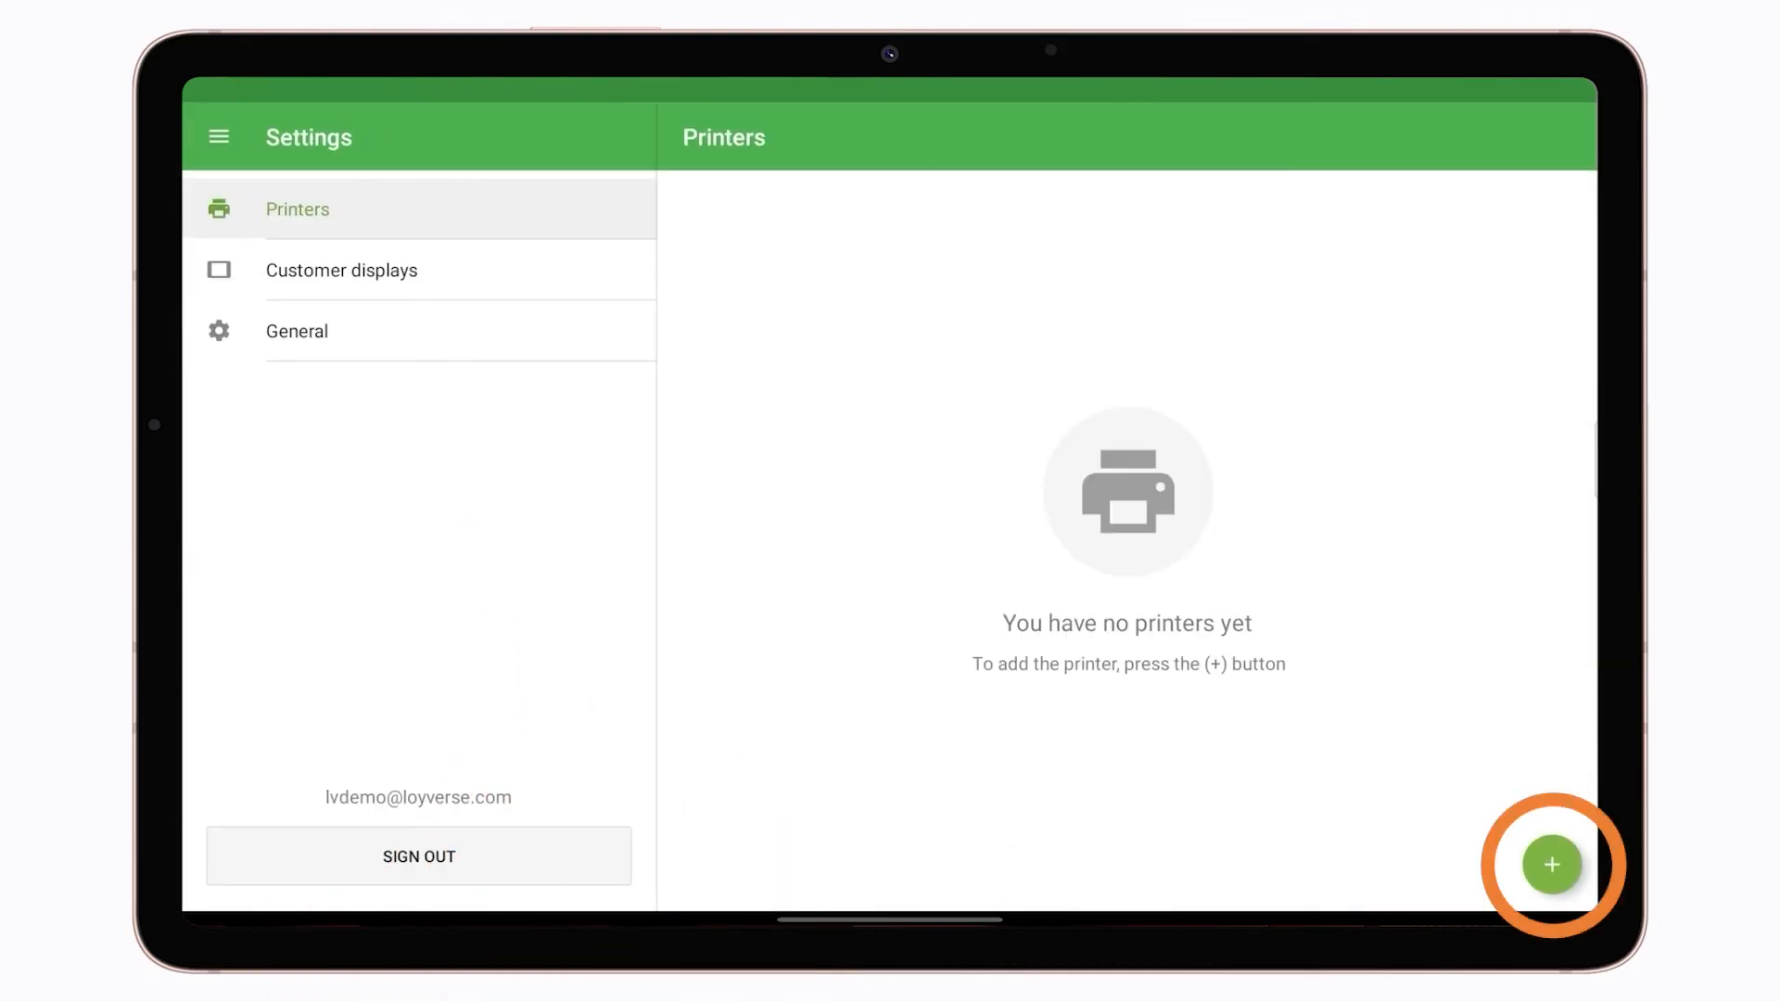
left_click(1549, 866)
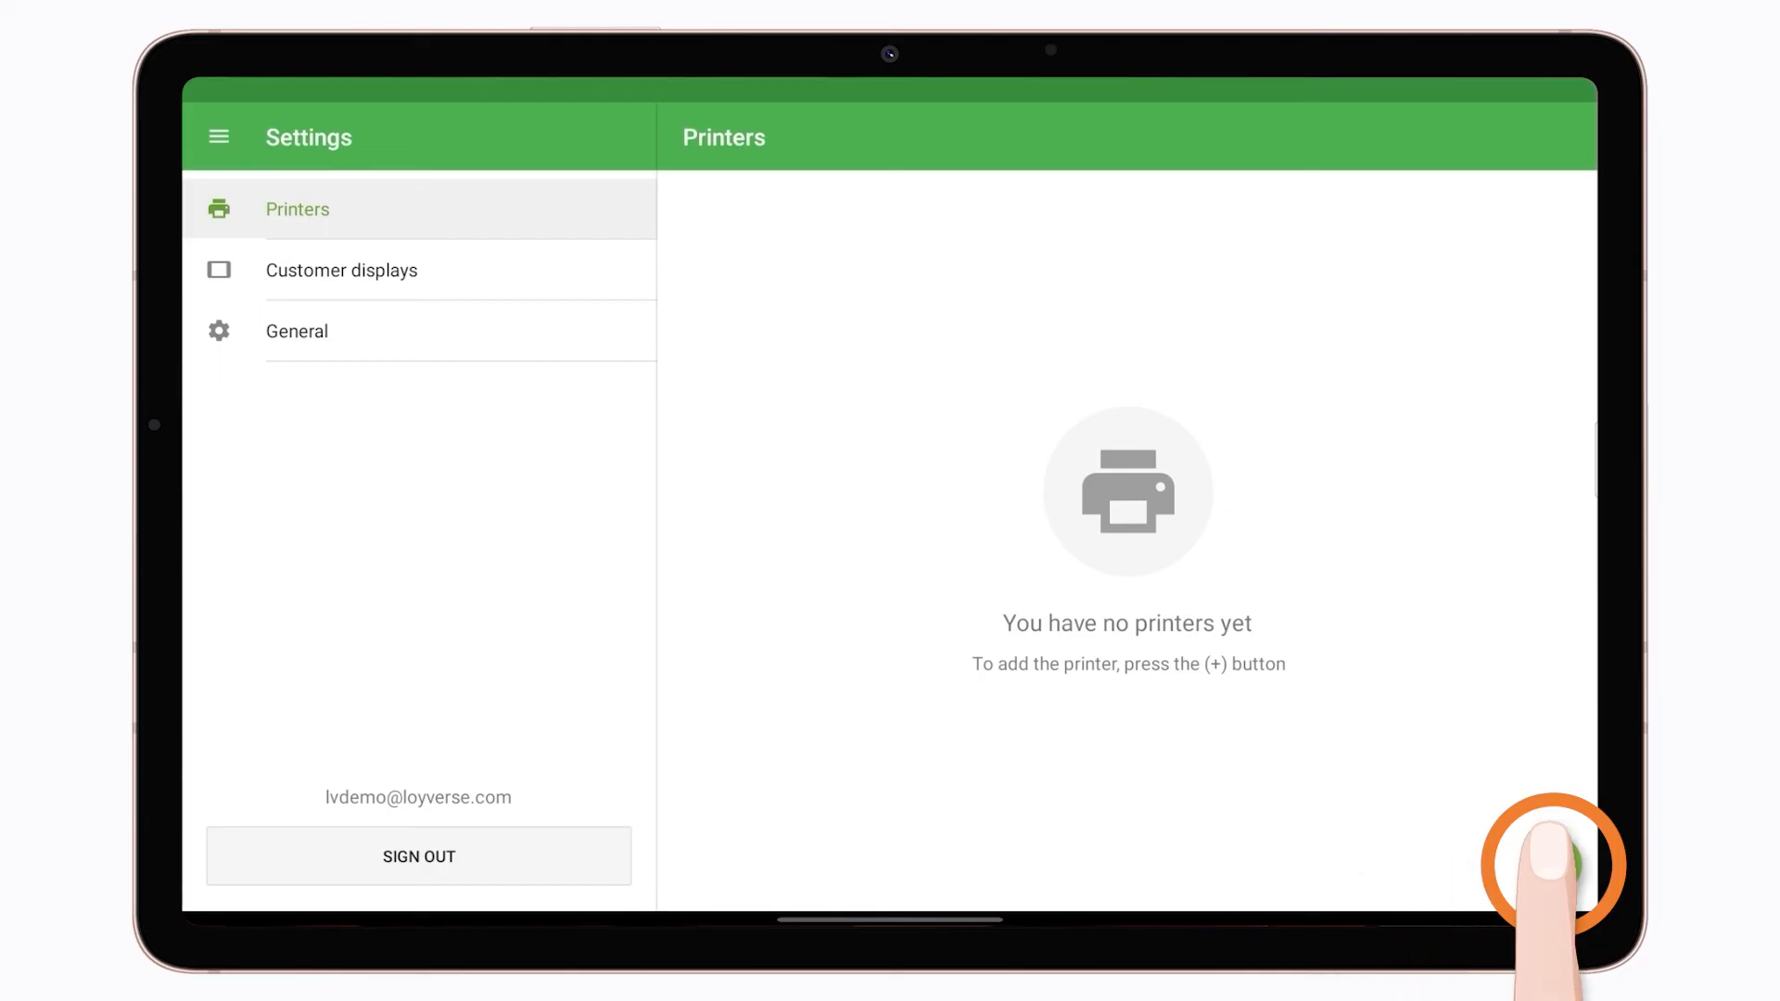
left_click(1554, 860)
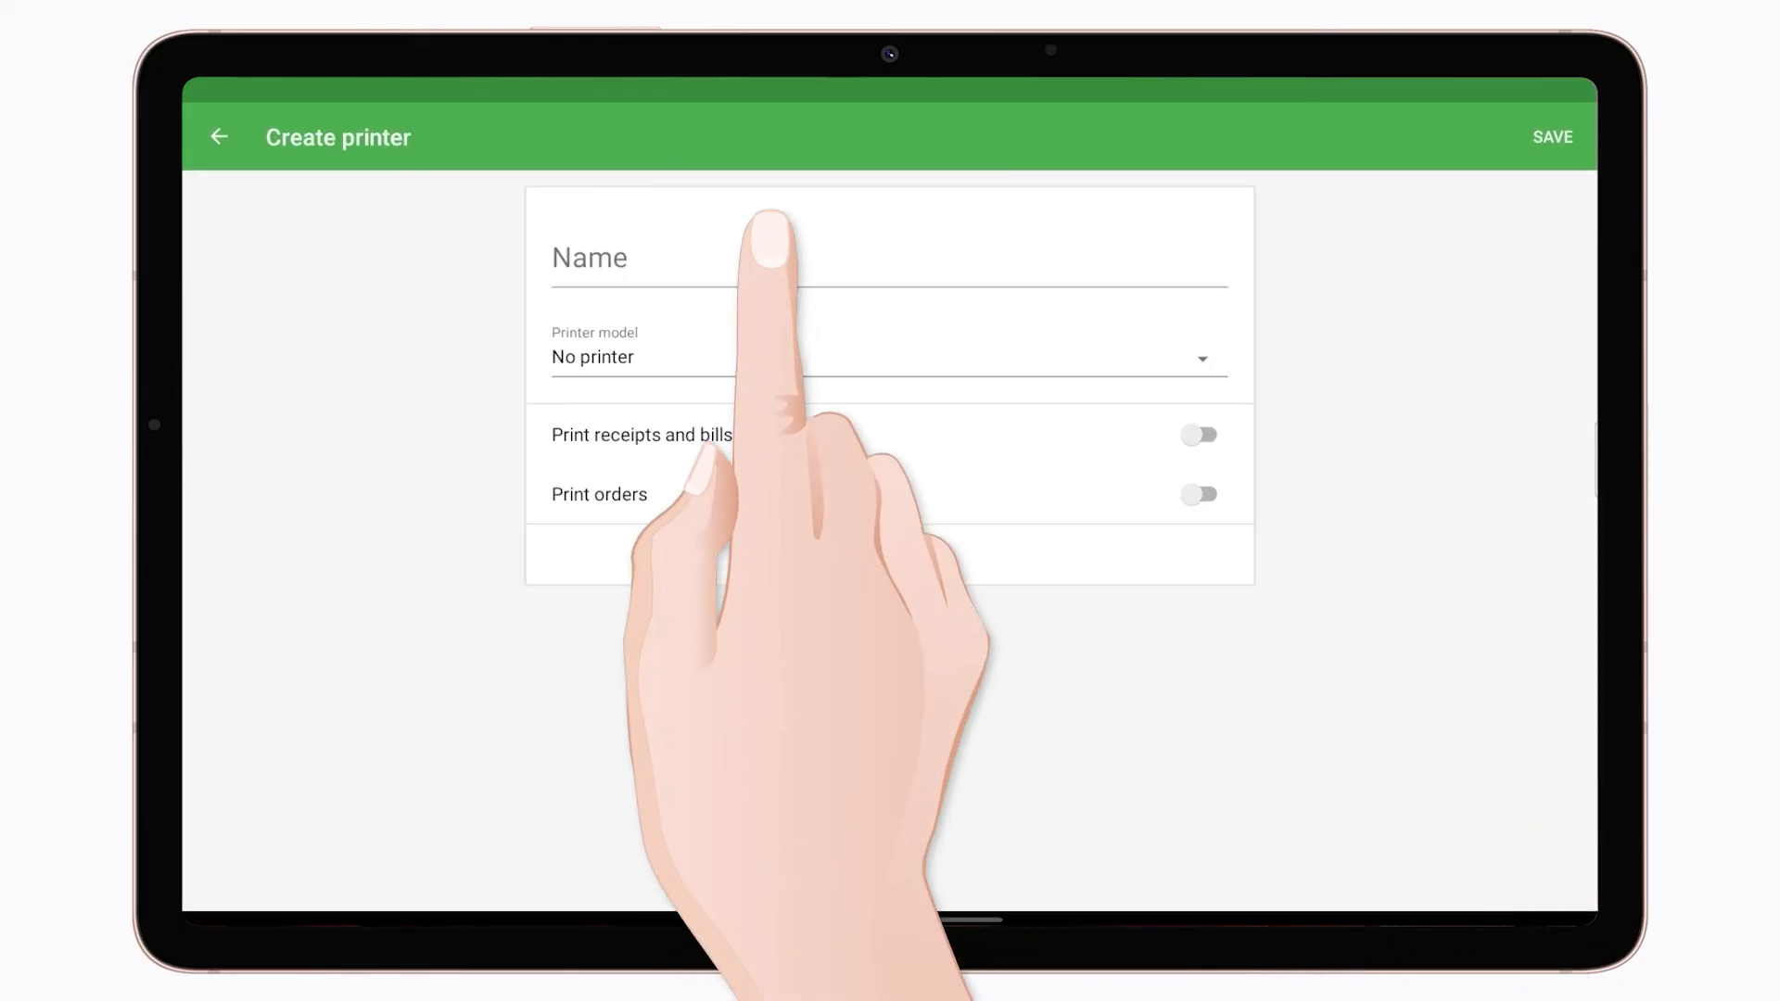
Name the printer 'KDS 1', model Kitchen display, find IP 192.168.31.217, and switch on Print orders.
type("KDS 1")
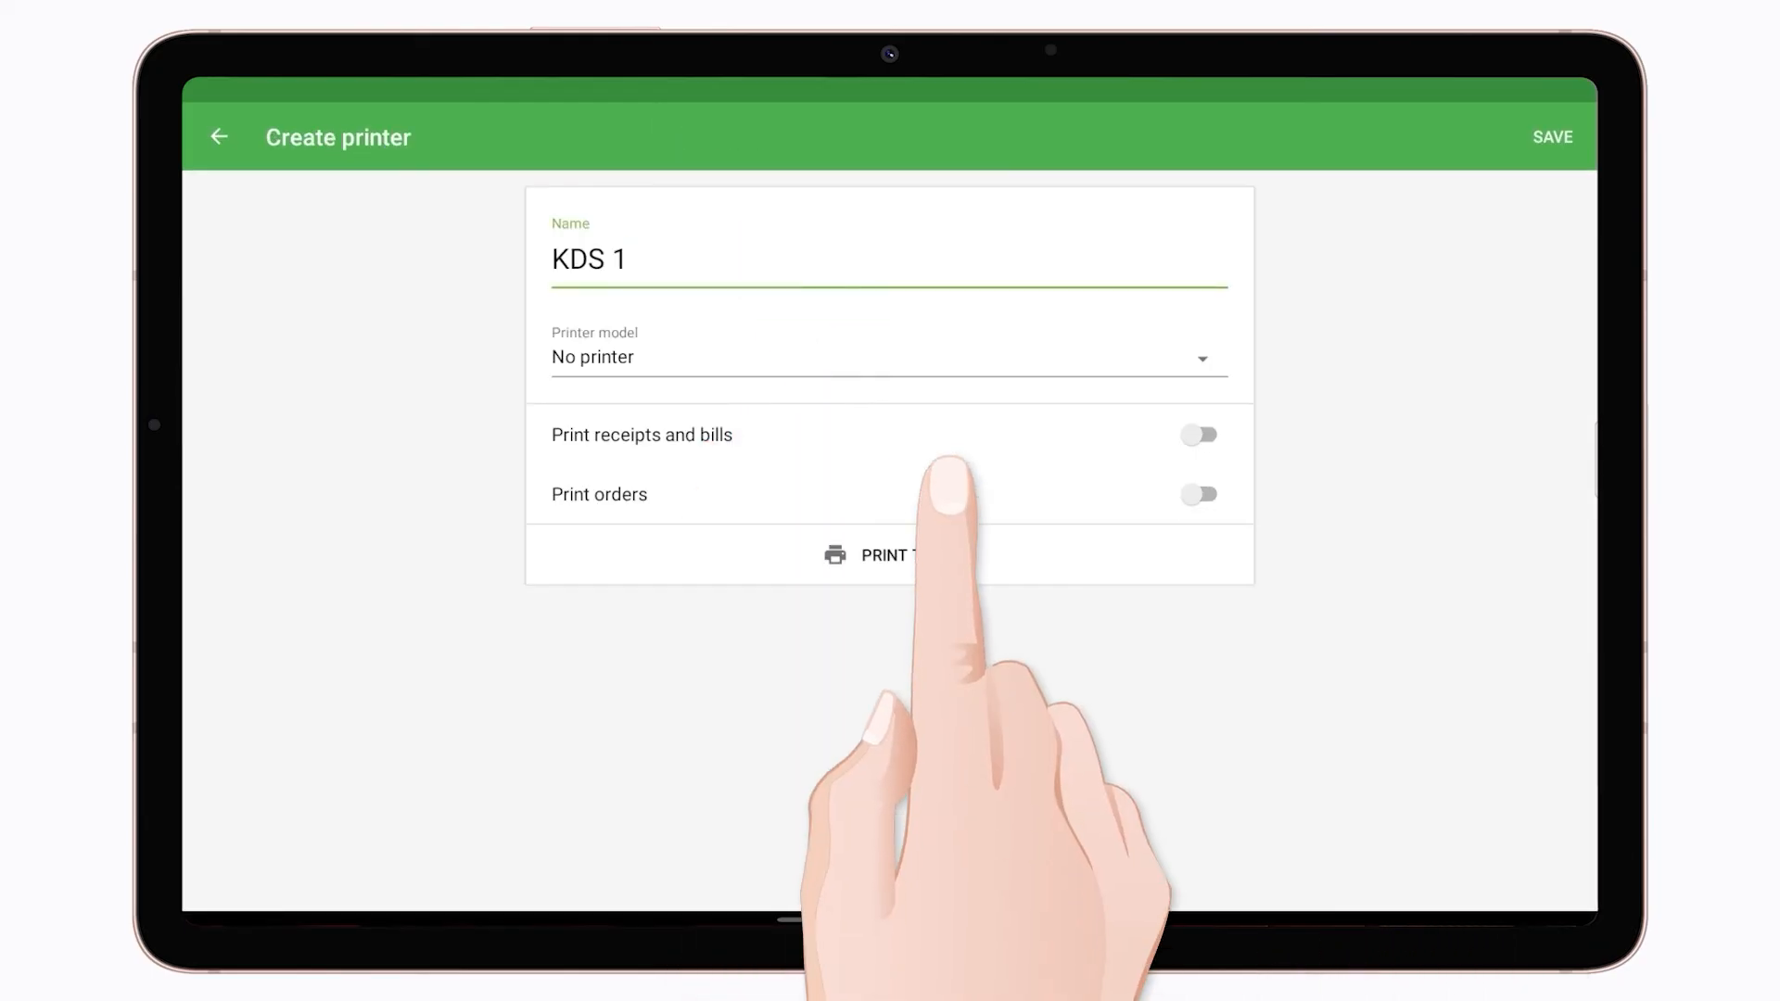
left_click(879, 358)
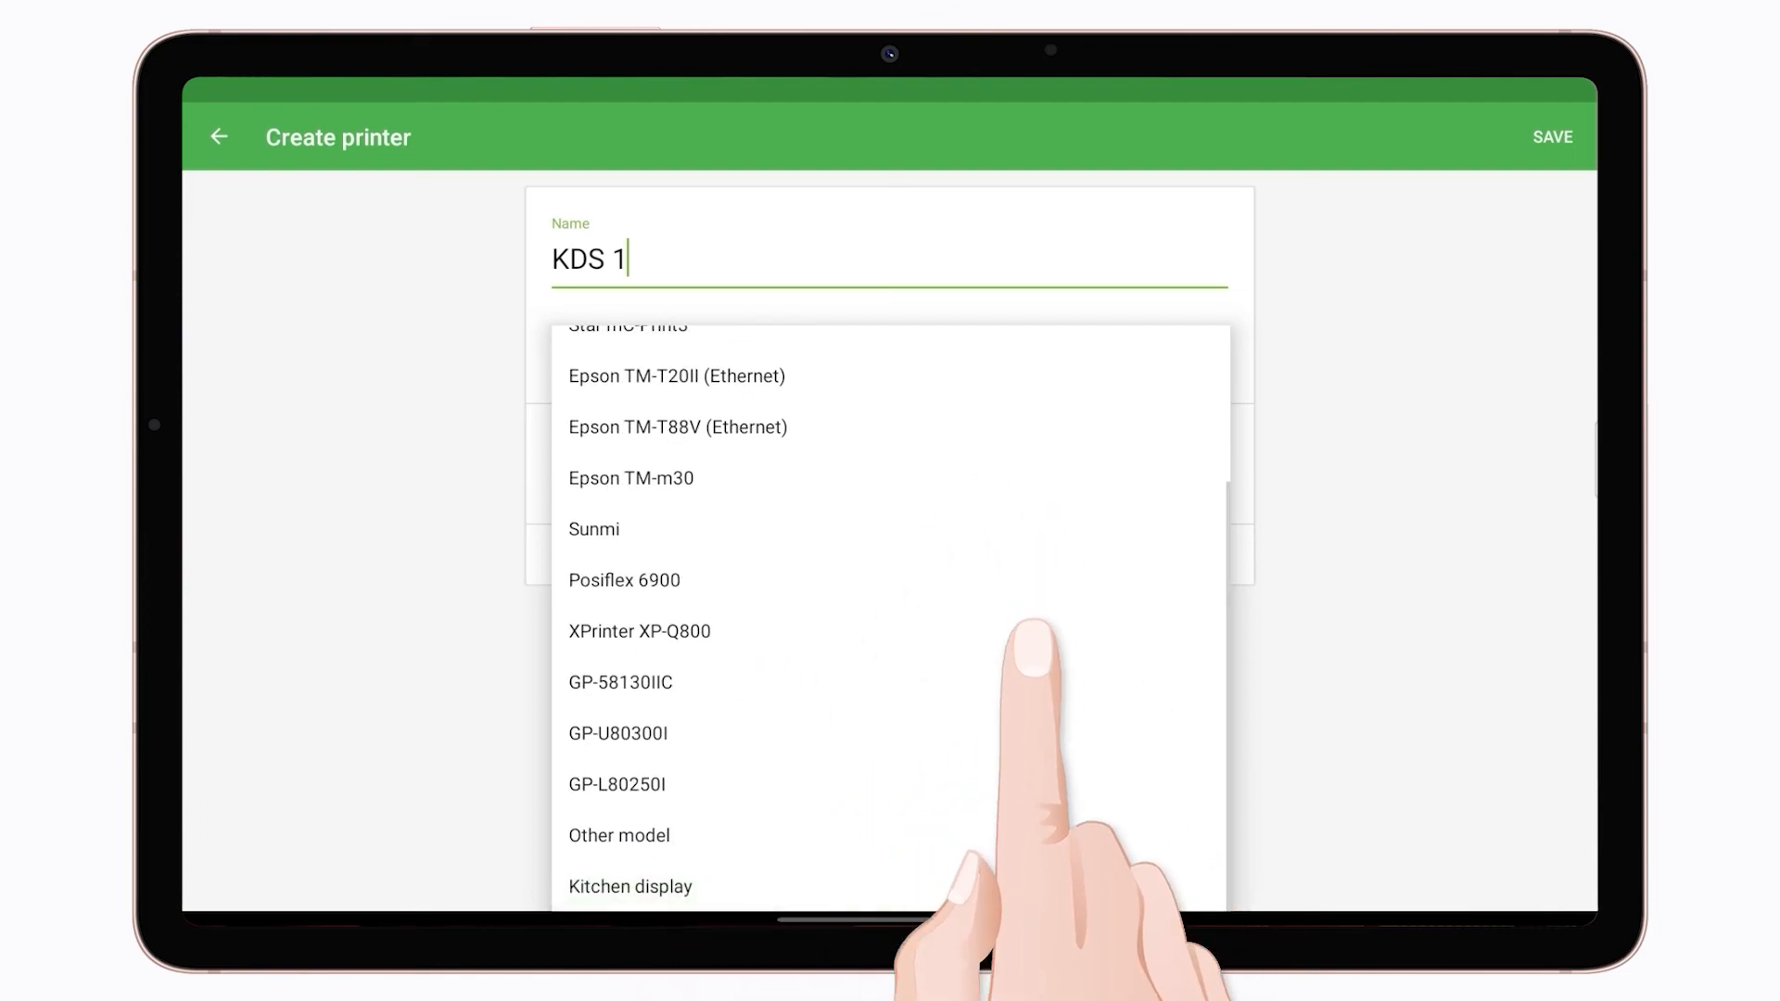
left_click(628, 886)
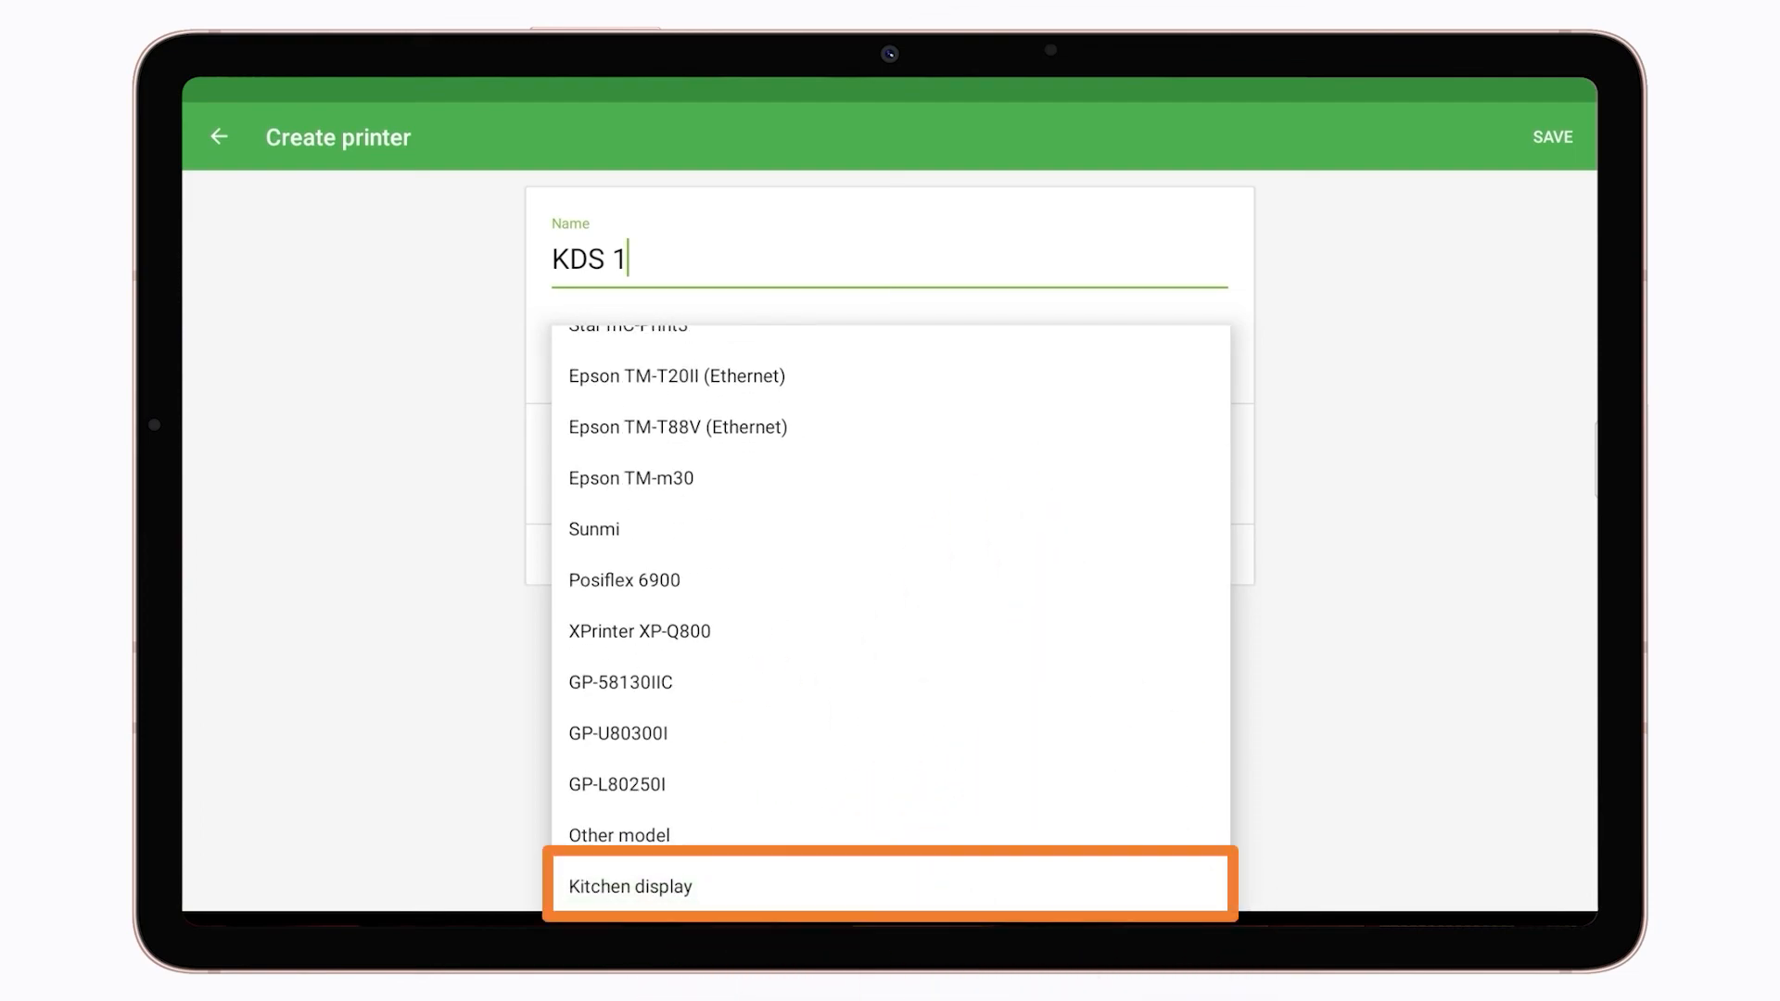
left_click(630, 885)
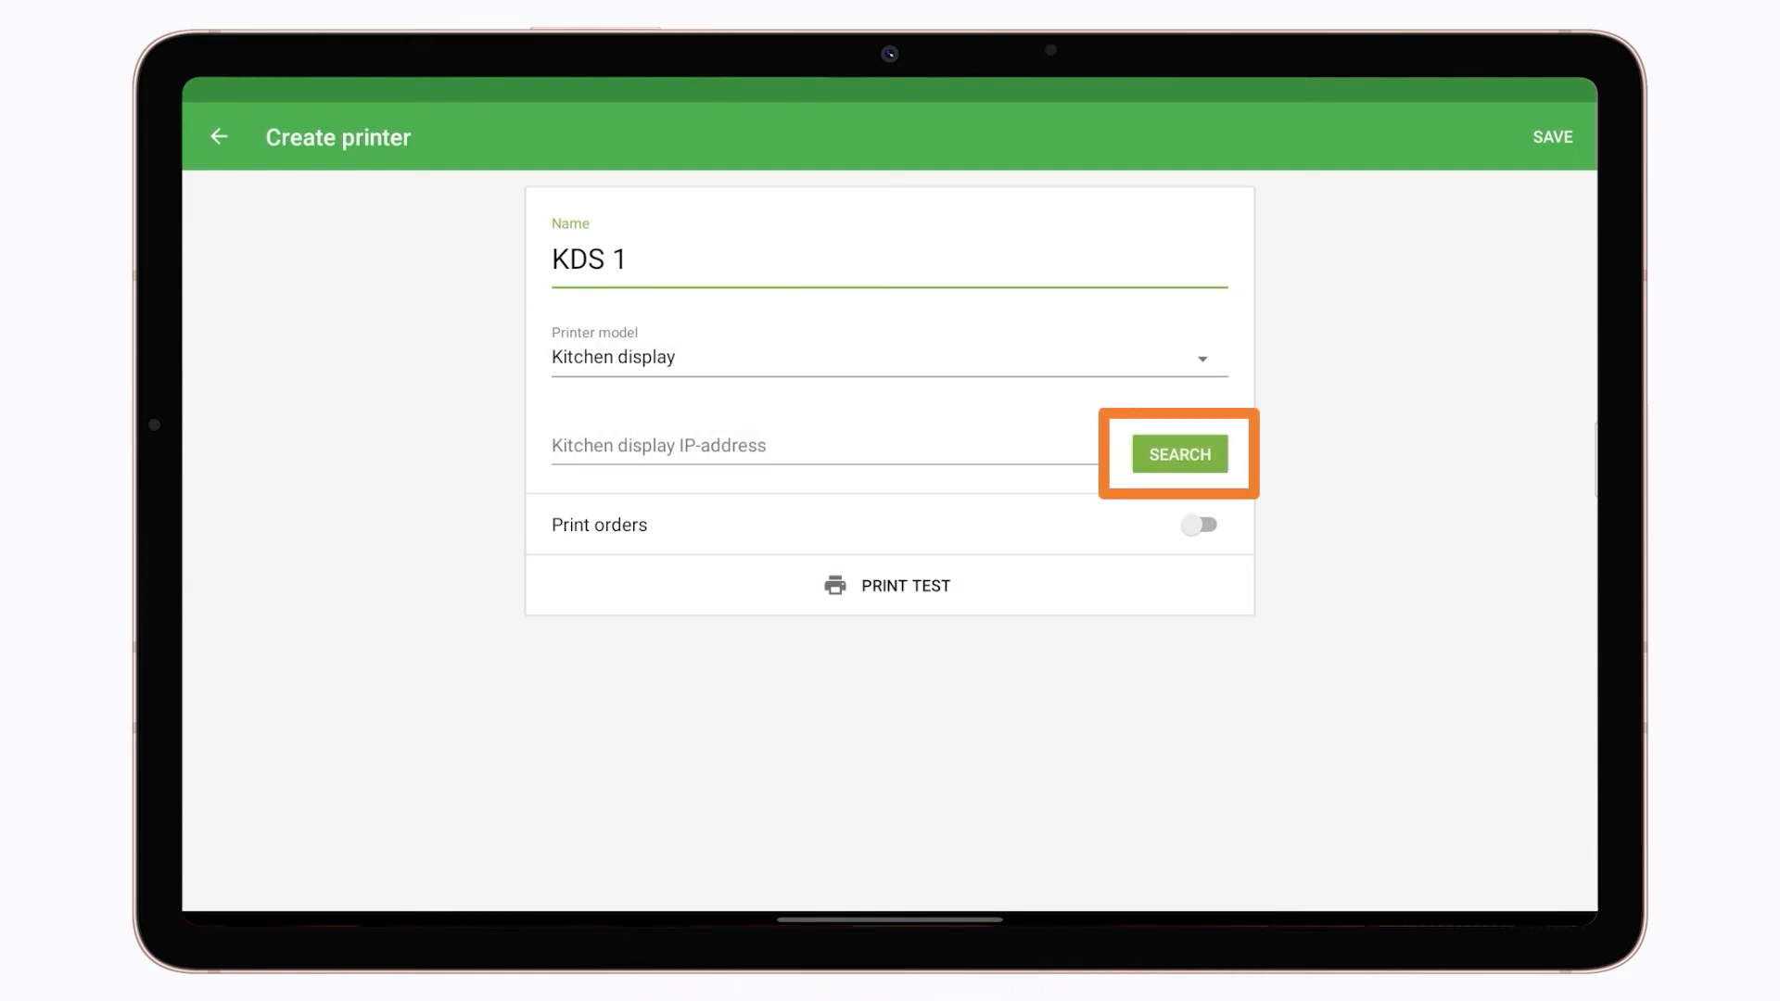
left_click(1179, 452)
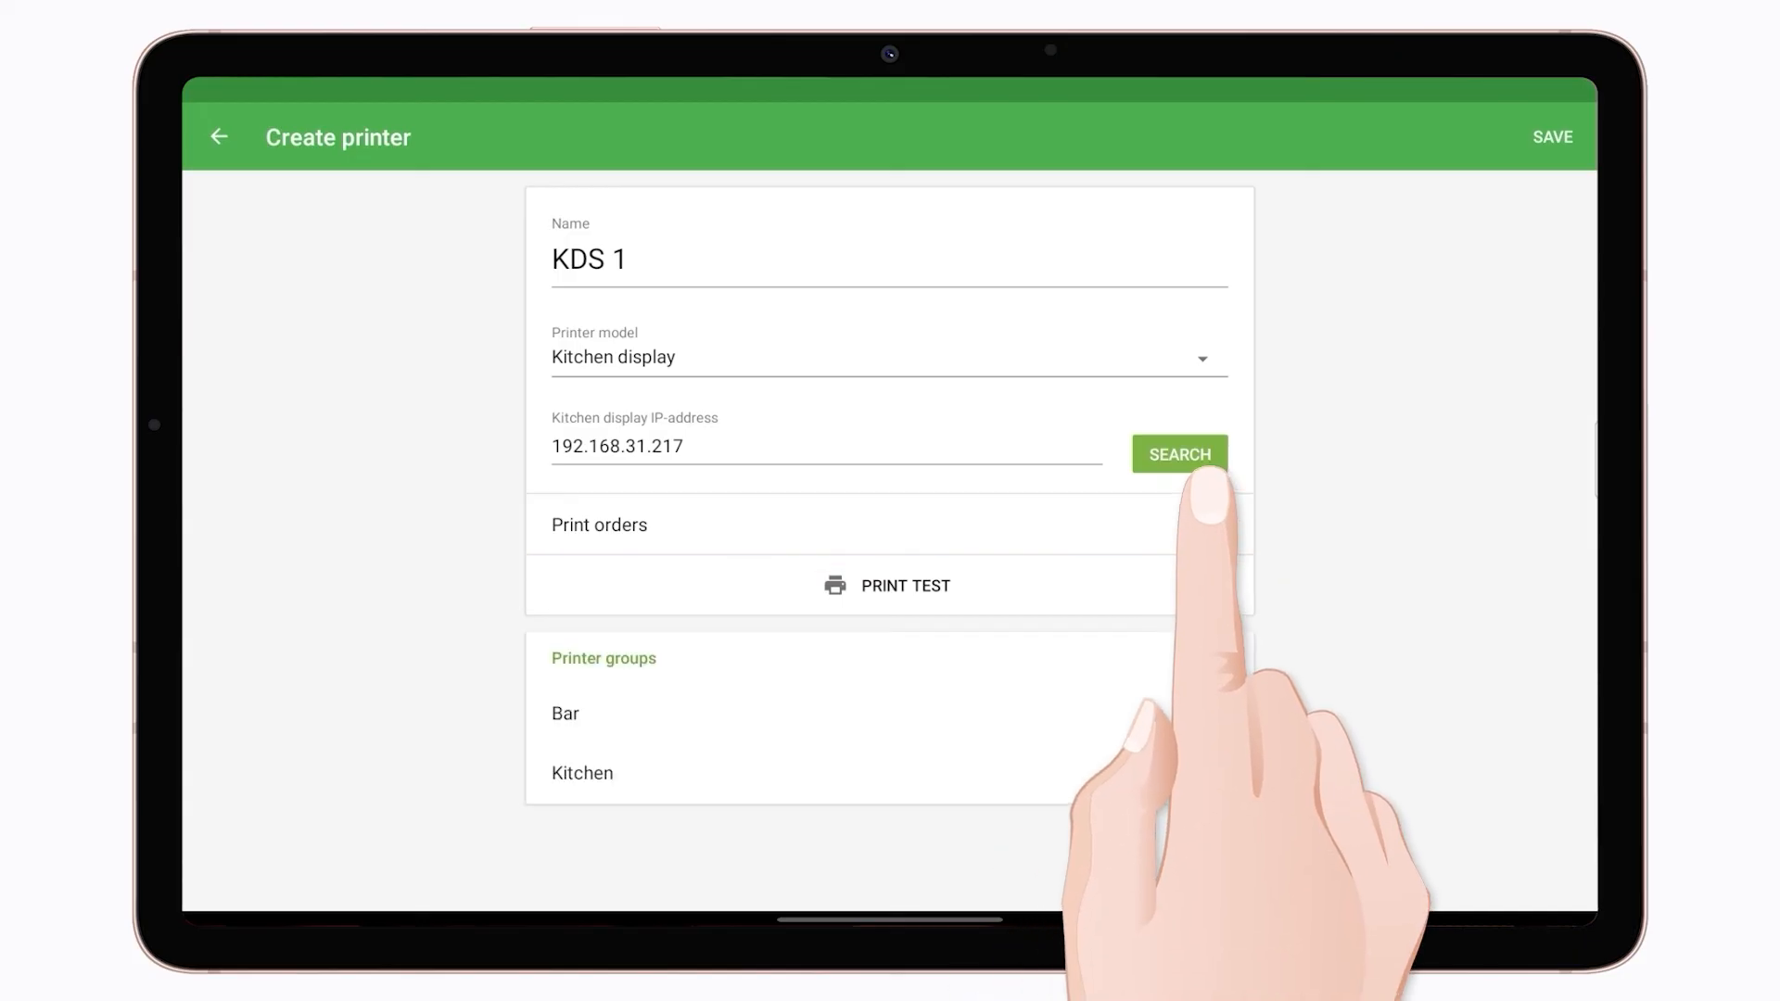
left_click(1209, 525)
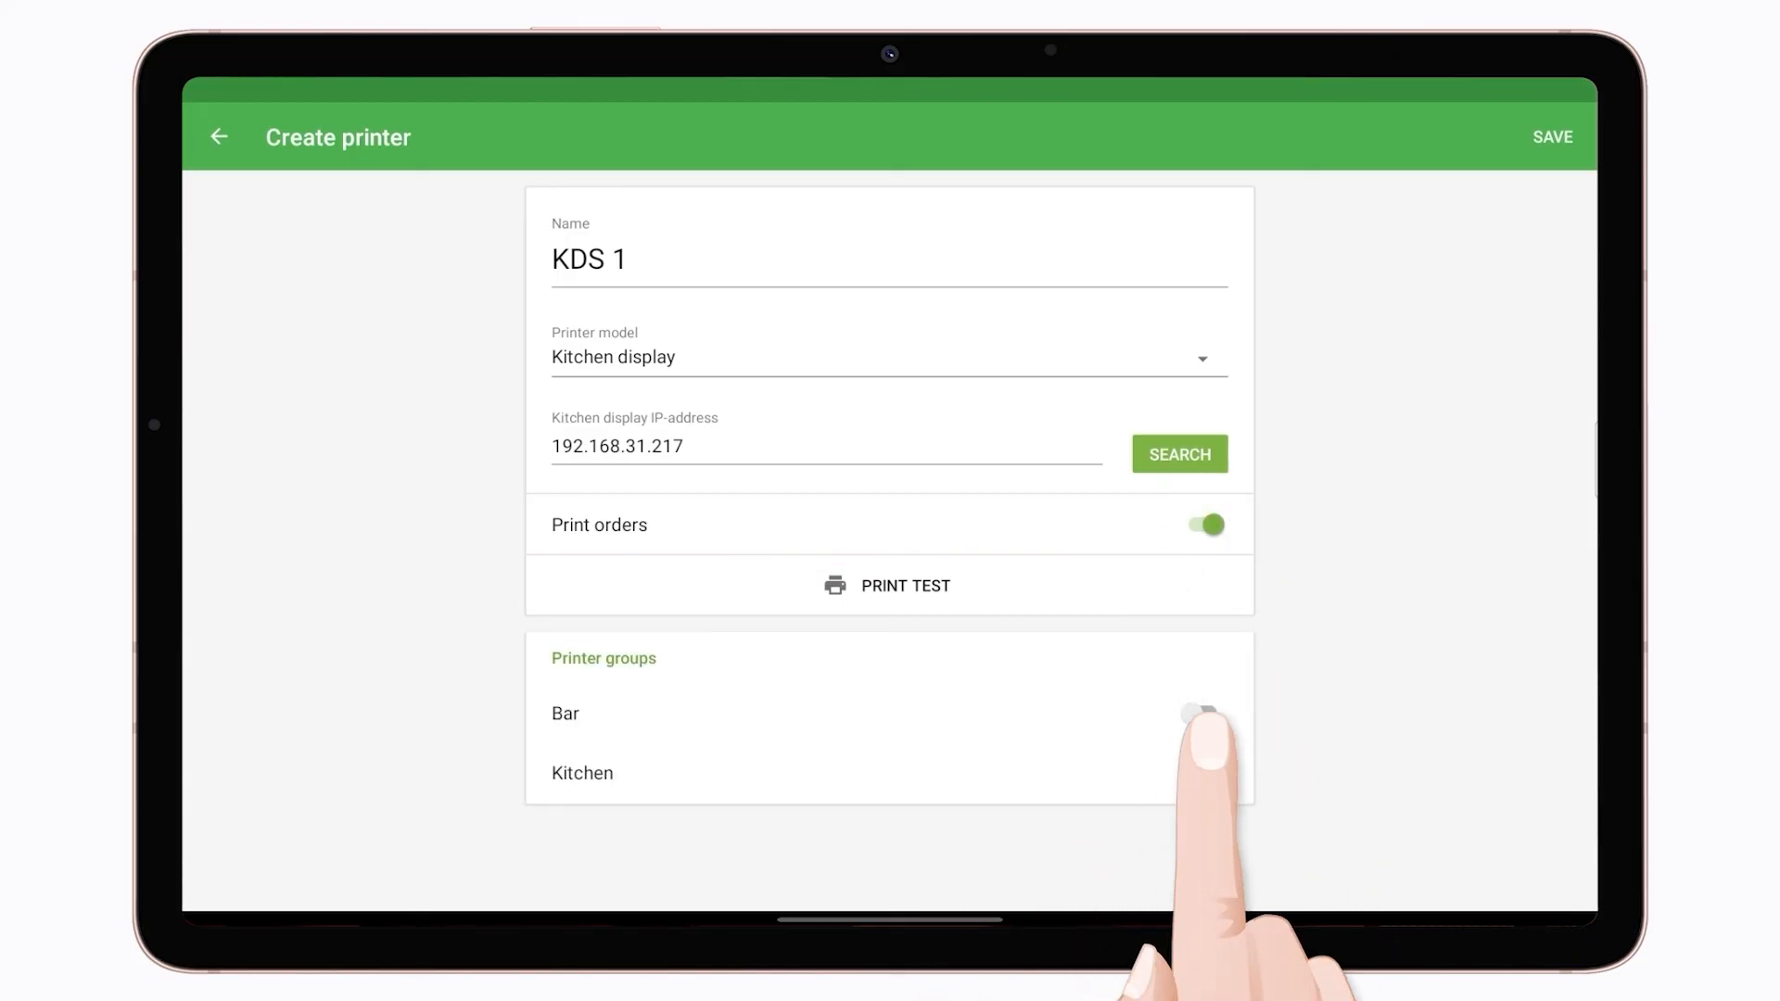